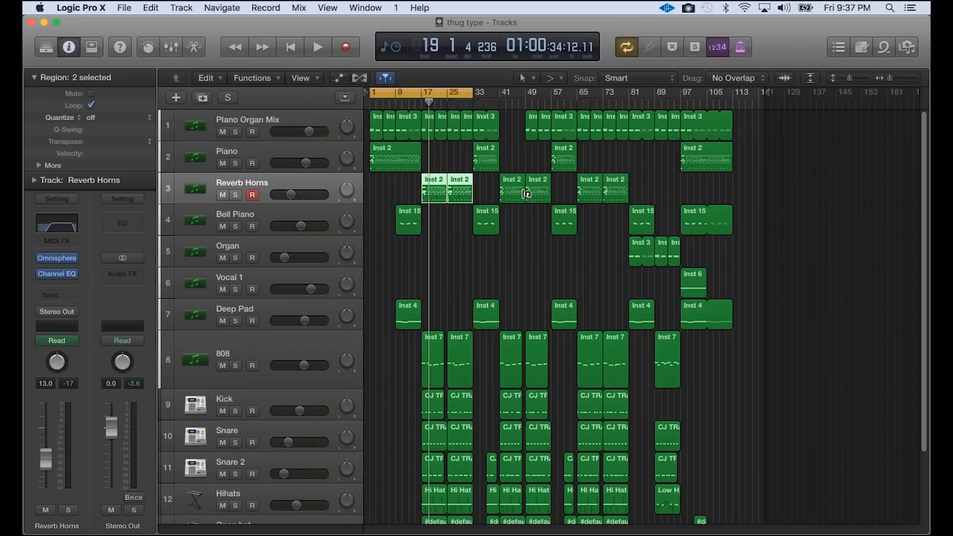
- Play the full beat through from the beginning, then stop and return to the start
click(317, 46)
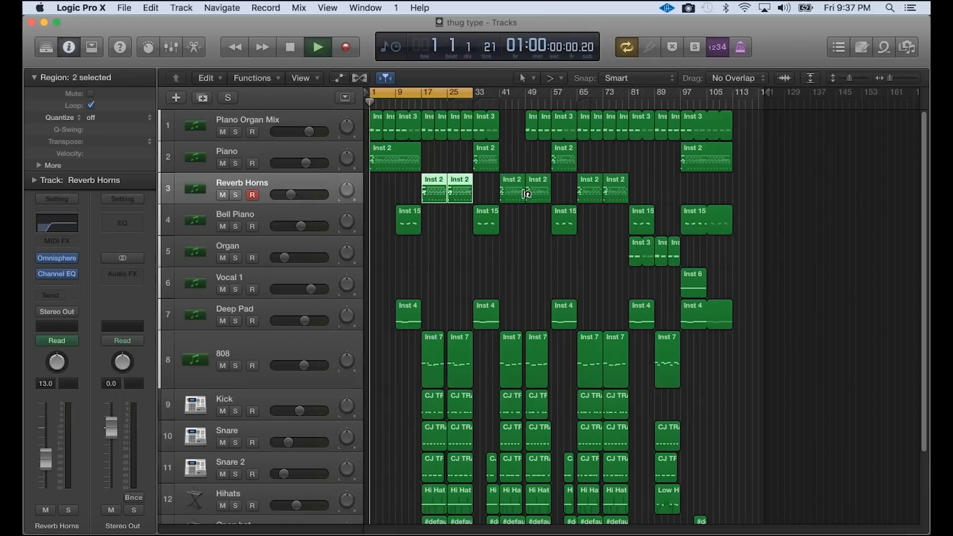
click(317, 47)
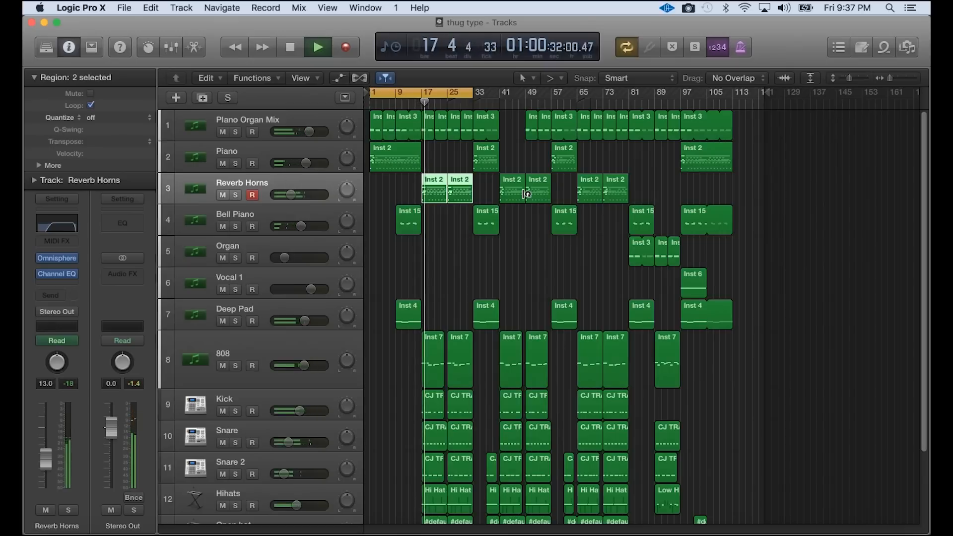
click(317, 46)
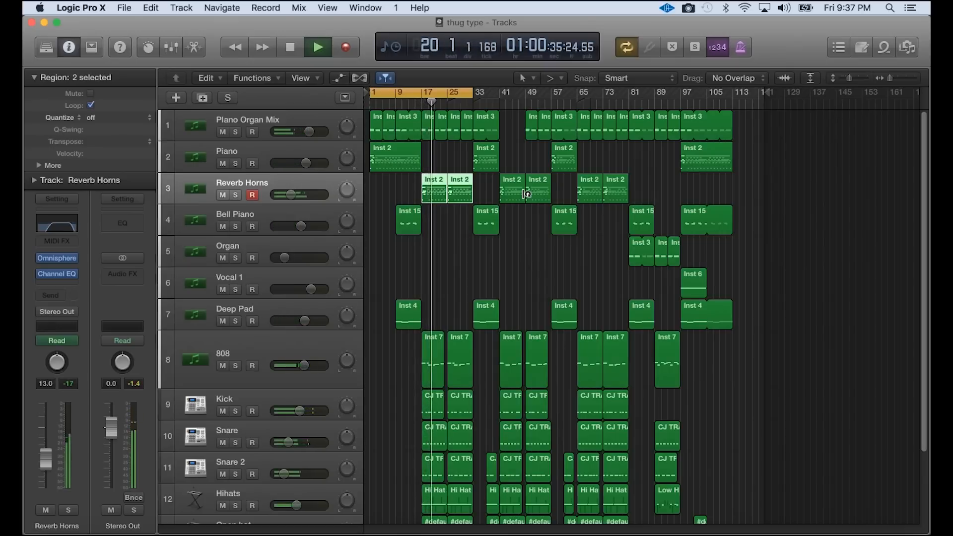
click(318, 47)
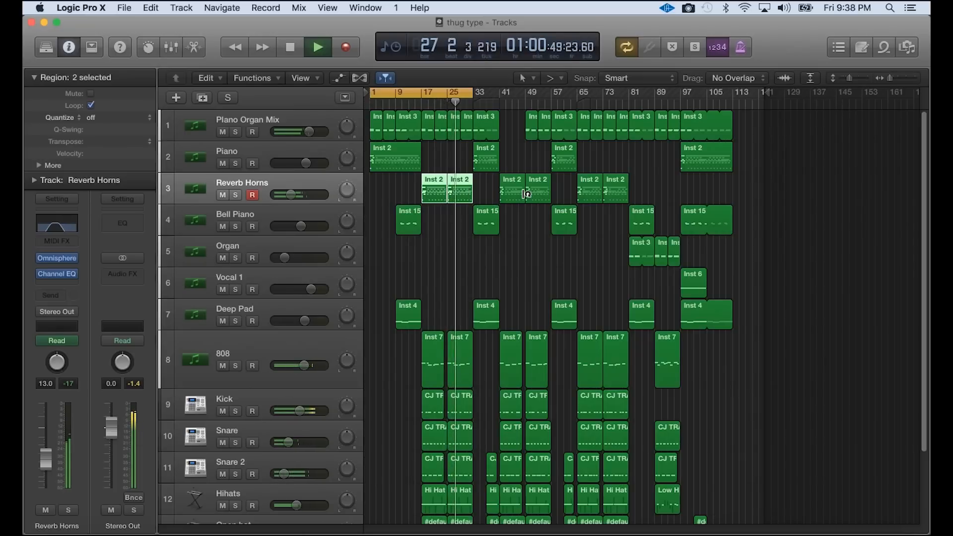
click(317, 47)
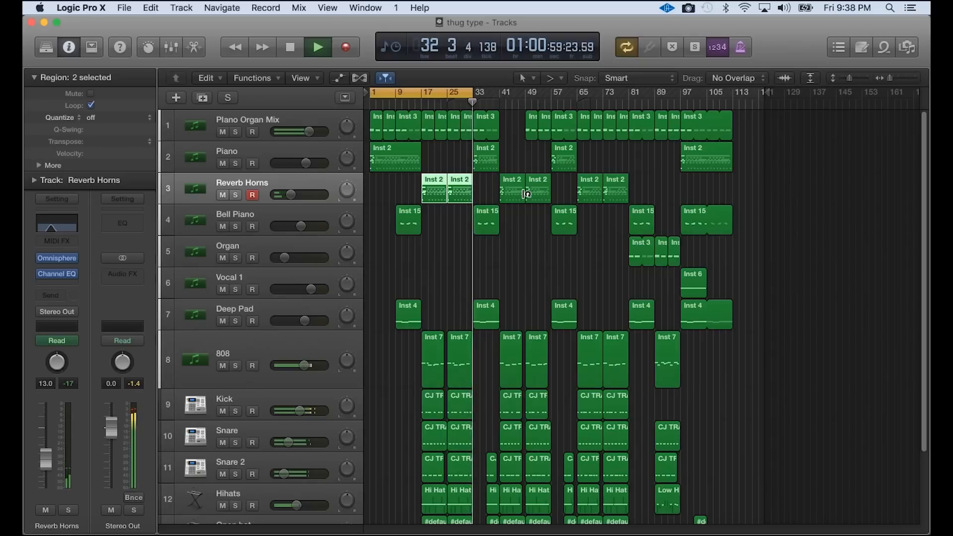
click(290, 47)
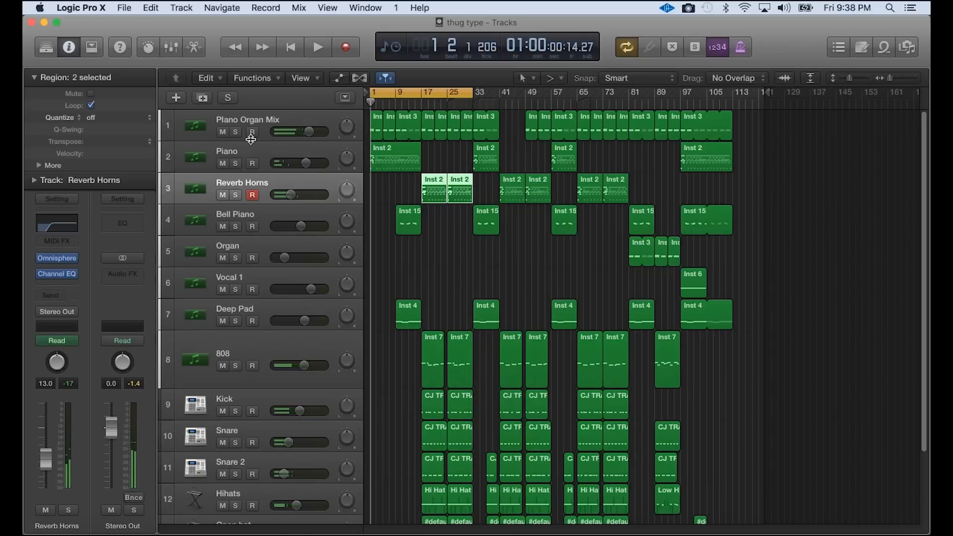
- Check the Piano Organ Mix's Snow Chant Piano patch, then solo the Piano track with its notes shown
click(226, 97)
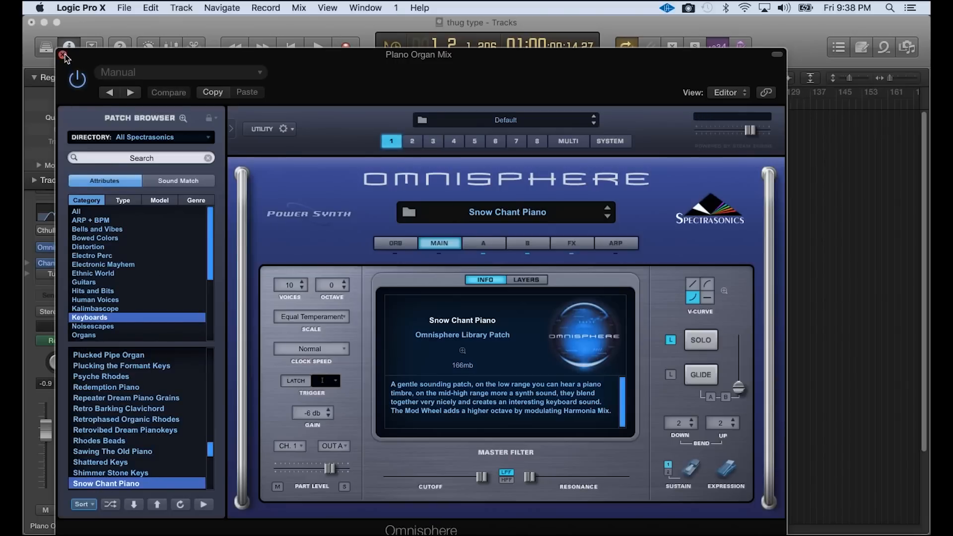
click(63, 56)
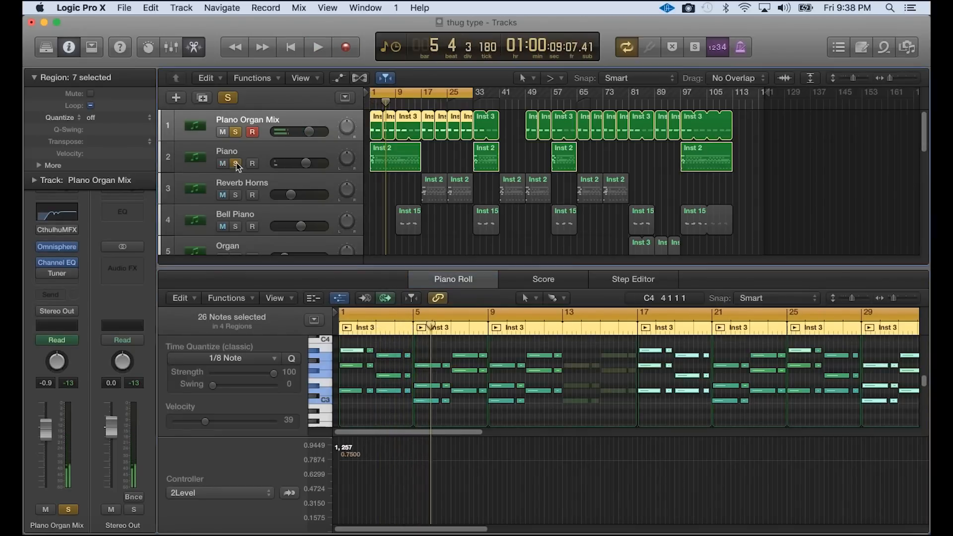
click(317, 46)
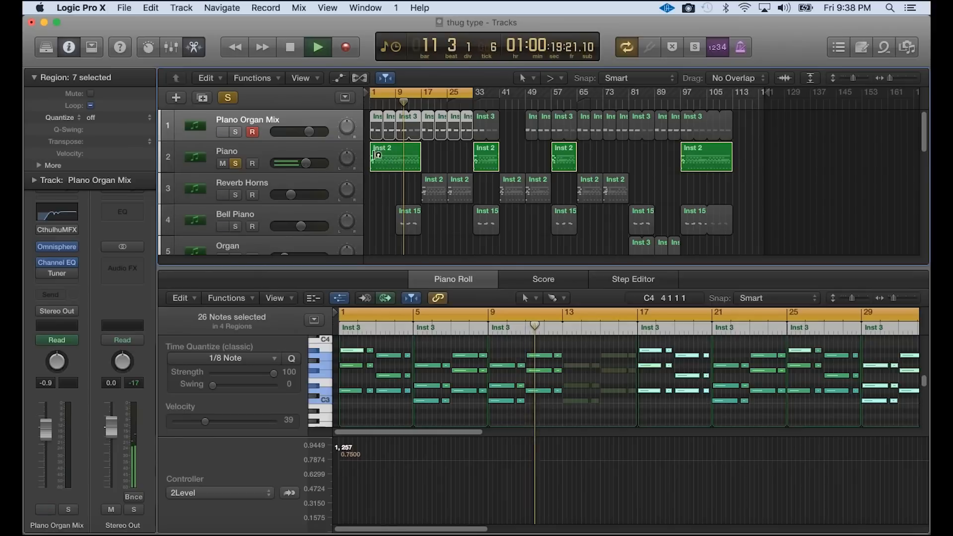
click(395, 156)
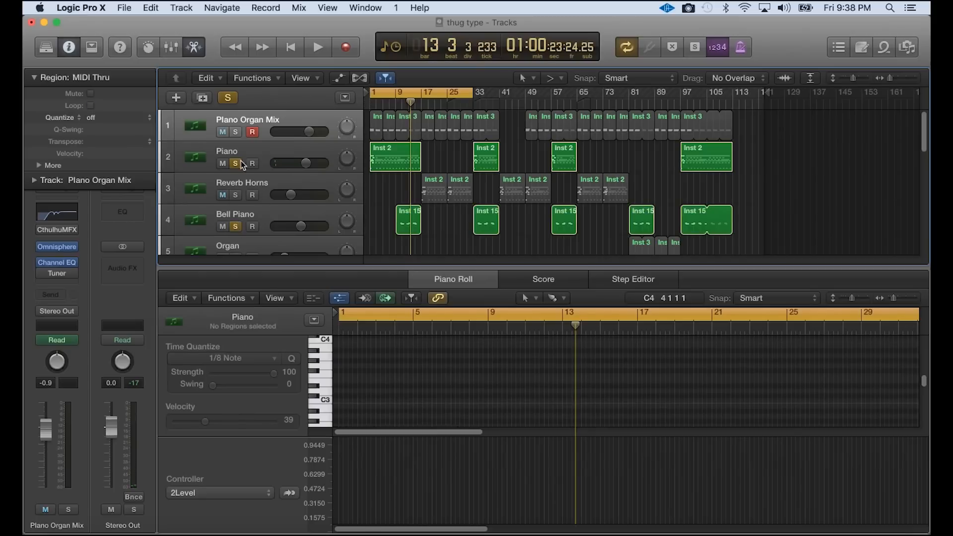
- Unsolo the Piano, play the Bell Piano part from bar 9 and check its Omnisphere patch
click(236, 163)
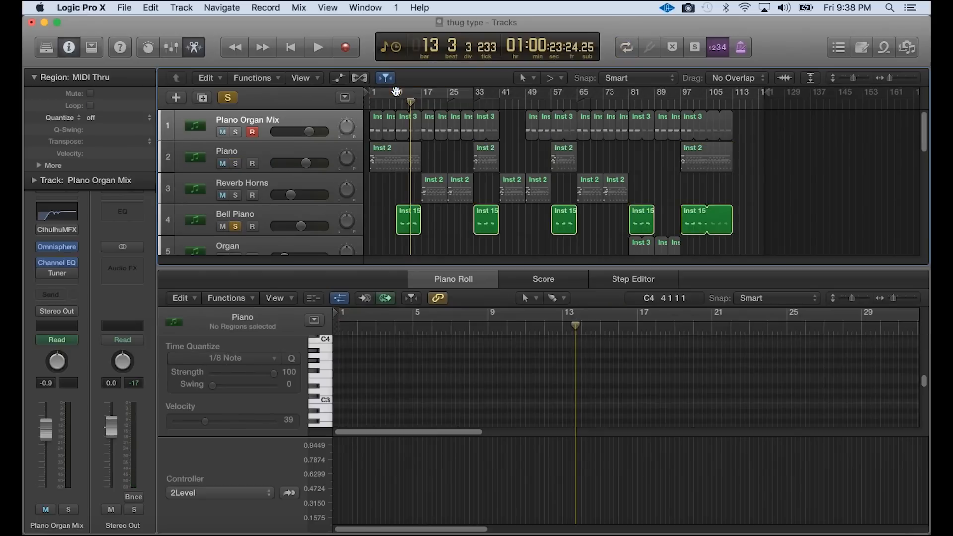
click(318, 47)
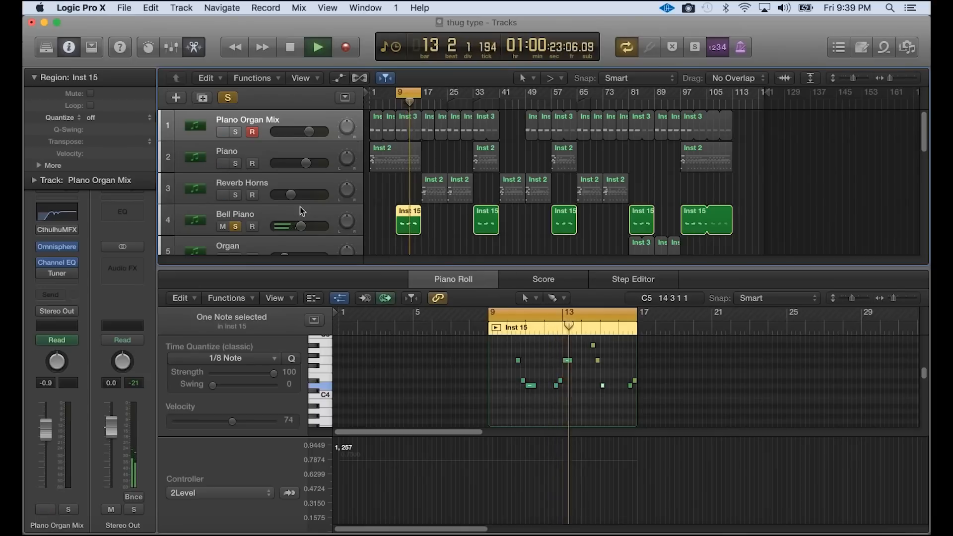
click(235, 215)
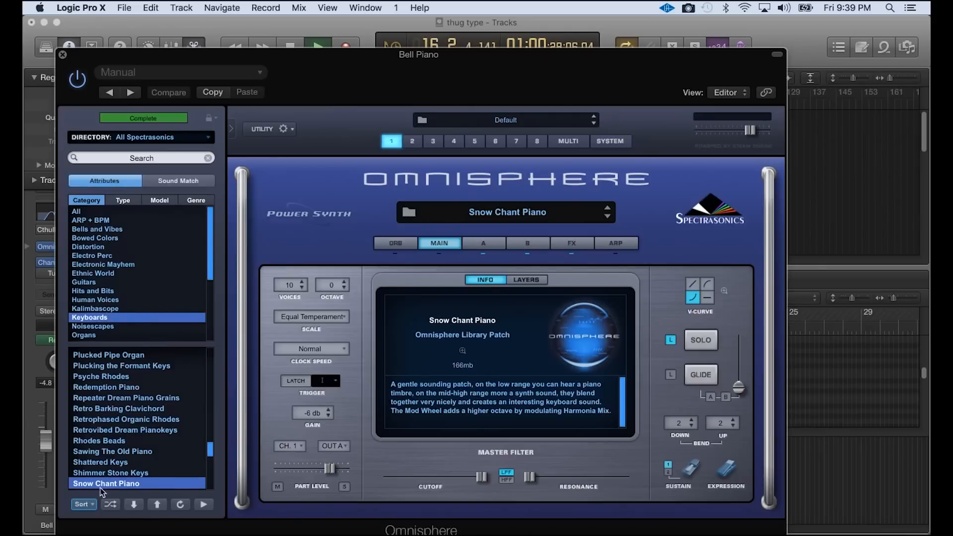
click(62, 55)
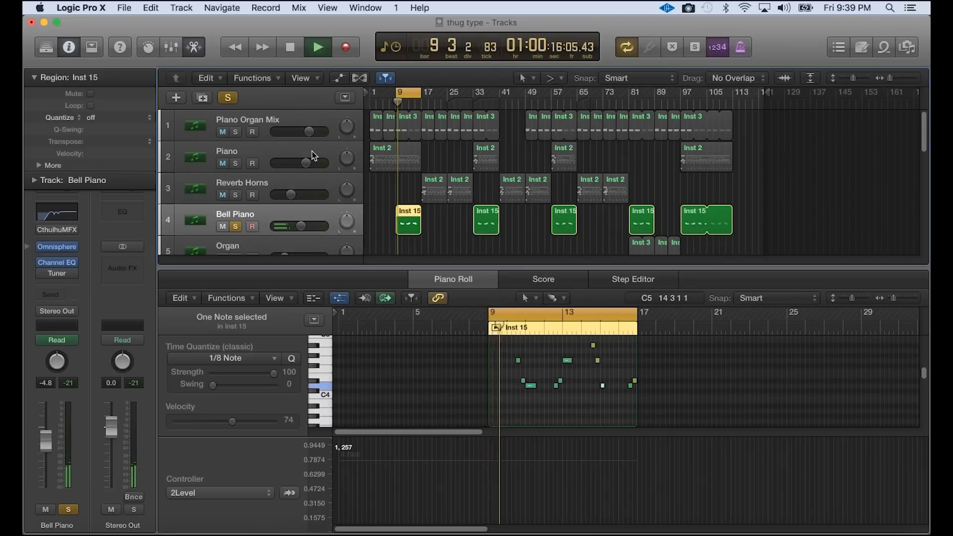
- Check the Piano track's Omnisphere patch, then show the Deep Pad's four-note melody
click(255, 157)
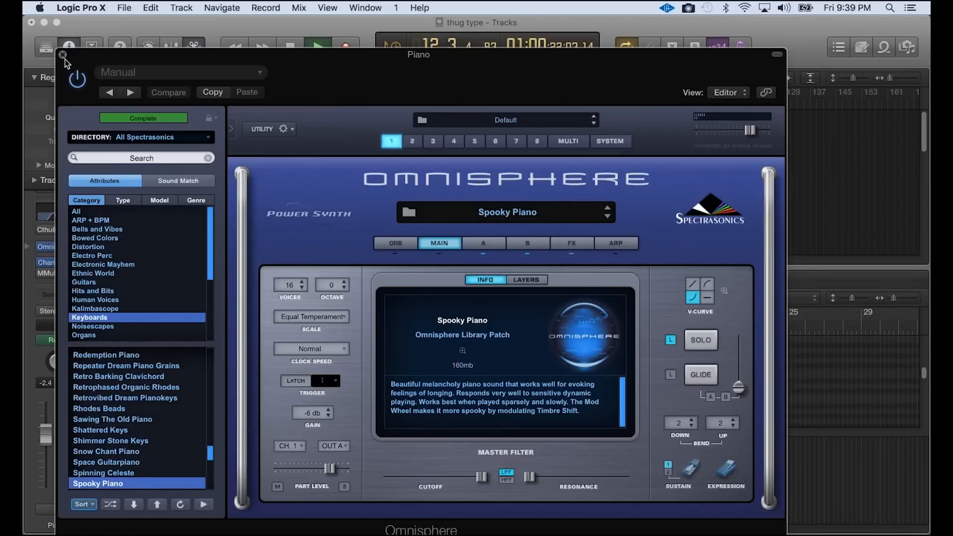
click(63, 55)
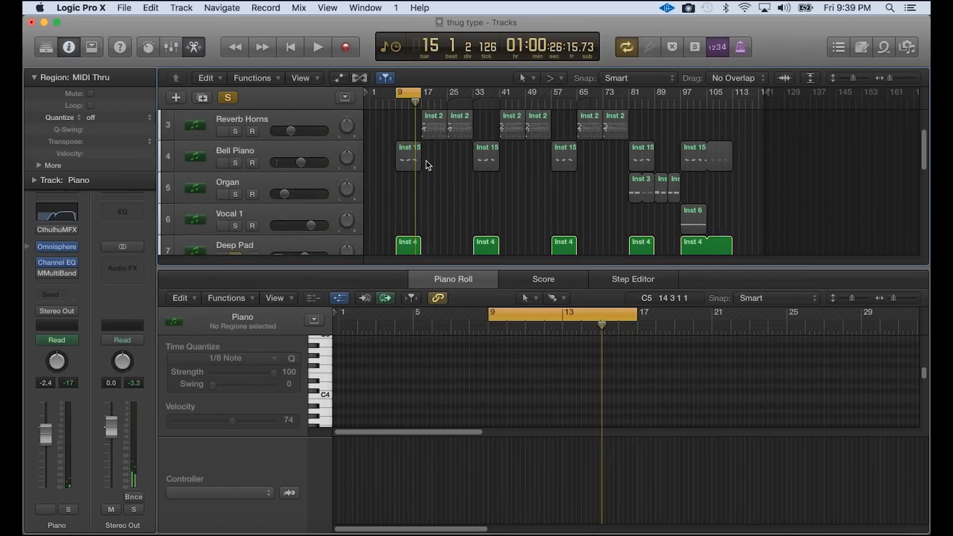
click(318, 47)
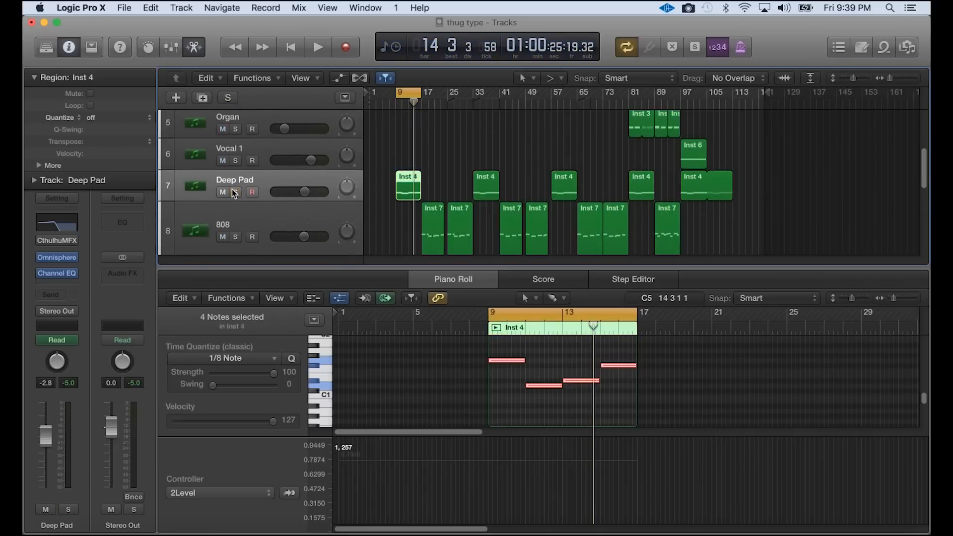
click(226, 98)
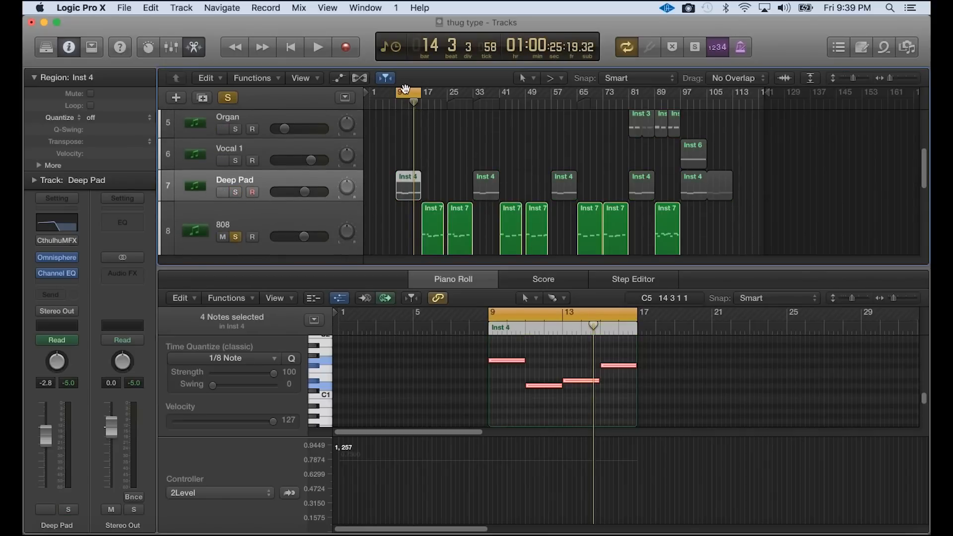
- Play the 808 section and check its Kontakt sample Amilli Backseat Freestyles-24b, returning to its six notes
click(318, 46)
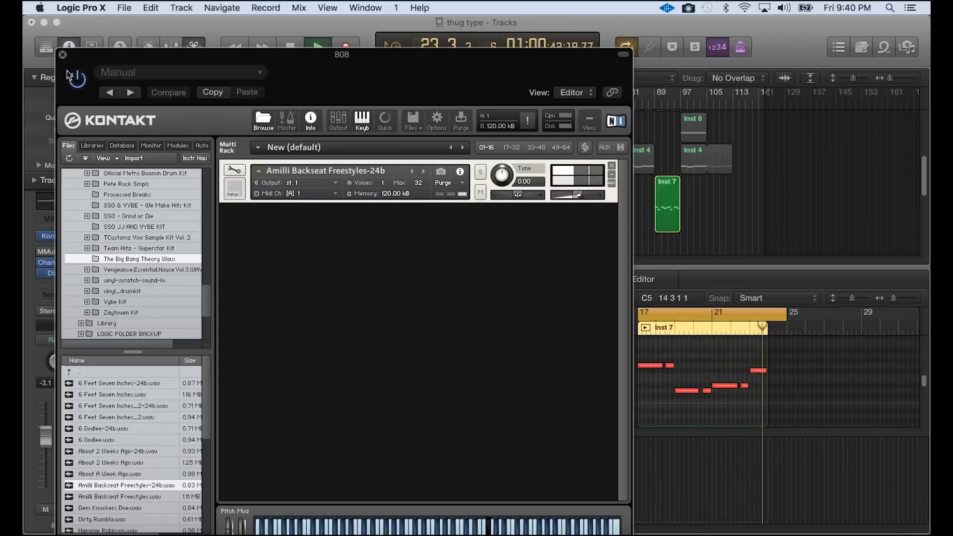
click(62, 54)
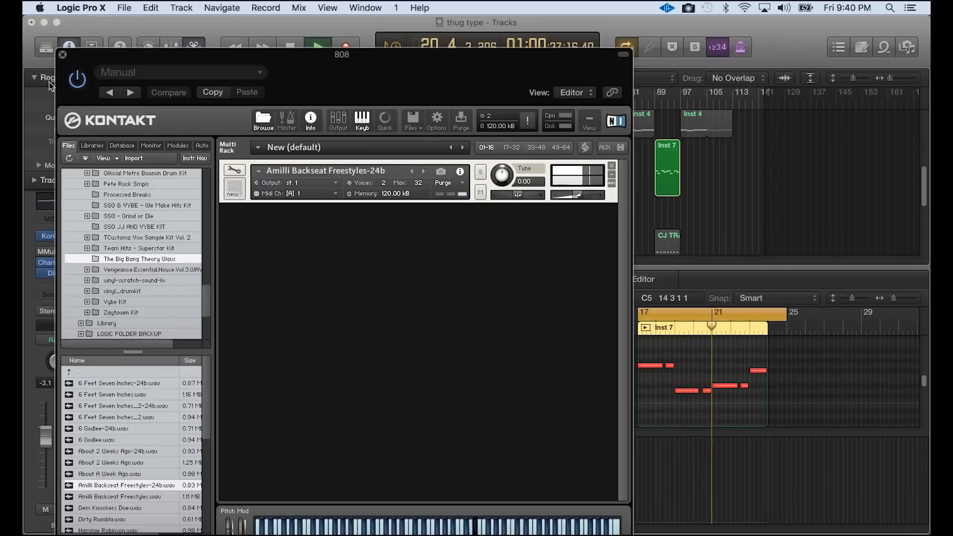
click(61, 54)
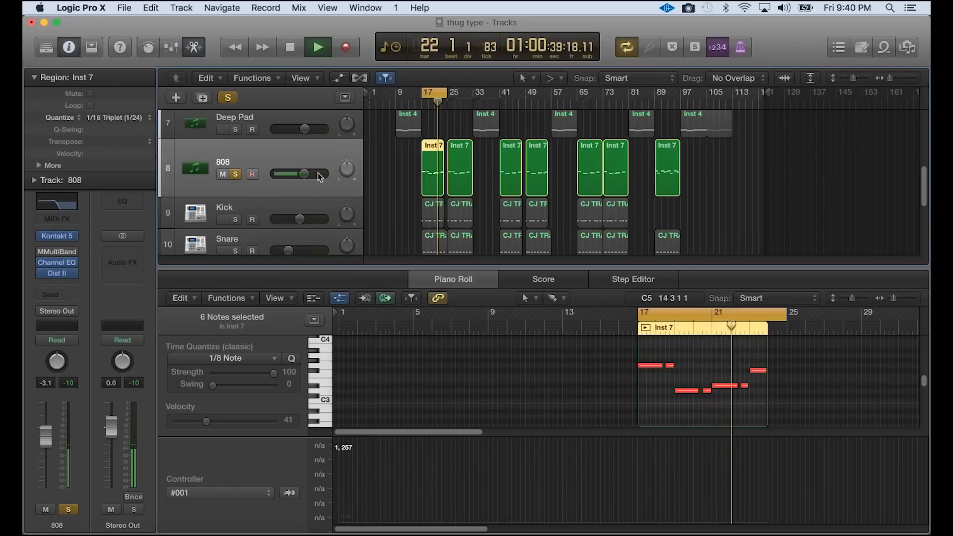
- Show the Kick pattern, then solo the Snare alongside it and show its pattern
click(317, 47)
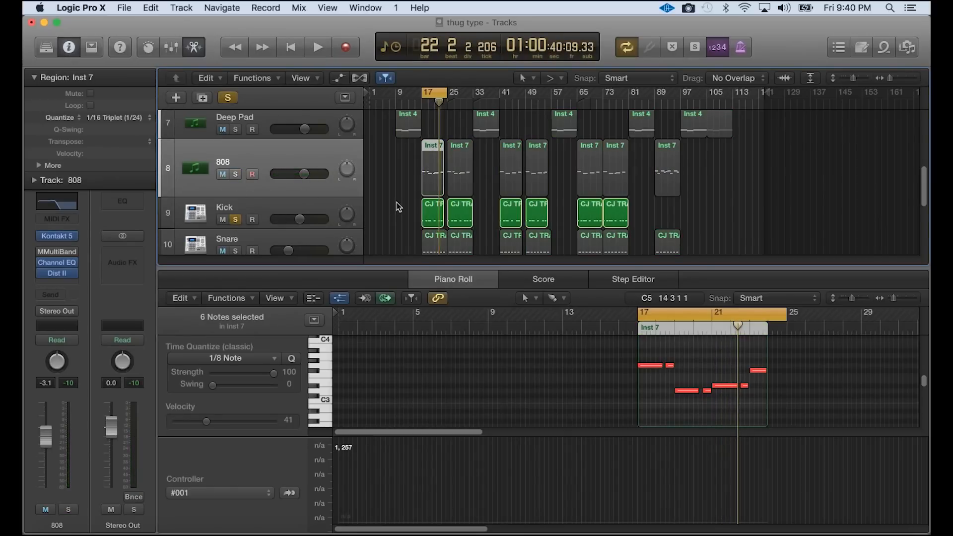
click(433, 212)
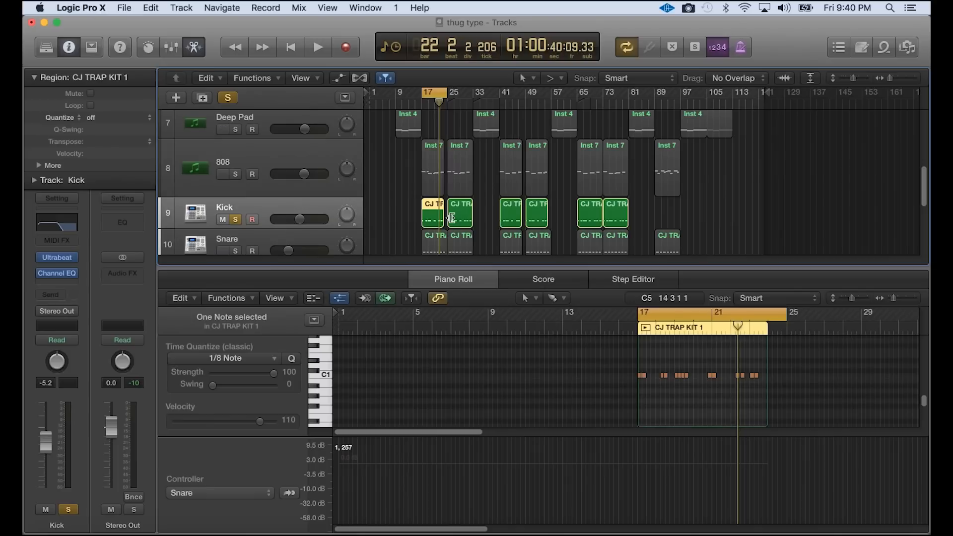
click(318, 47)
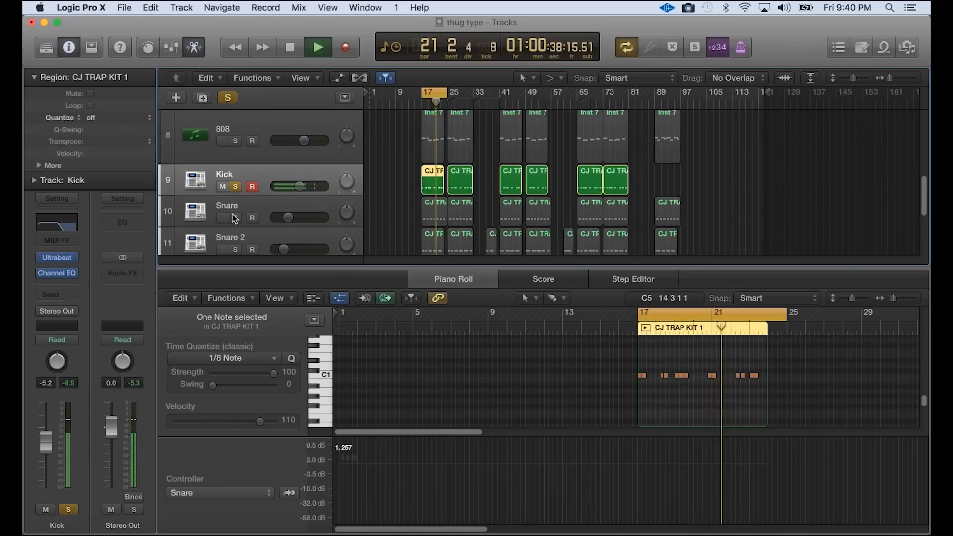
click(317, 46)
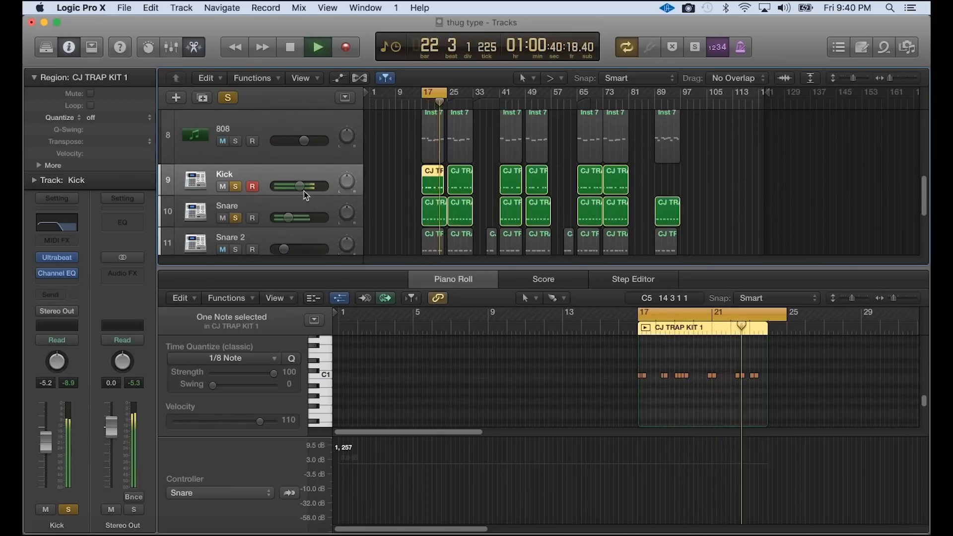
click(227, 205)
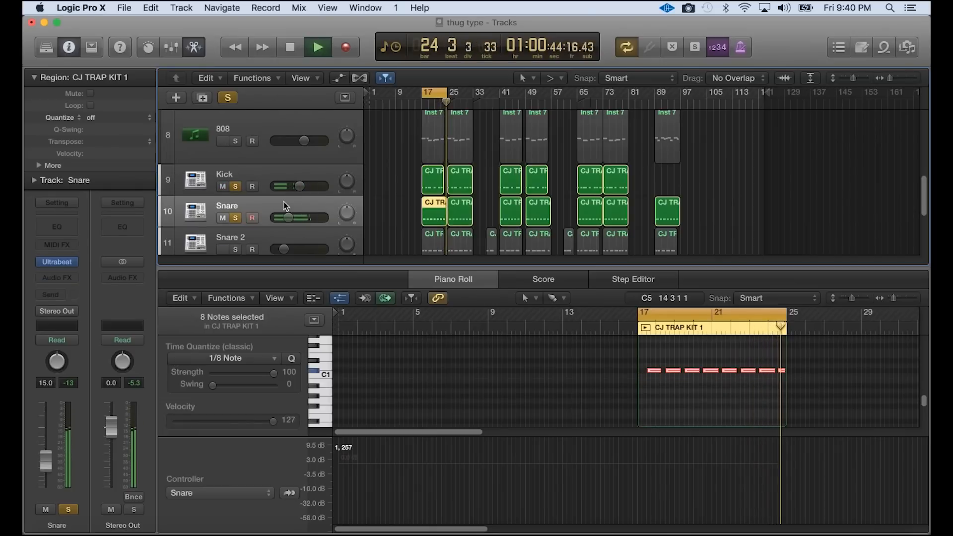
click(318, 47)
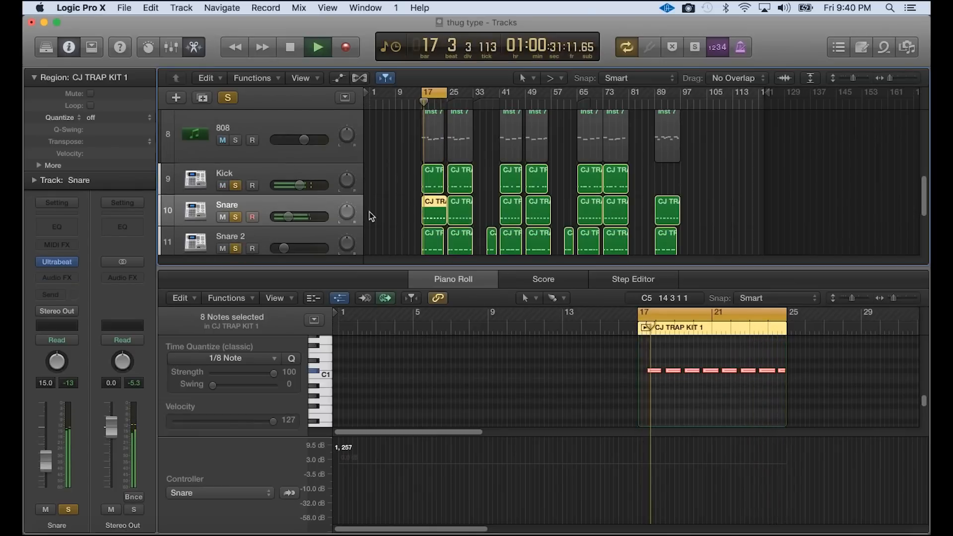
scroll(down, 3)
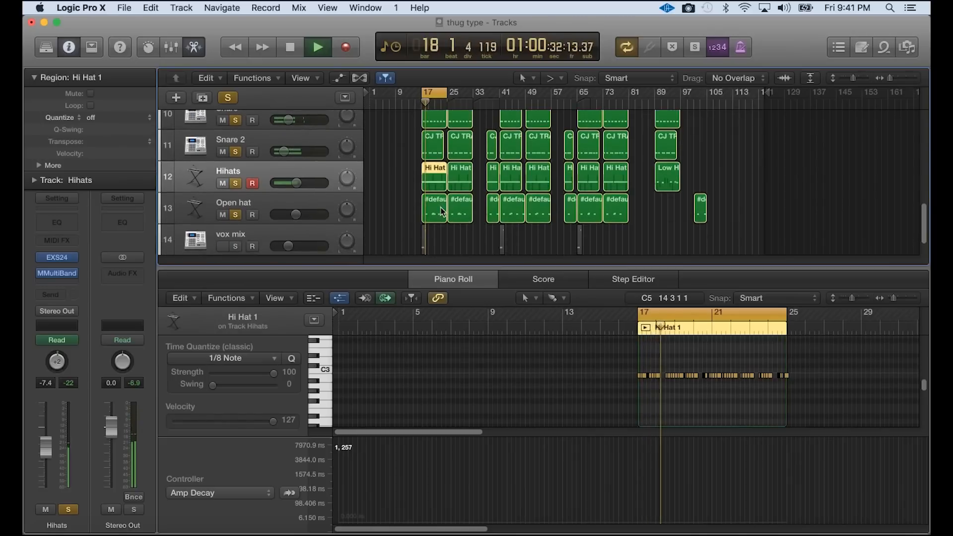
- Show the Open hat track's #default pattern in the piano roll and play it back
click(434, 208)
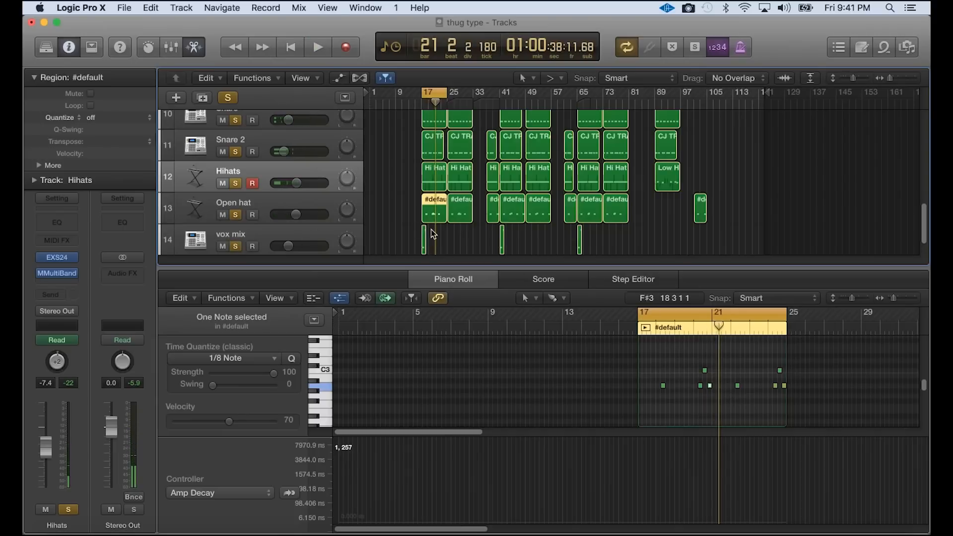
click(318, 46)
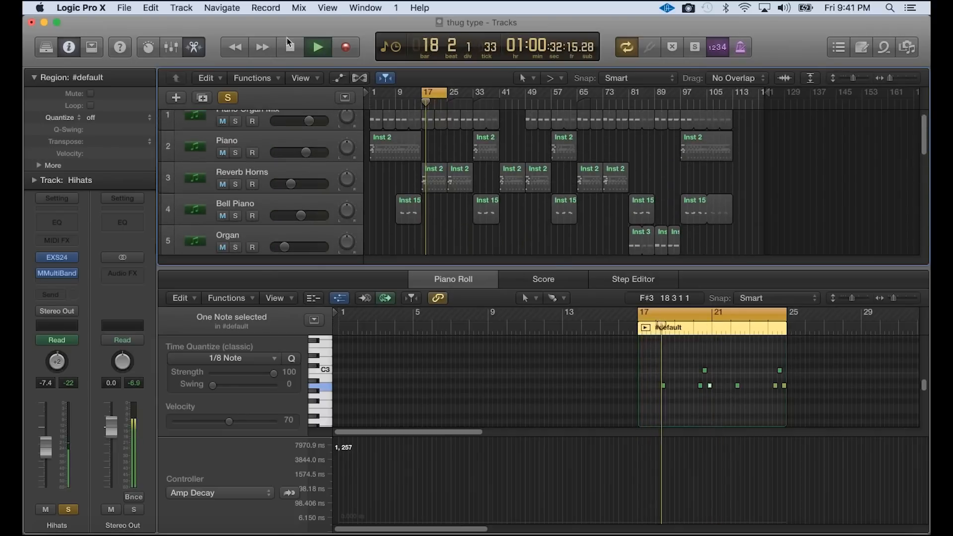
- Show the Reverb Horns Inst 2 notes and check its Omnisphere patch Frozen Piano Dreams, then stop
click(318, 48)
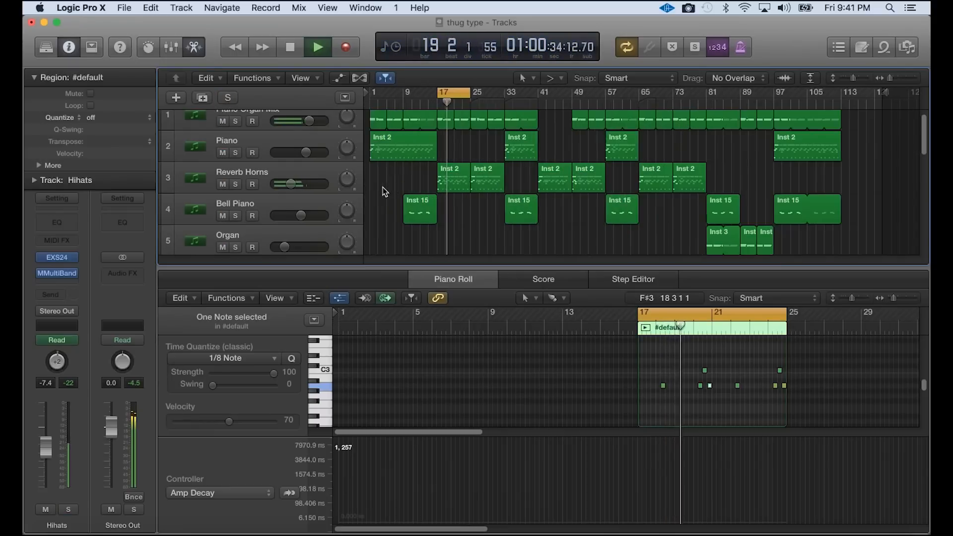
click(451, 178)
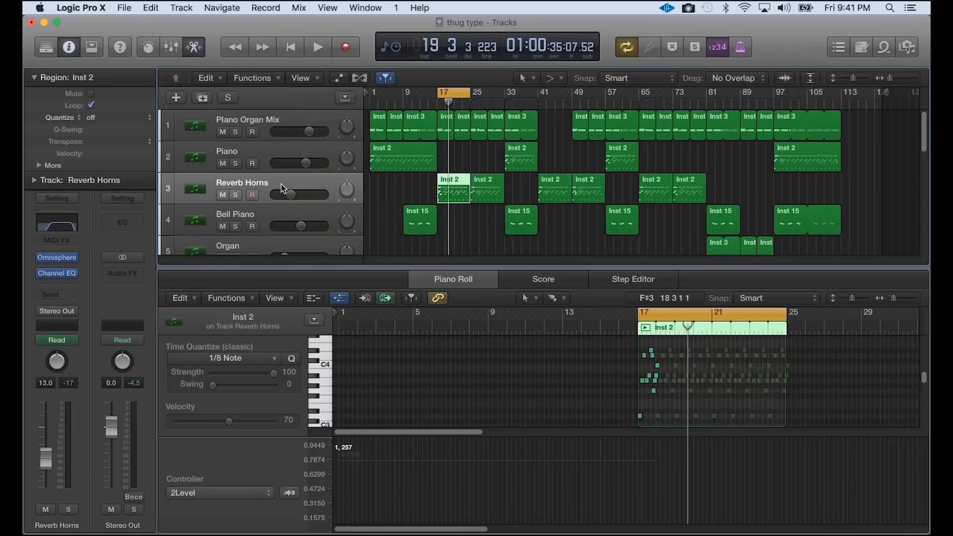
mouse_move(371, 157)
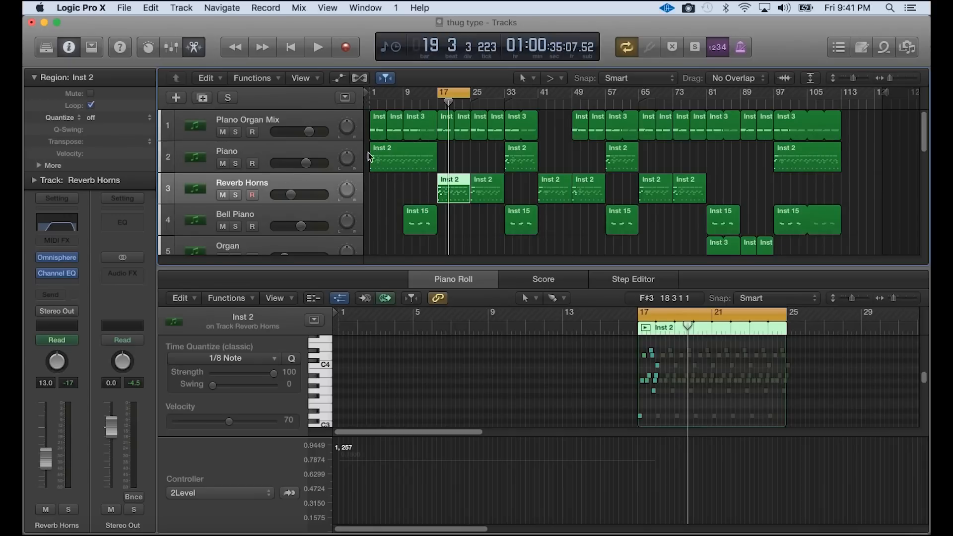
mouse_move(441, 153)
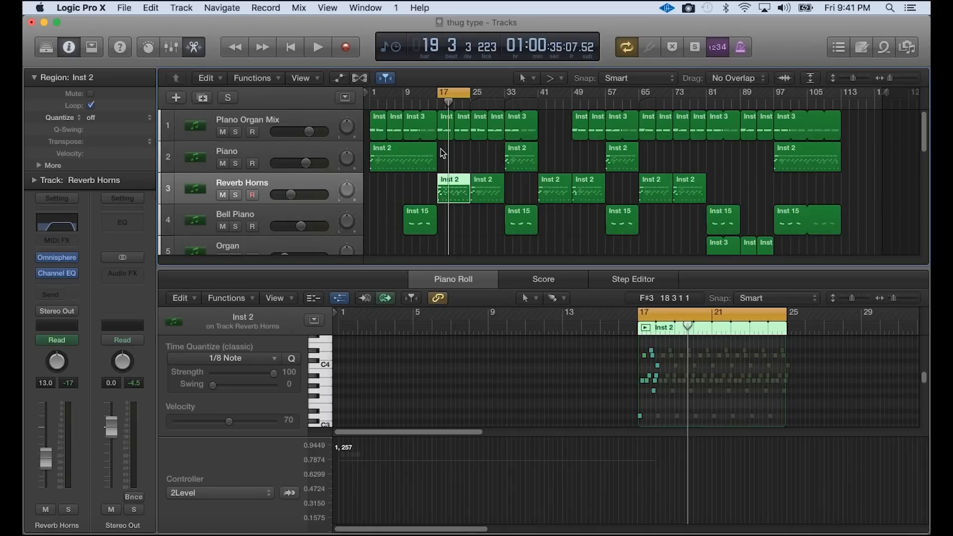
click(317, 46)
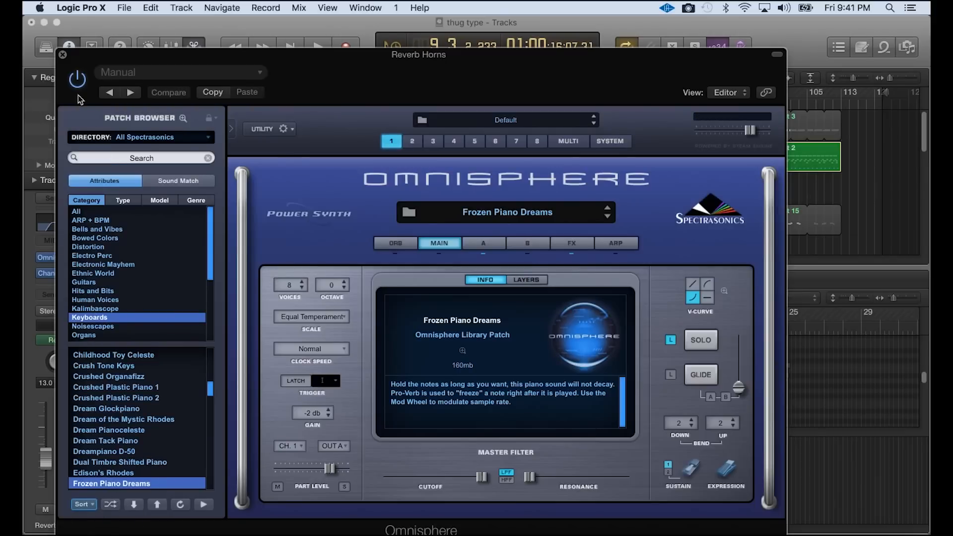
click(63, 54)
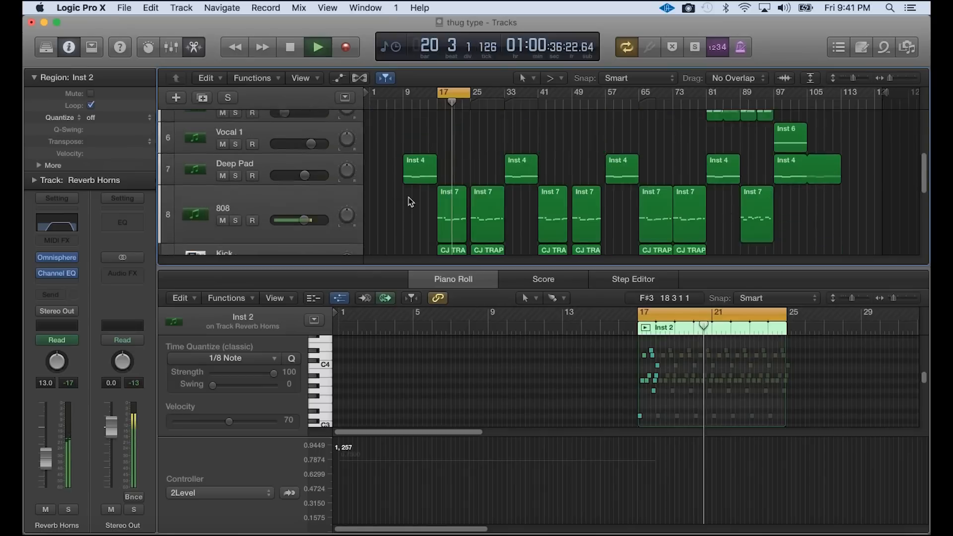
scroll(down, 3)
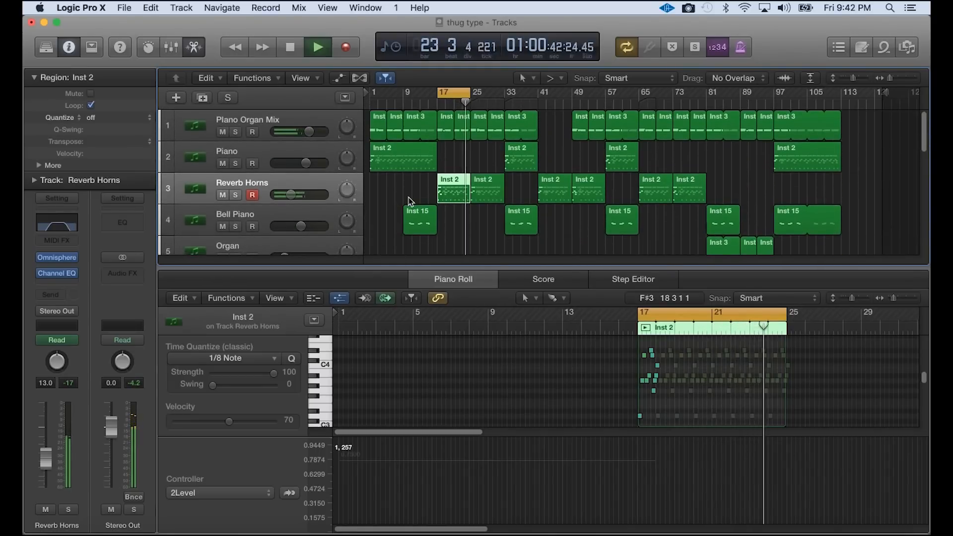
click(290, 47)
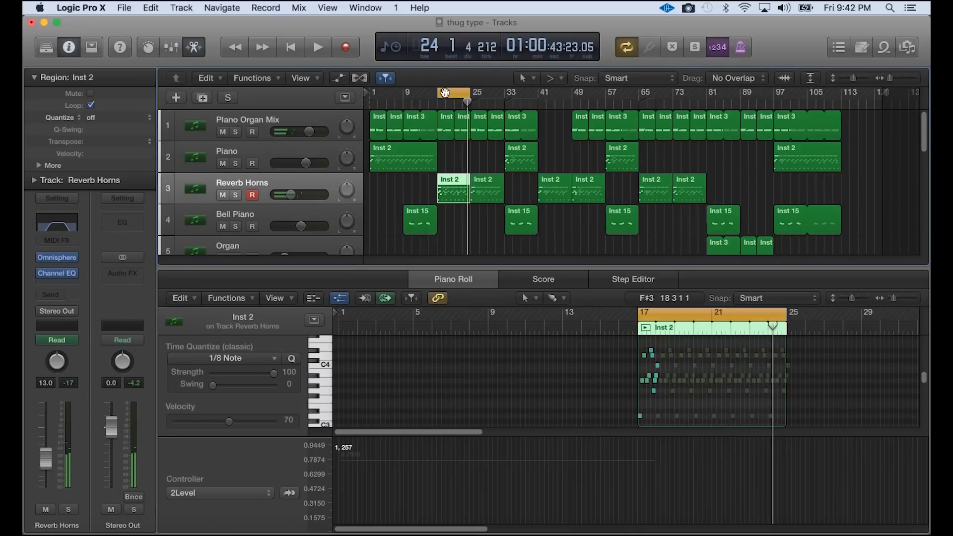
- Solo the Snare, then show the Kick, 808 and Snare patterns in turn
scroll(down, 3)
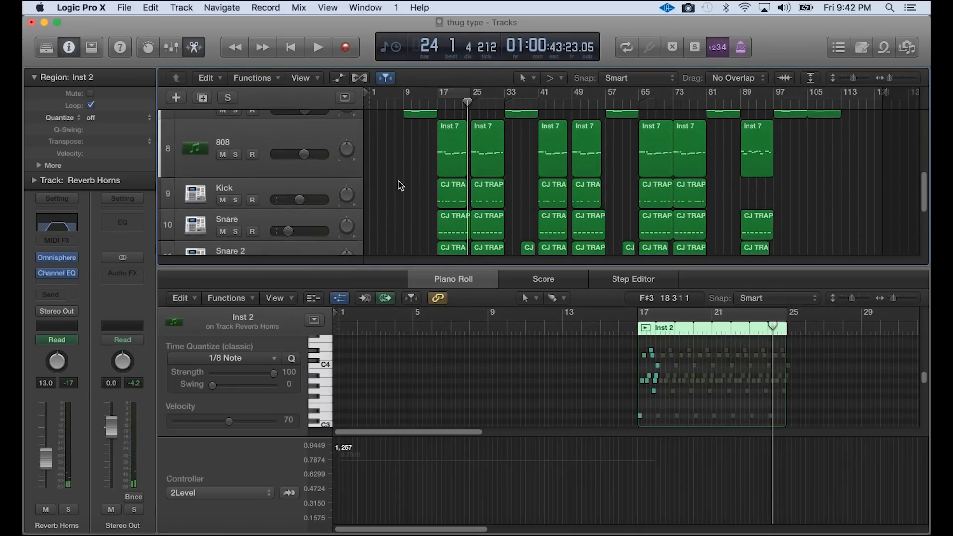
scroll(down, 3)
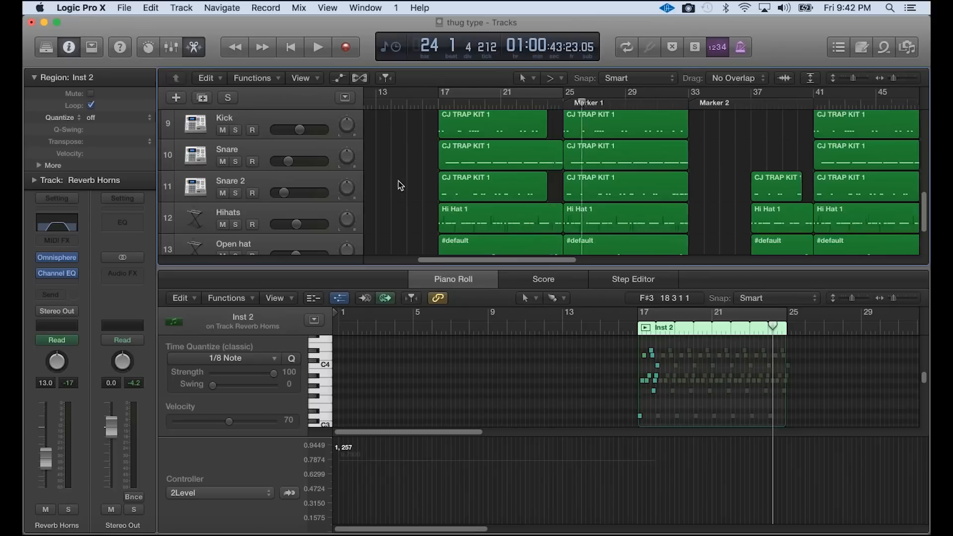
click(317, 46)
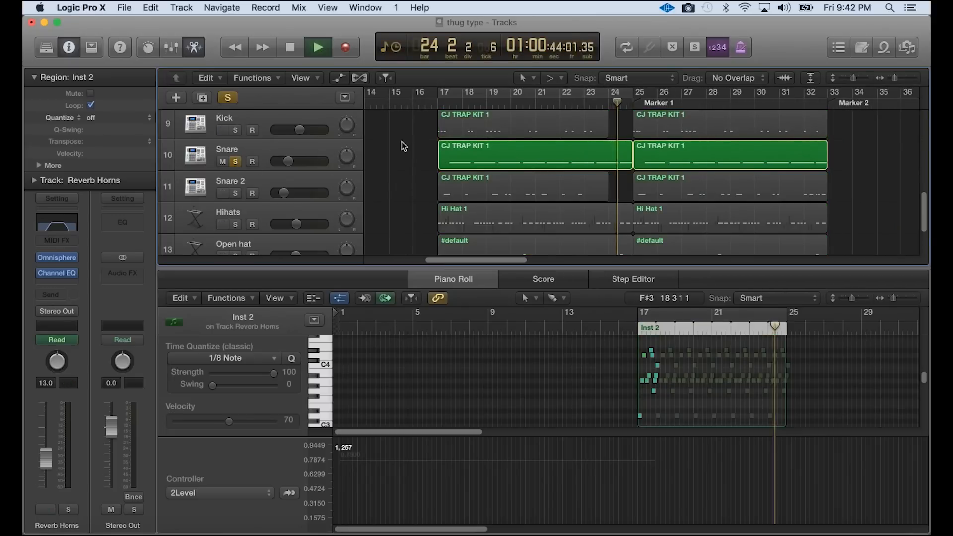
click(289, 46)
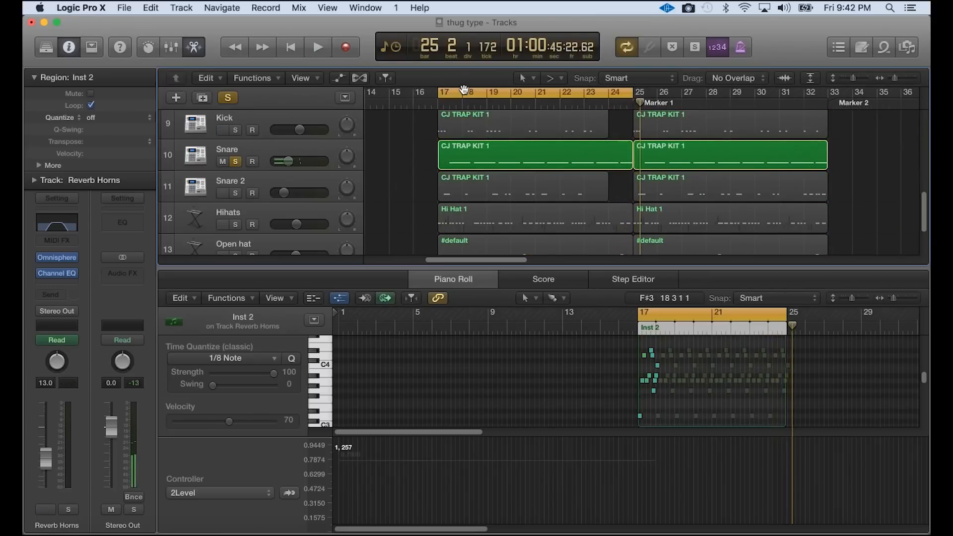
click(317, 47)
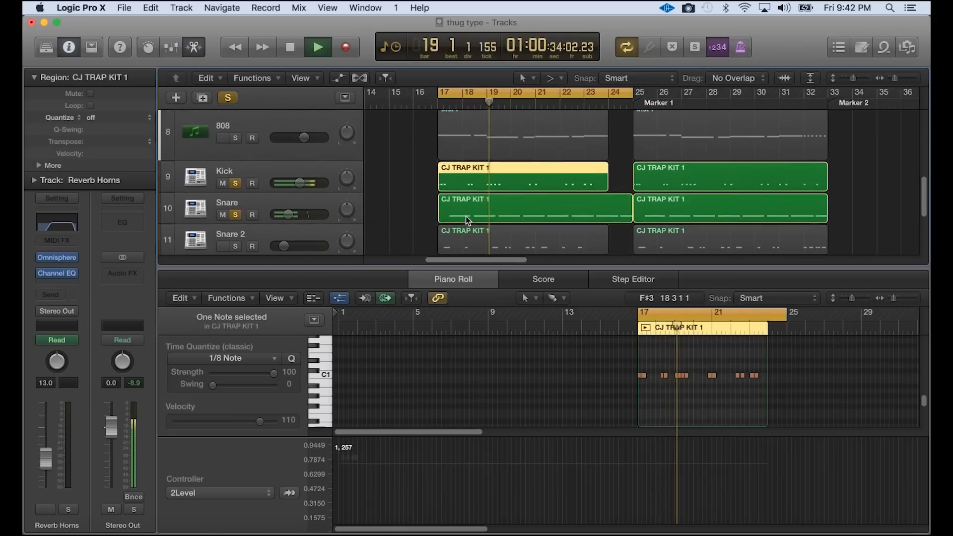
click(520, 140)
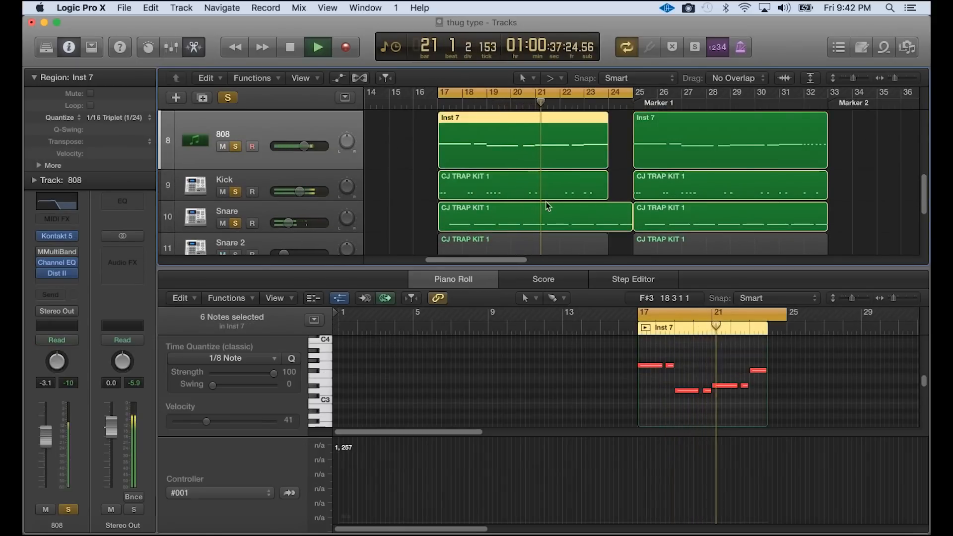
click(523, 185)
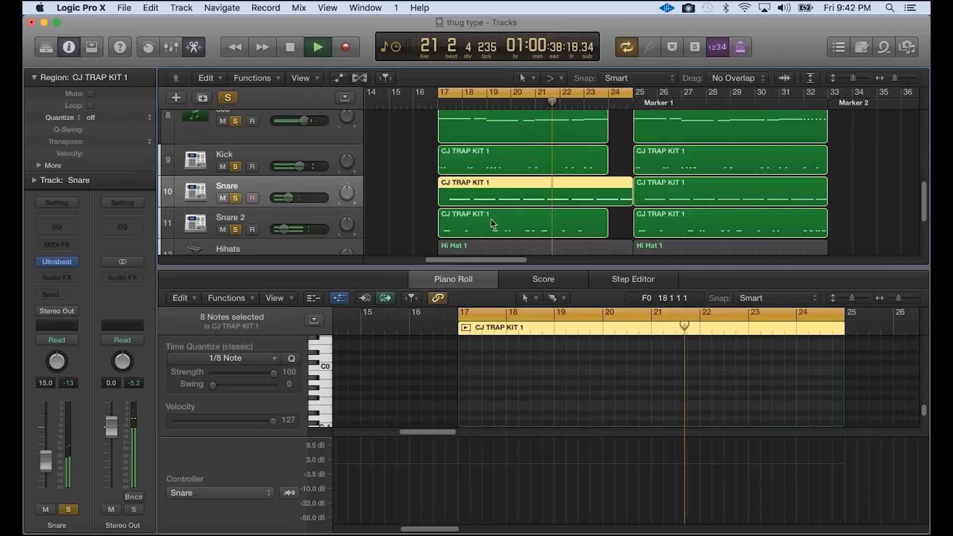
- Show the Snare 2 pattern with one drum sound's notes selected, then play the Open hat pattern
click(492, 222)
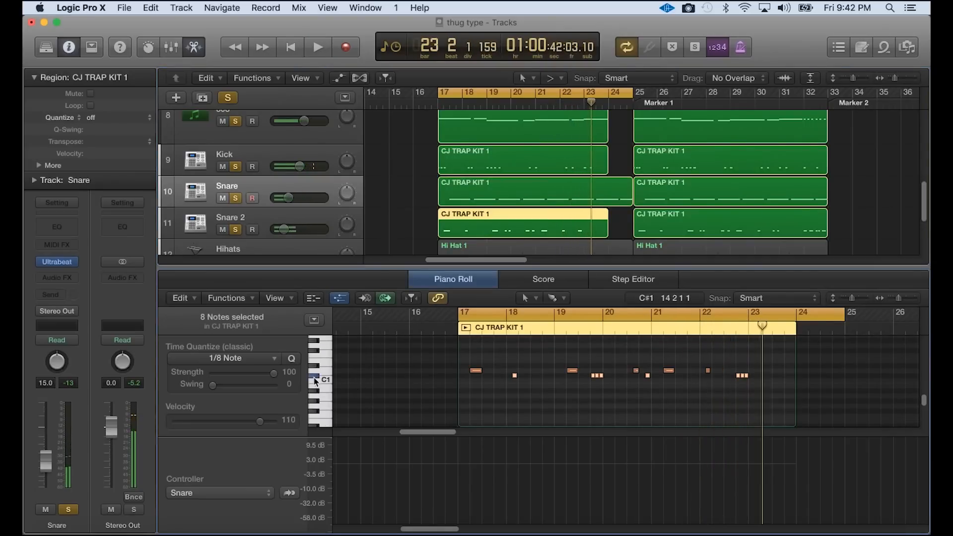
click(319, 374)
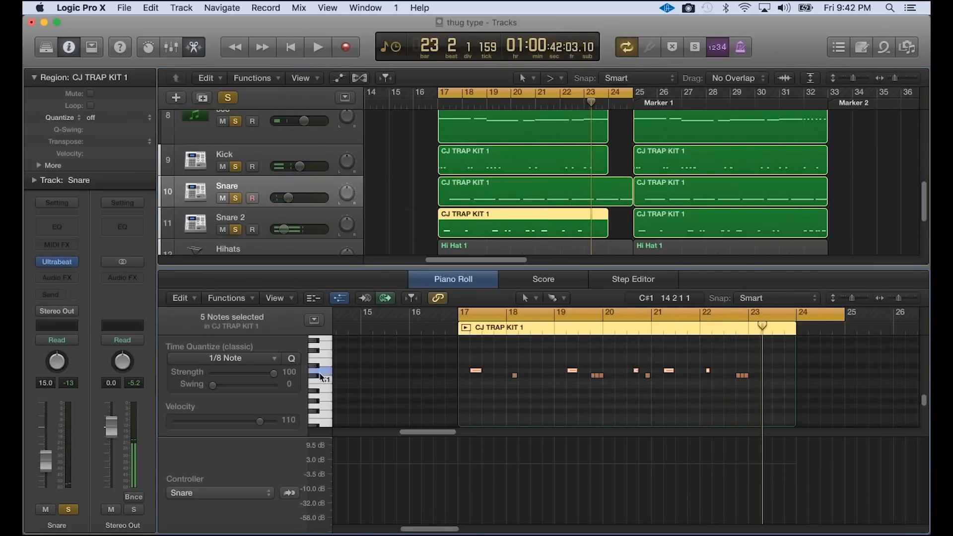
click(318, 46)
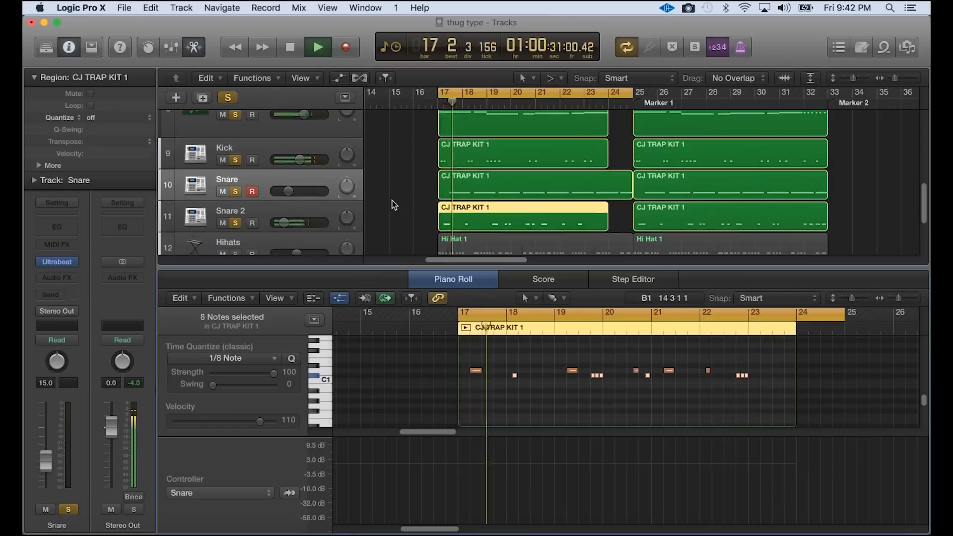
click(318, 47)
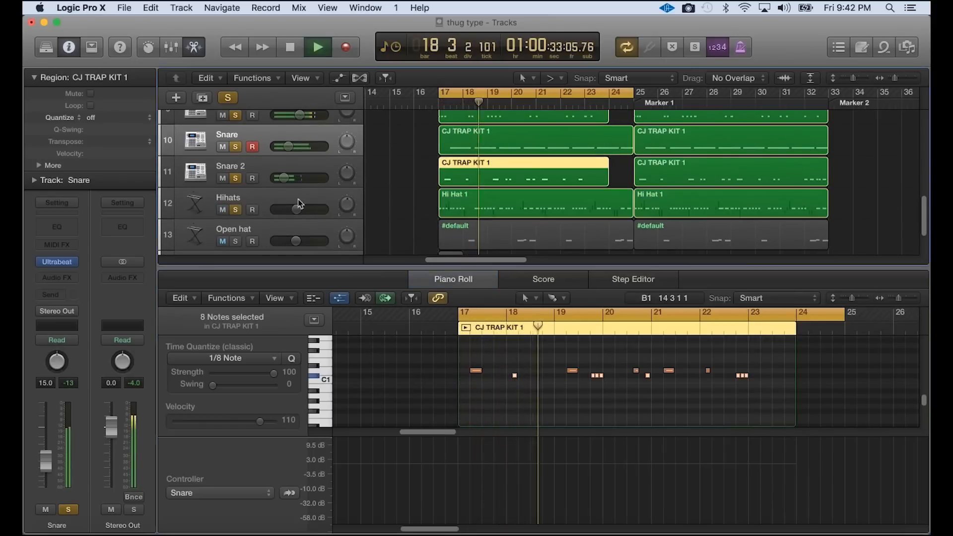
click(534, 202)
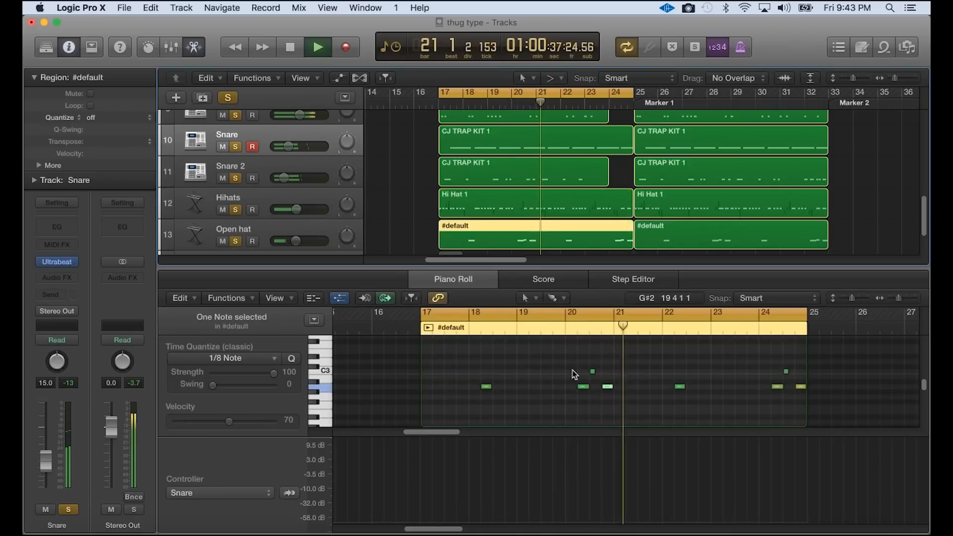
- Show the vox mix region's single note and reveal the Hihats and Open hat automation curves
click(290, 47)
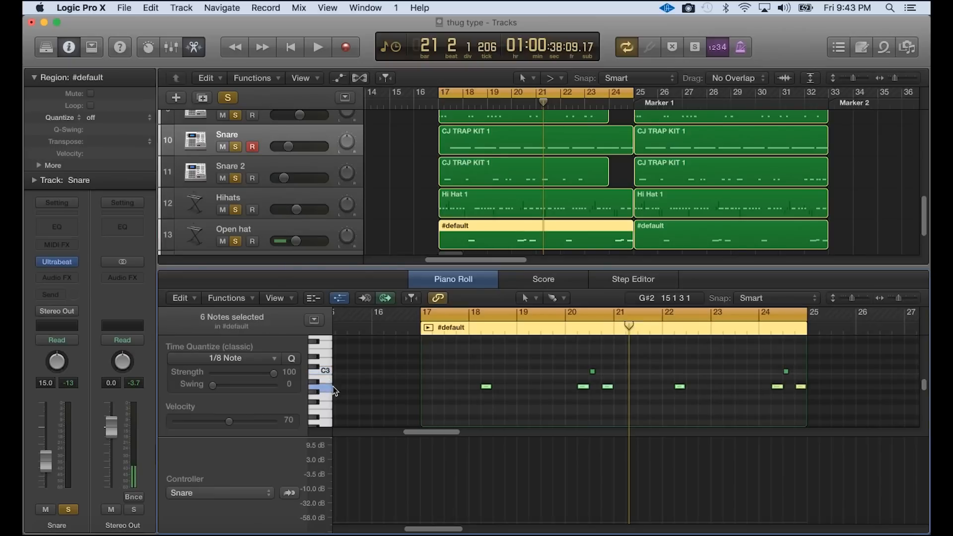
scroll(down, 3)
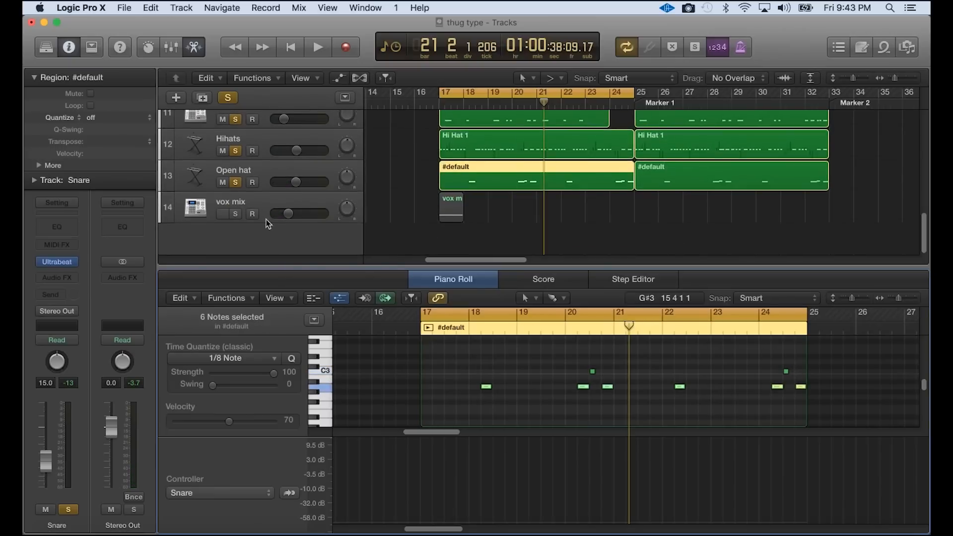
click(318, 47)
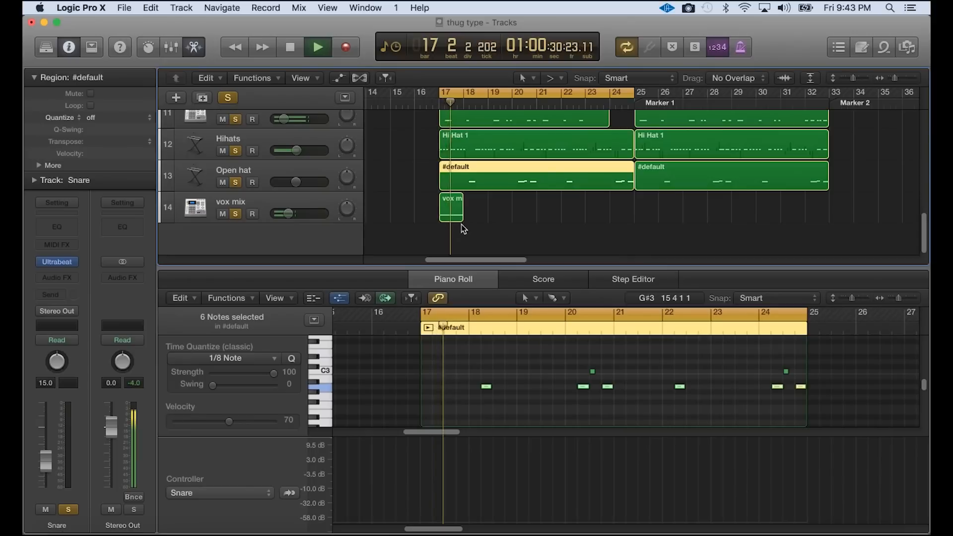
click(450, 206)
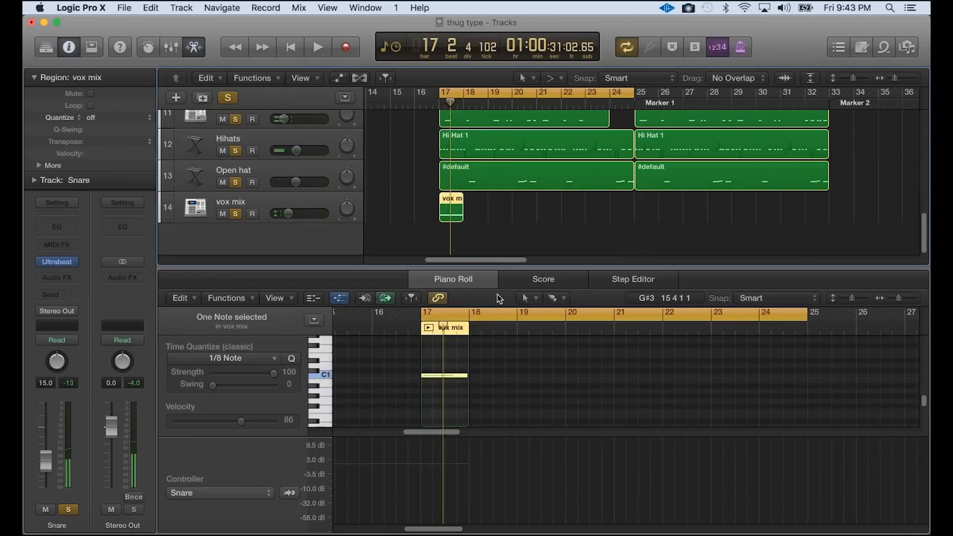
click(318, 46)
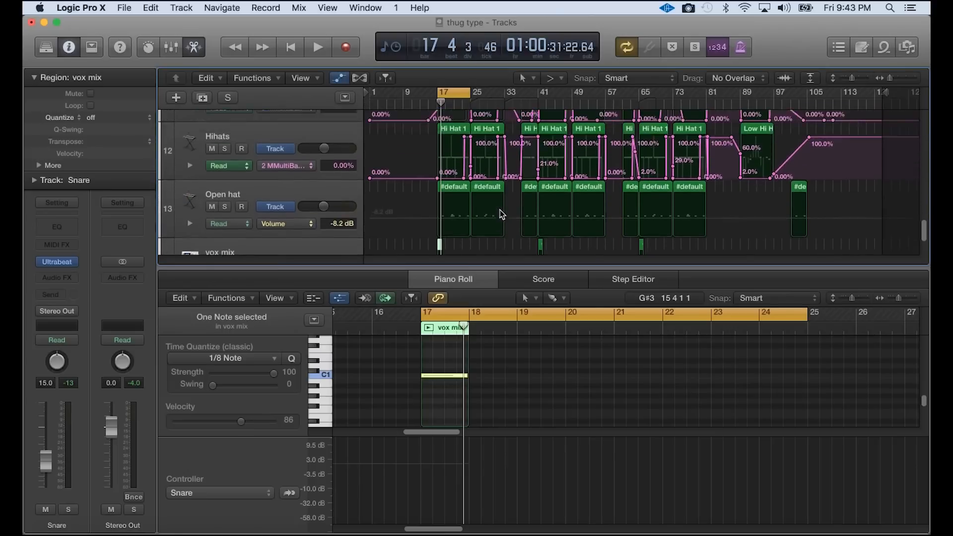
- Look over the Piano Organ Mix notes, then show the Piano track's Channel EQ insert
scroll(up, 3)
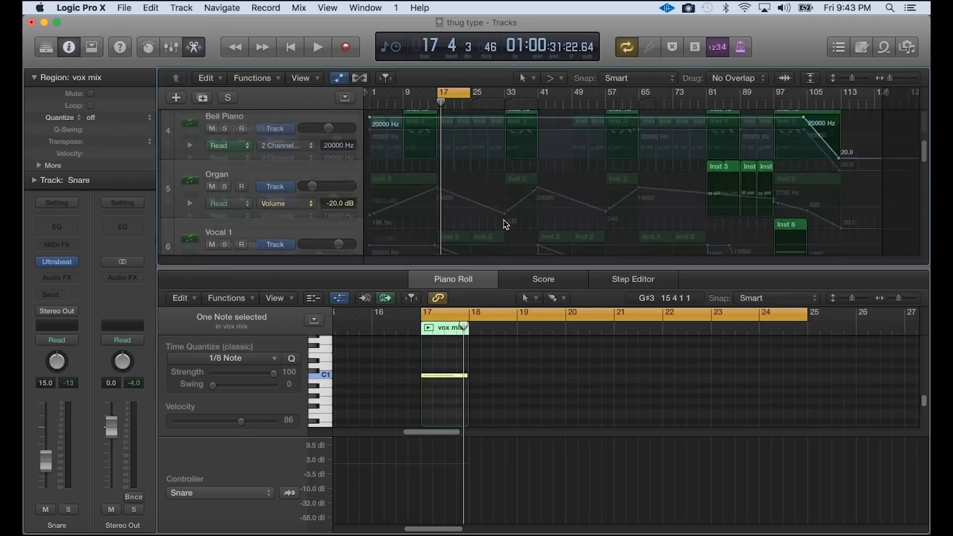
scroll(up, 3)
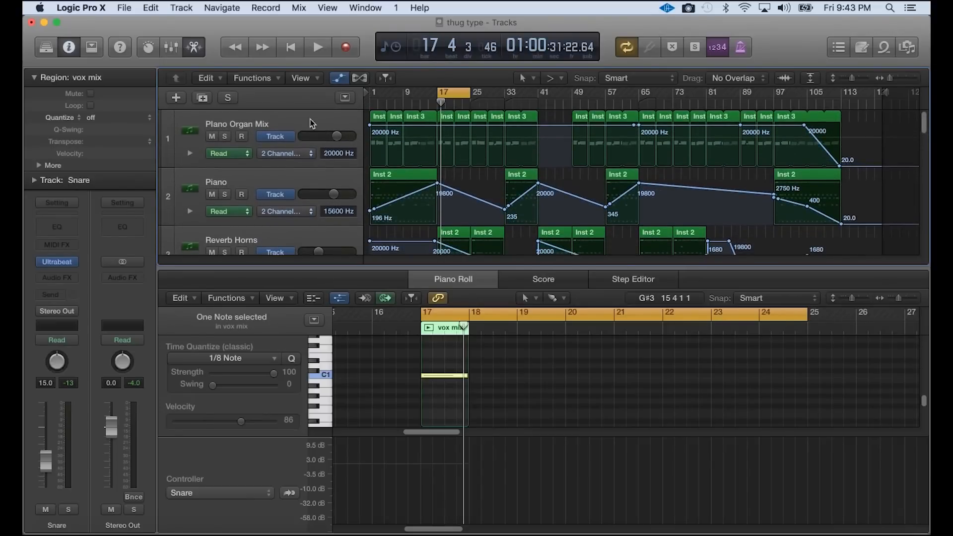
click(447, 116)
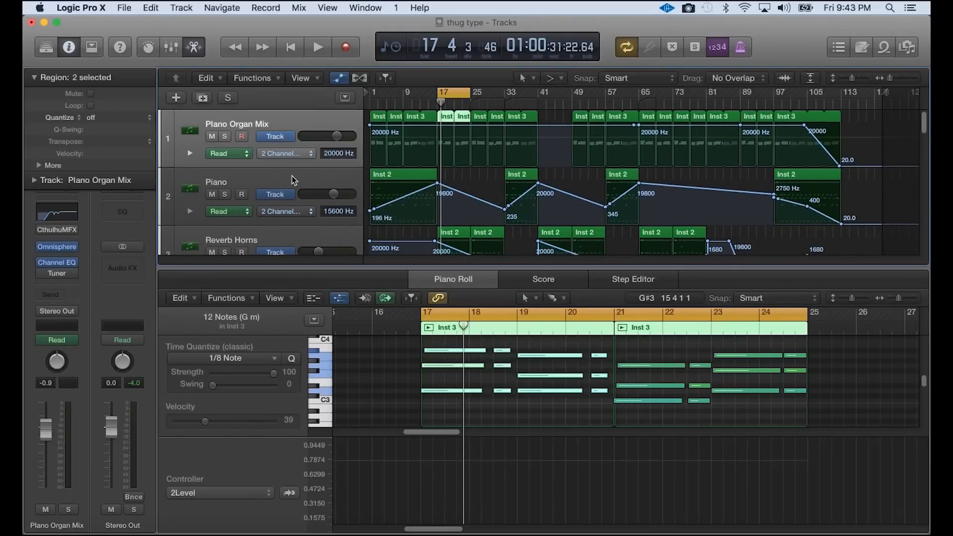
mouse_move(58, 262)
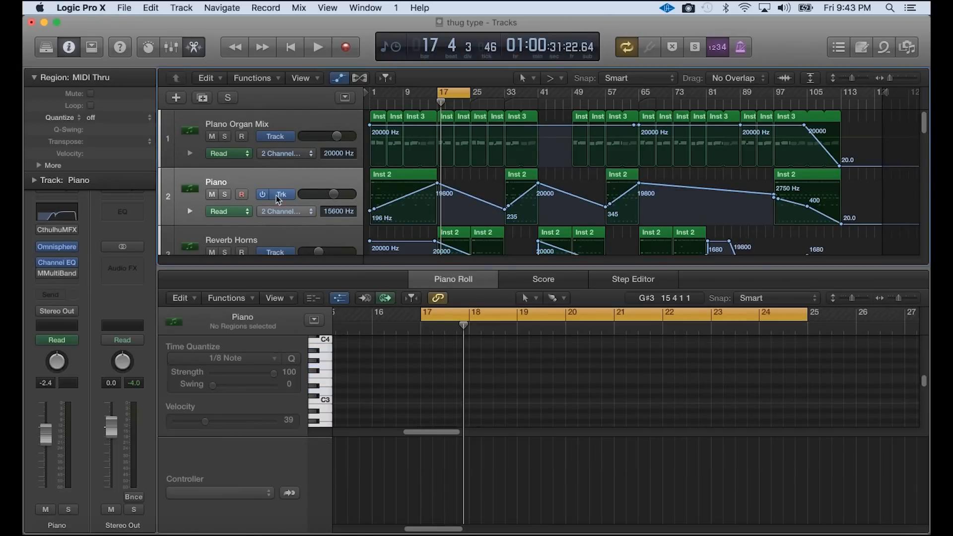
click(280, 194)
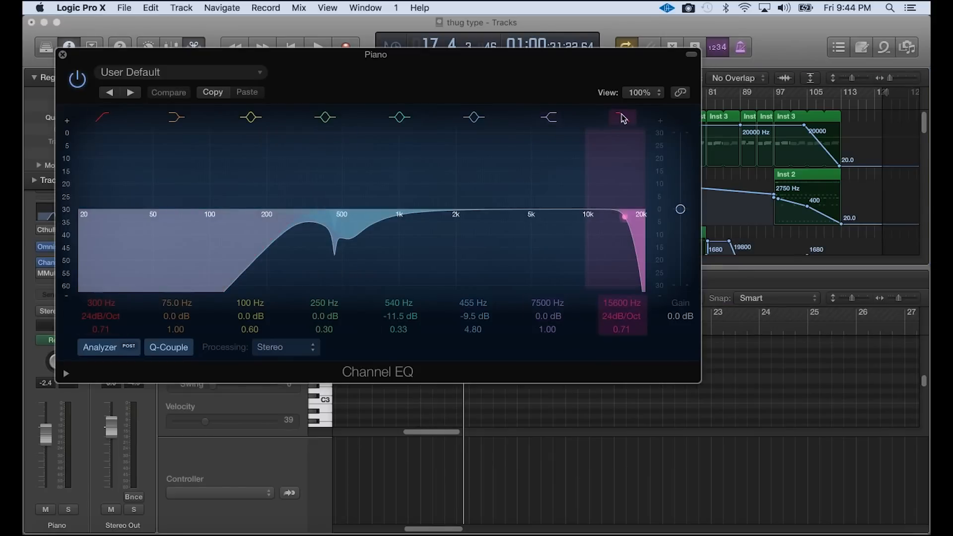
- Compare the Piano EQ's high and low cut bands against the saved setting, then close it
click(621, 117)
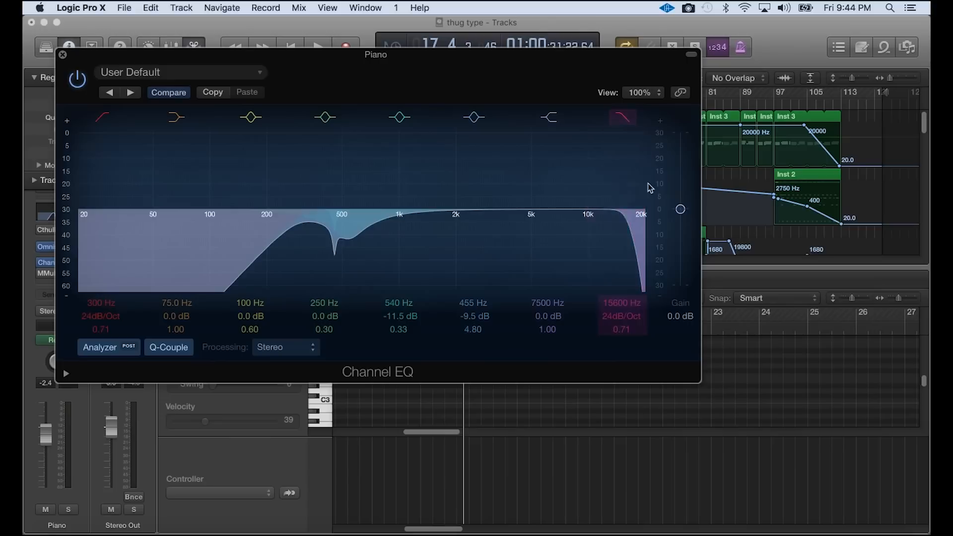
click(169, 91)
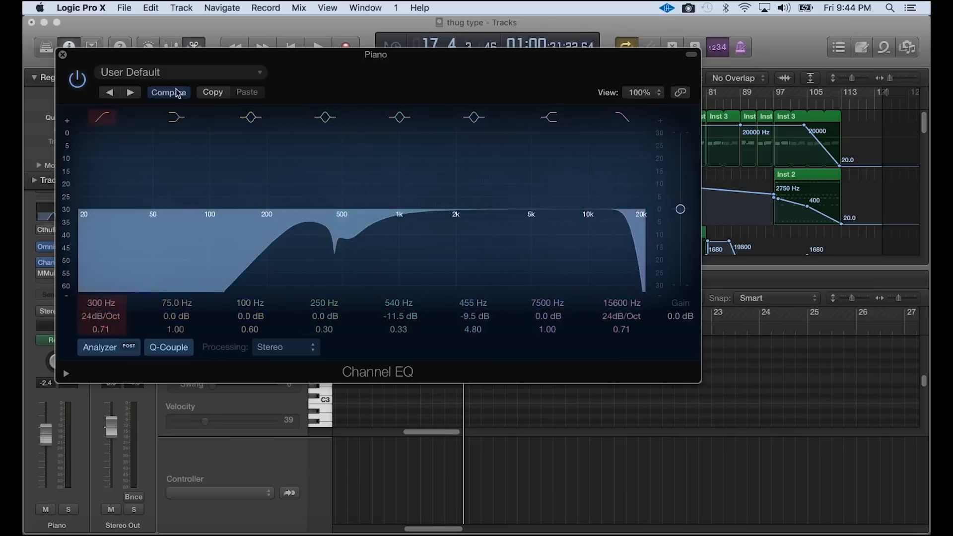
click(620, 117)
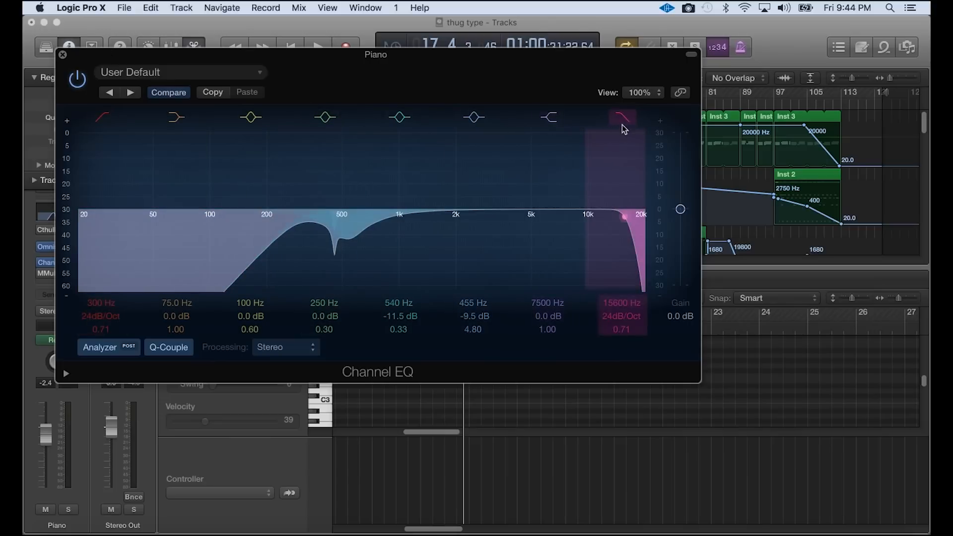
click(61, 54)
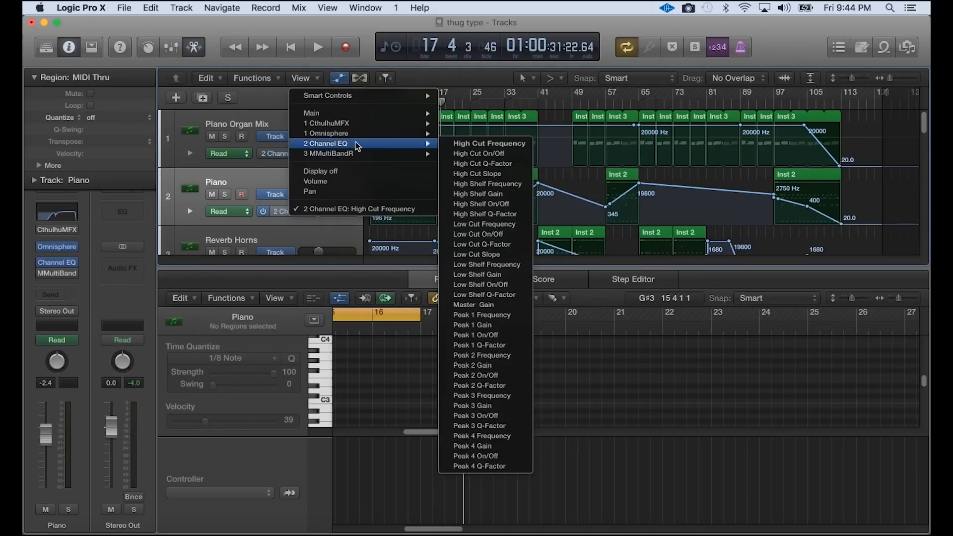
mouse_move(344, 150)
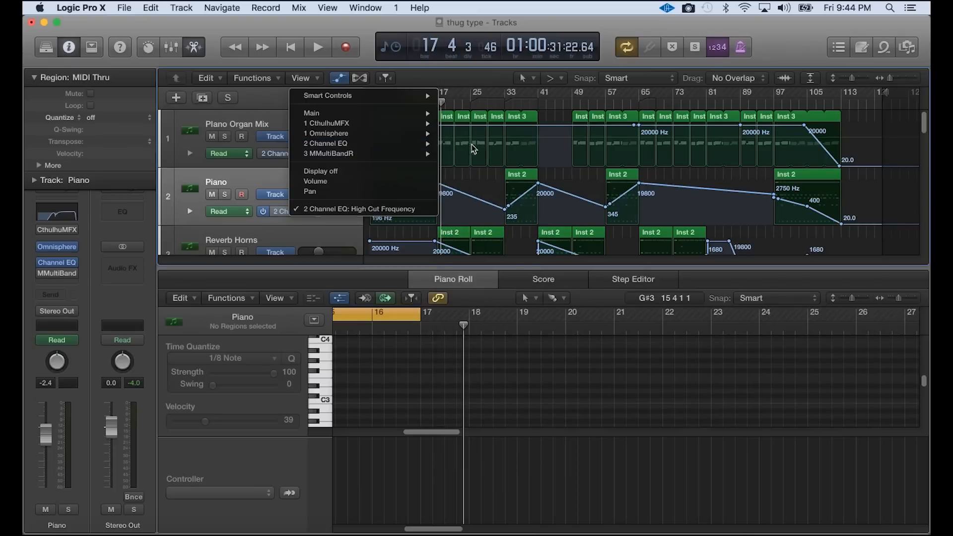
mouse_move(179, 215)
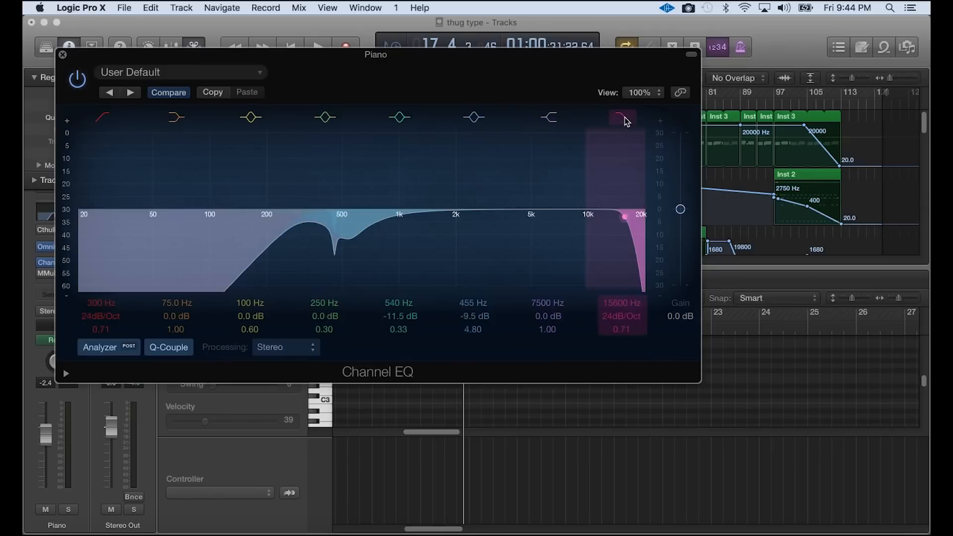
- Play from bar 1 with the Piano soloed and its Channel EQ reopened, high cut sweeping to 1860 Hz
click(62, 54)
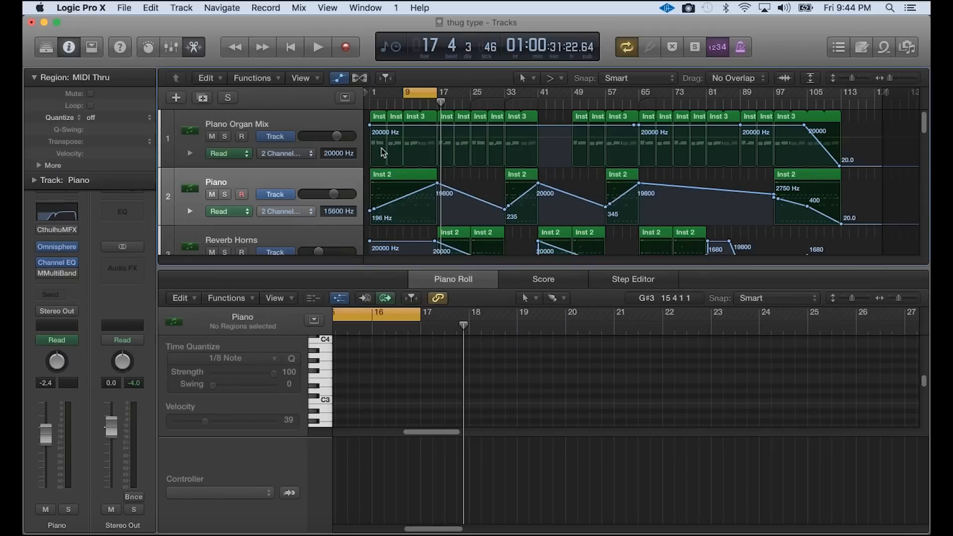
mouse_move(400, 202)
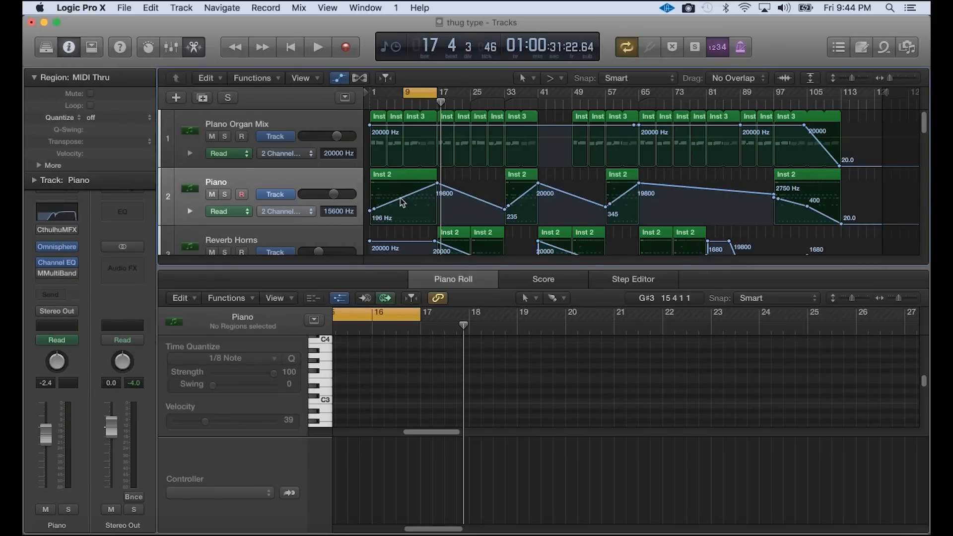
mouse_move(375, 121)
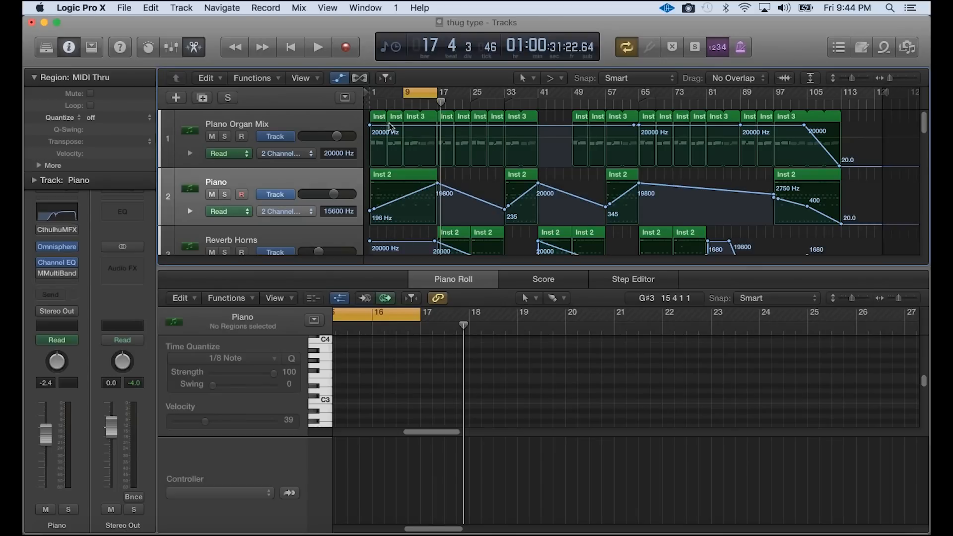
mouse_move(380, 143)
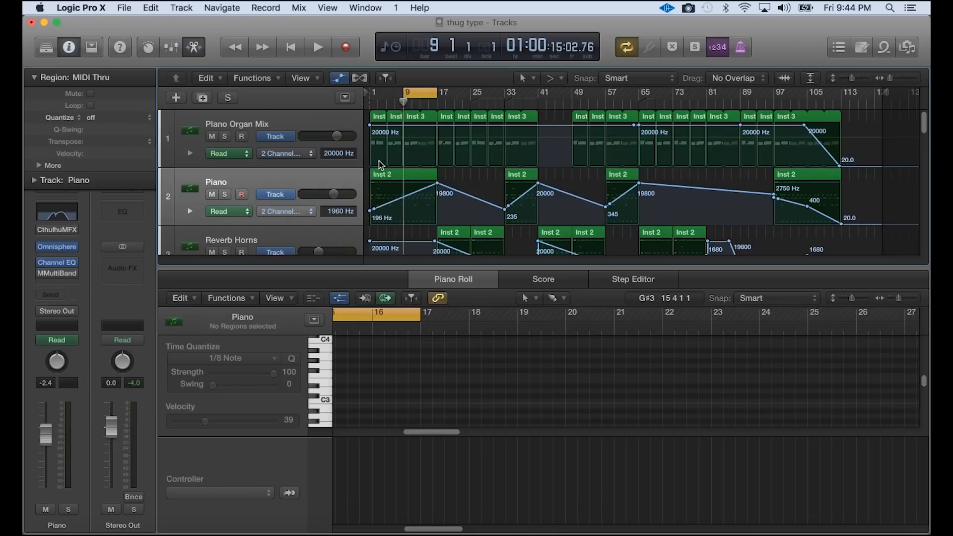
mouse_move(403, 140)
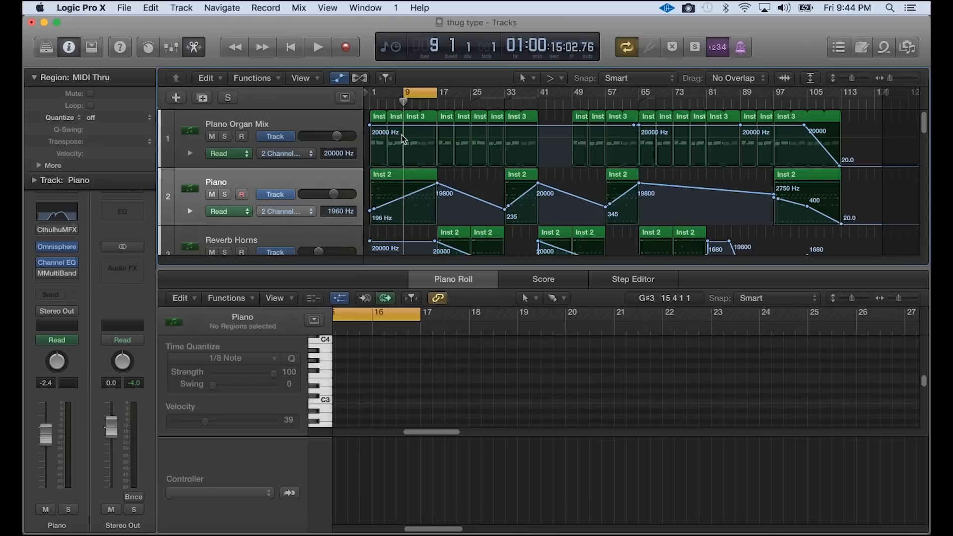
mouse_move(377, 151)
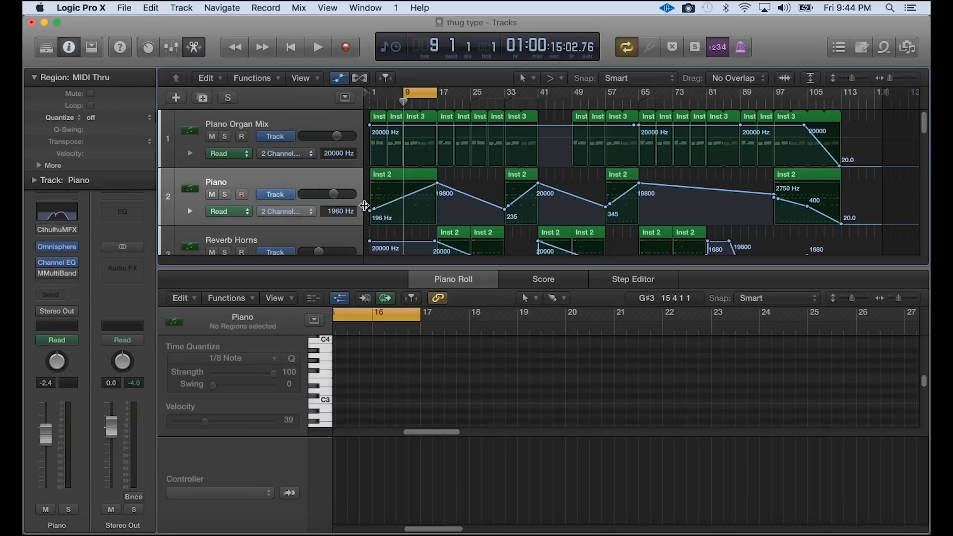
mouse_move(410, 99)
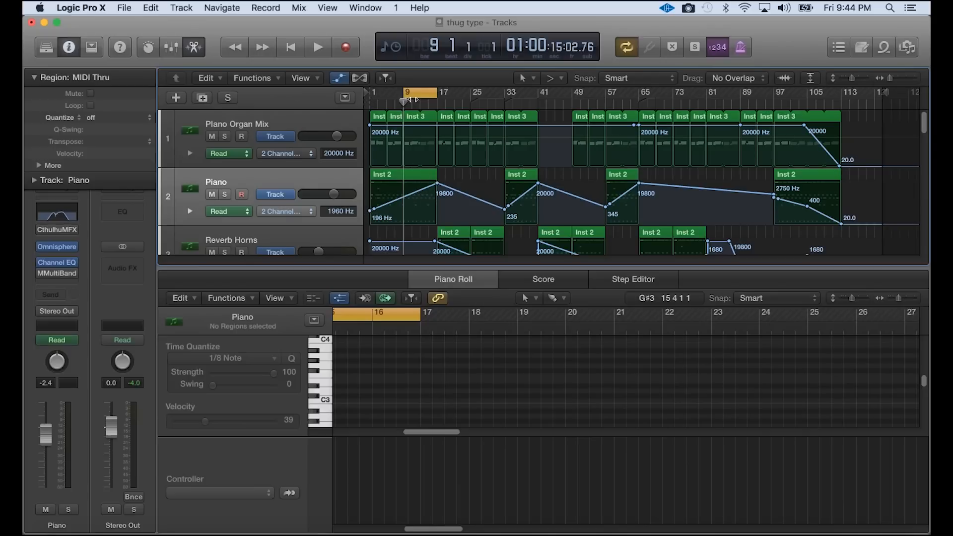
click(318, 47)
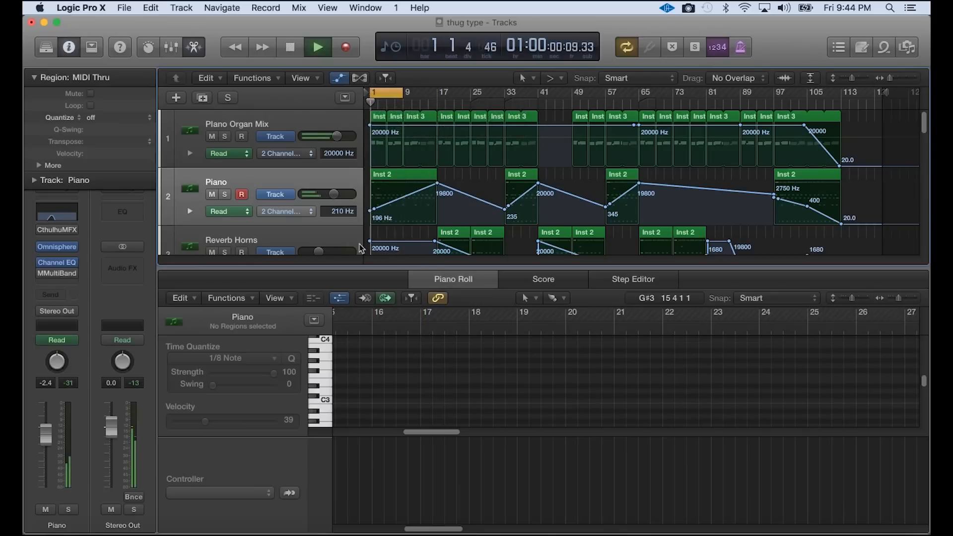
click(226, 98)
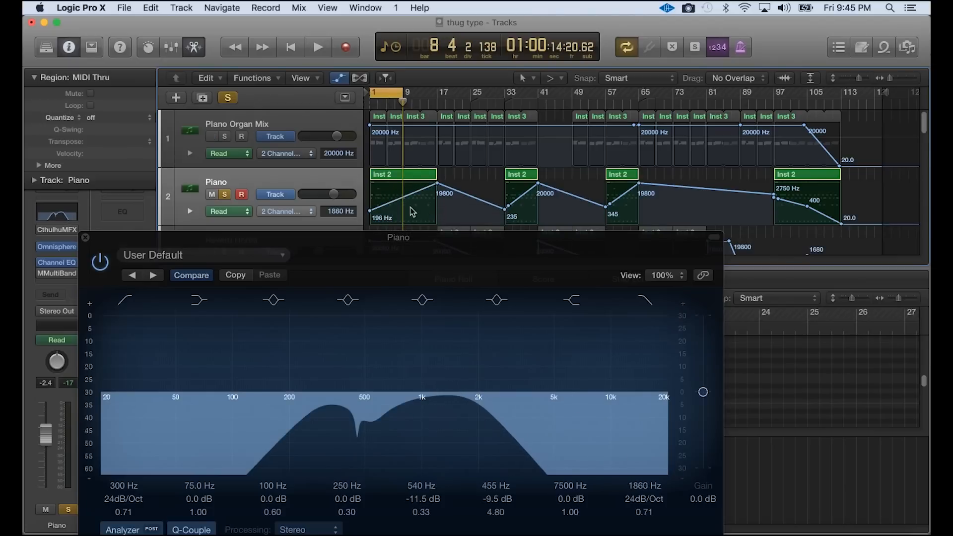
mouse_move(410, 228)
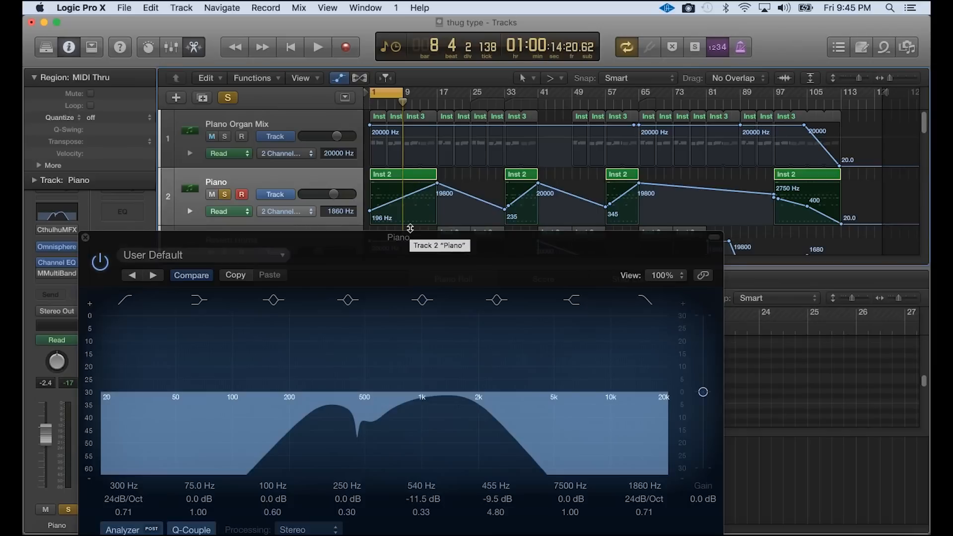
mouse_move(397, 227)
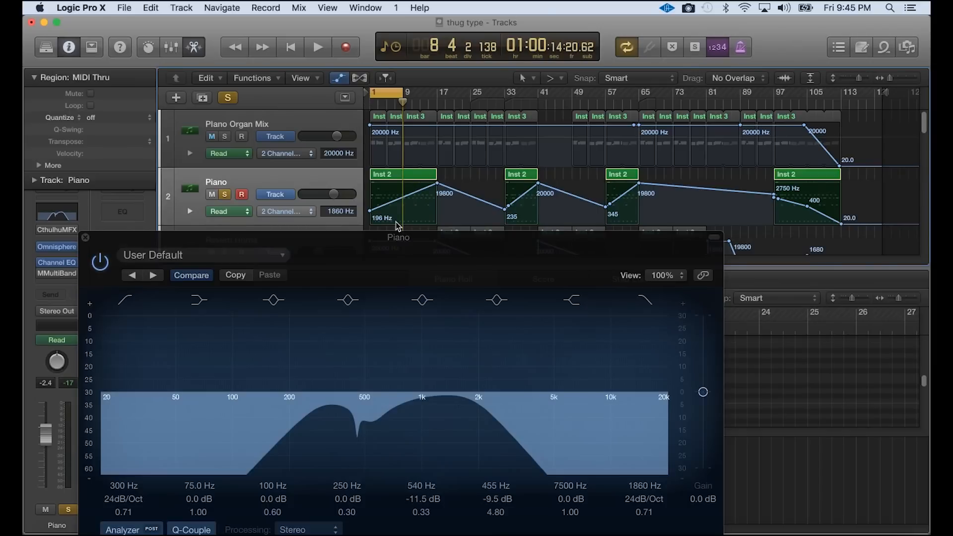
- Close the Piano track's Channel EQ window and scroll down to the Reverb Horns track
click(212, 136)
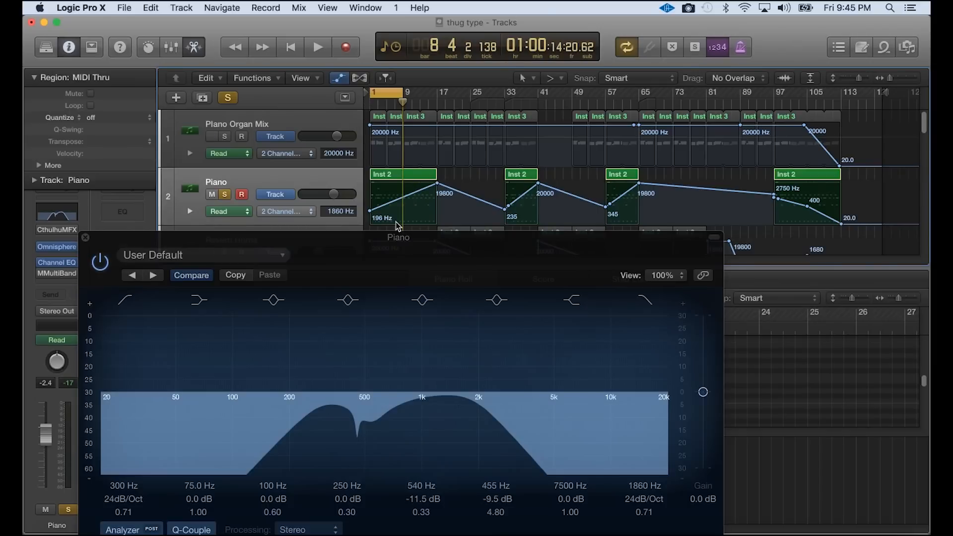
click(211, 136)
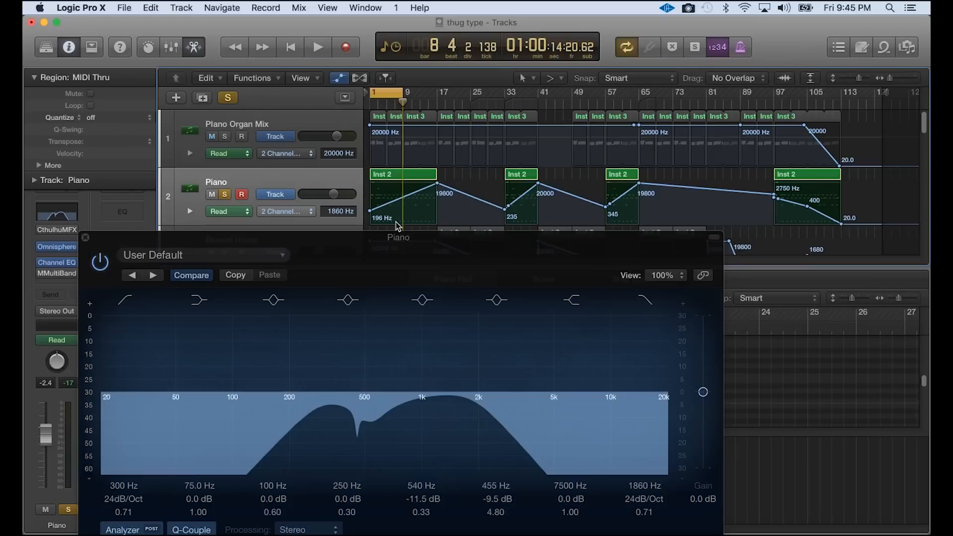
click(211, 136)
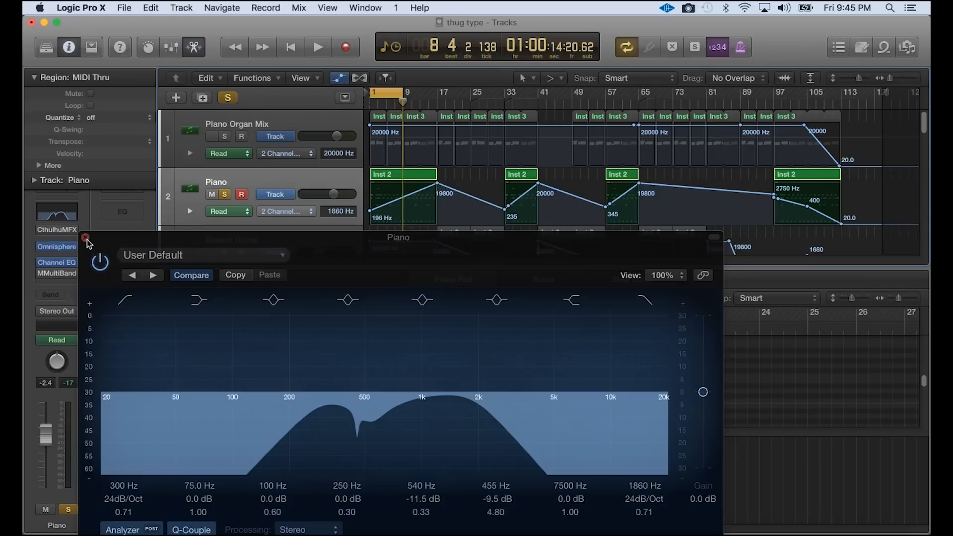
click(86, 238)
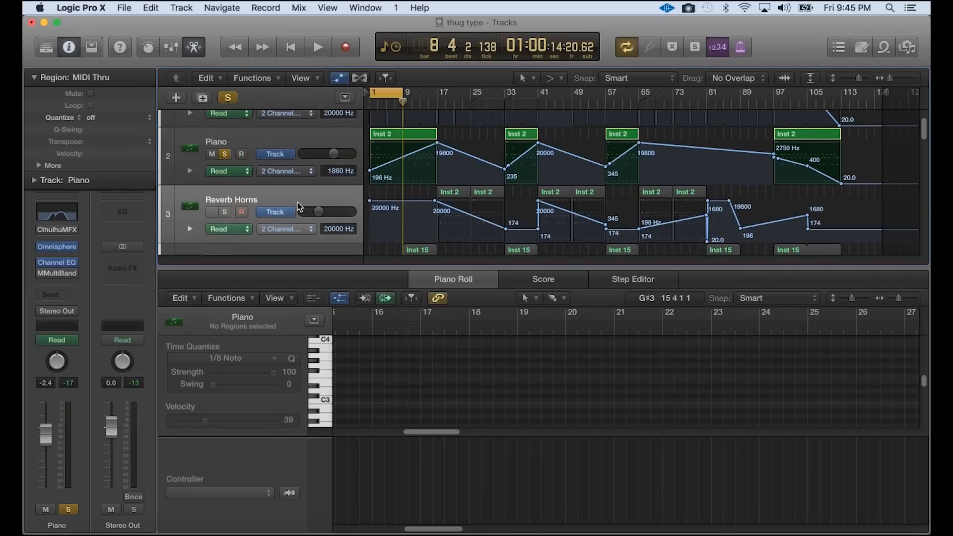
- Select the Reverb Horns track and play the beat cycling over bars 17 to 25
click(232, 200)
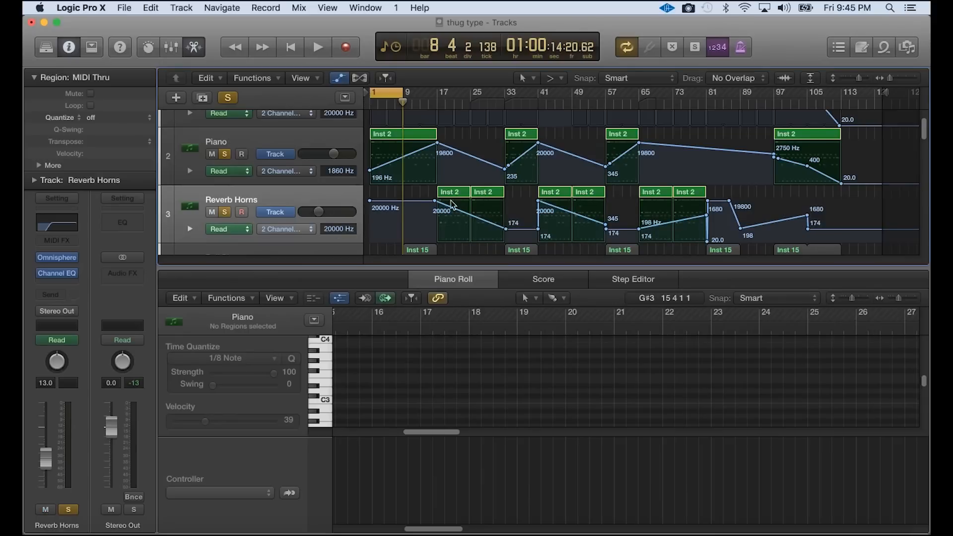
mouse_move(455, 220)
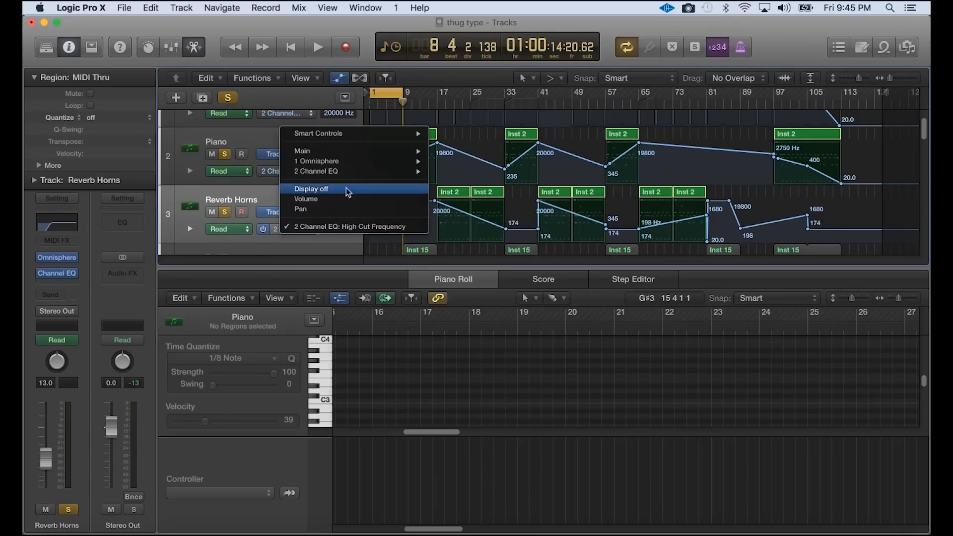
click(311, 188)
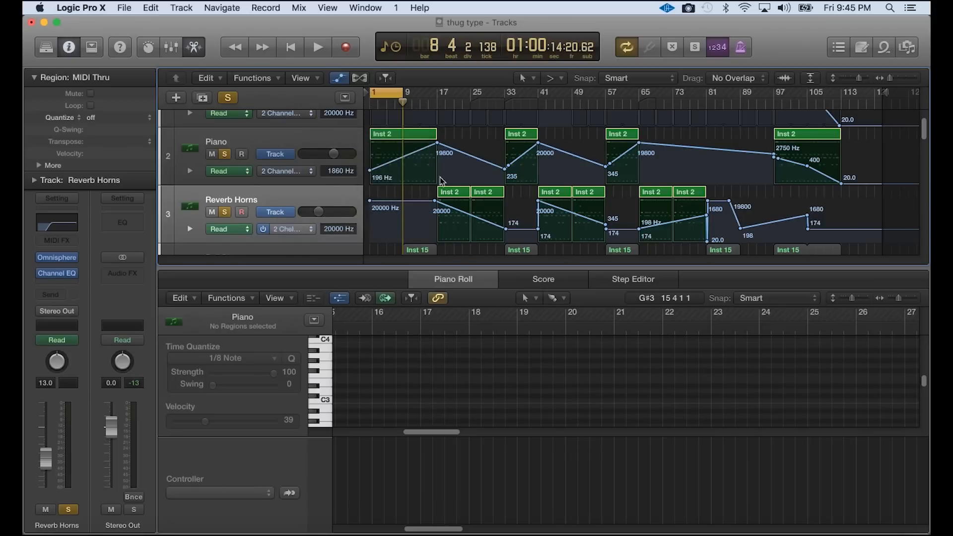
mouse_move(402, 103)
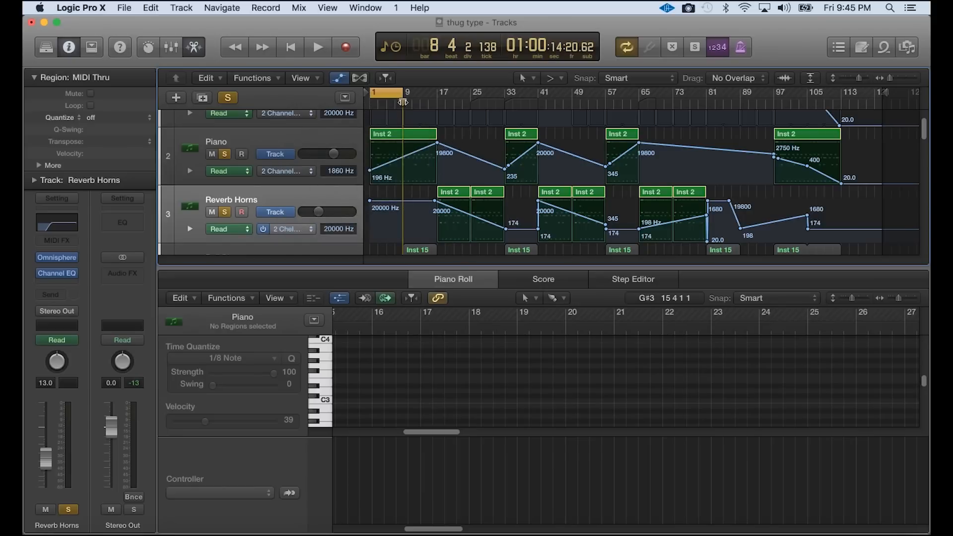
click(317, 46)
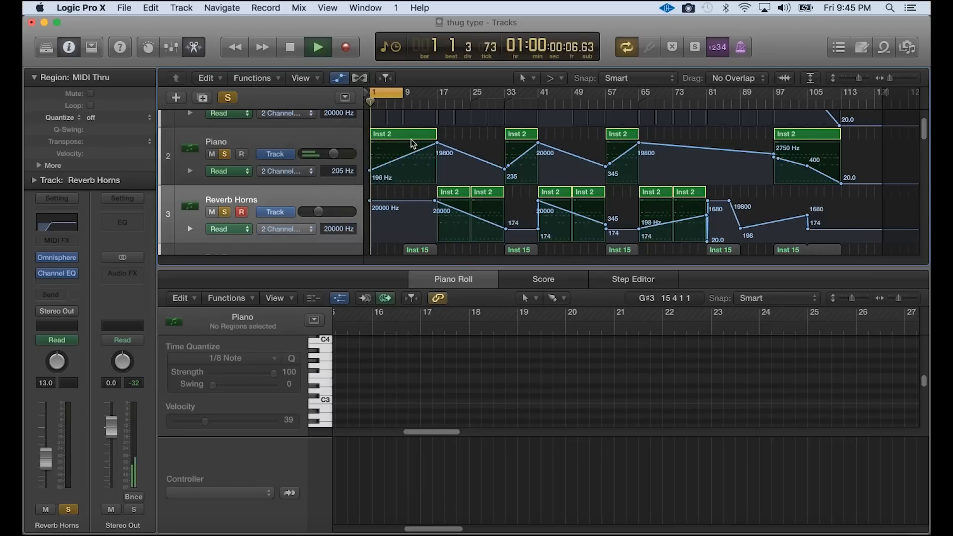
click(317, 46)
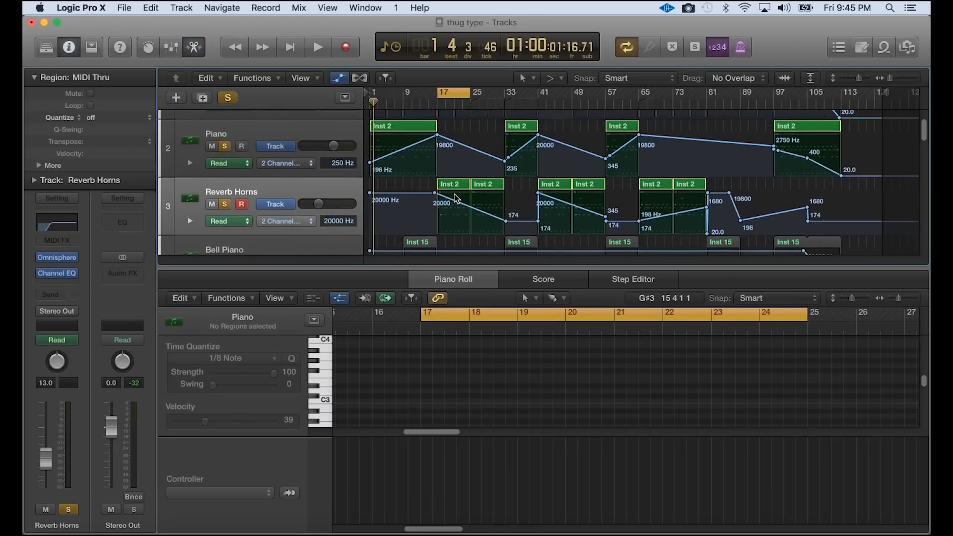
click(318, 47)
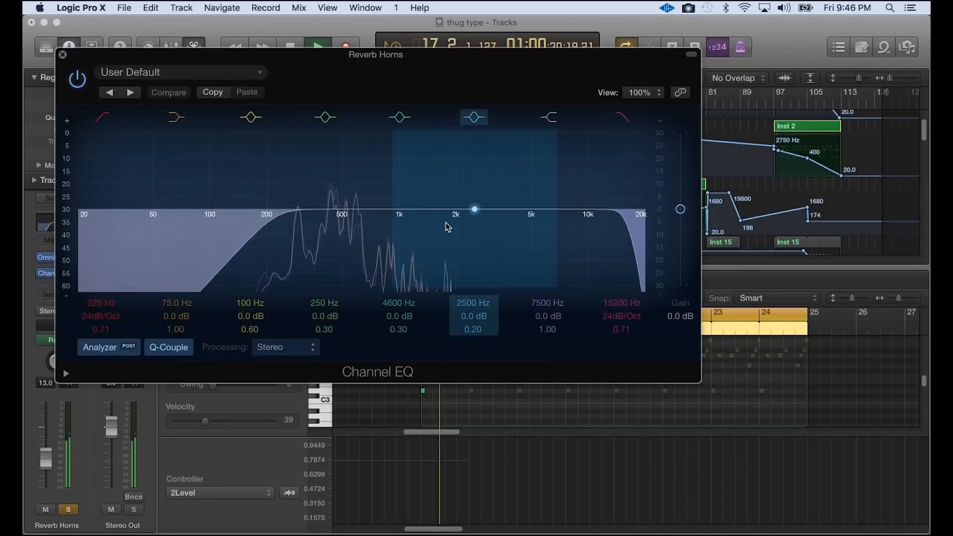
- Stop playback and show the Reverb Horns Inst 2 region notes in the piano roll
click(61, 54)
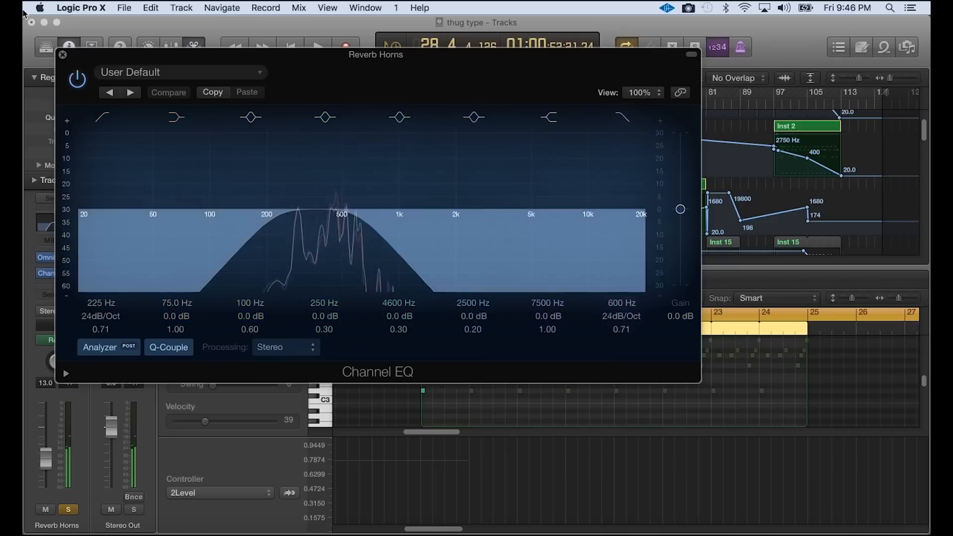
click(62, 55)
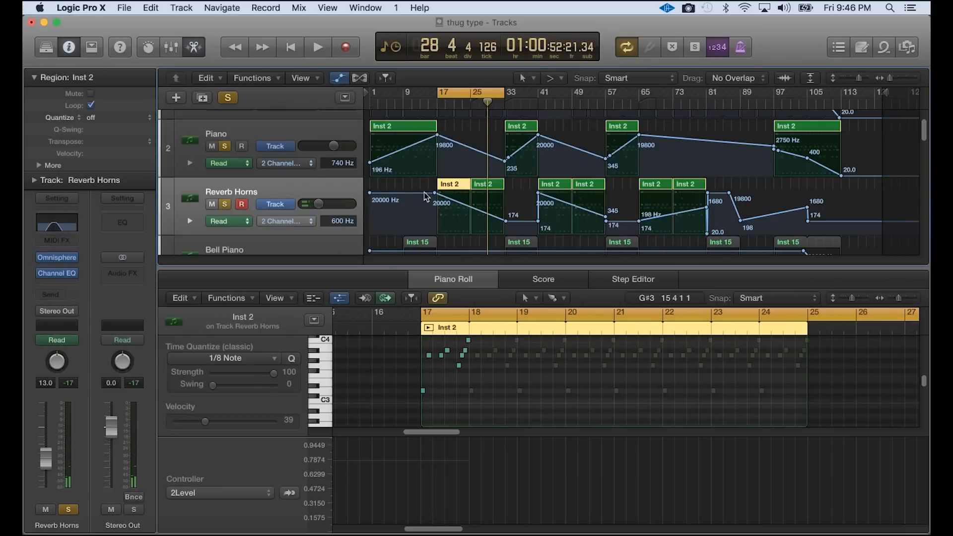
scroll(down, 3)
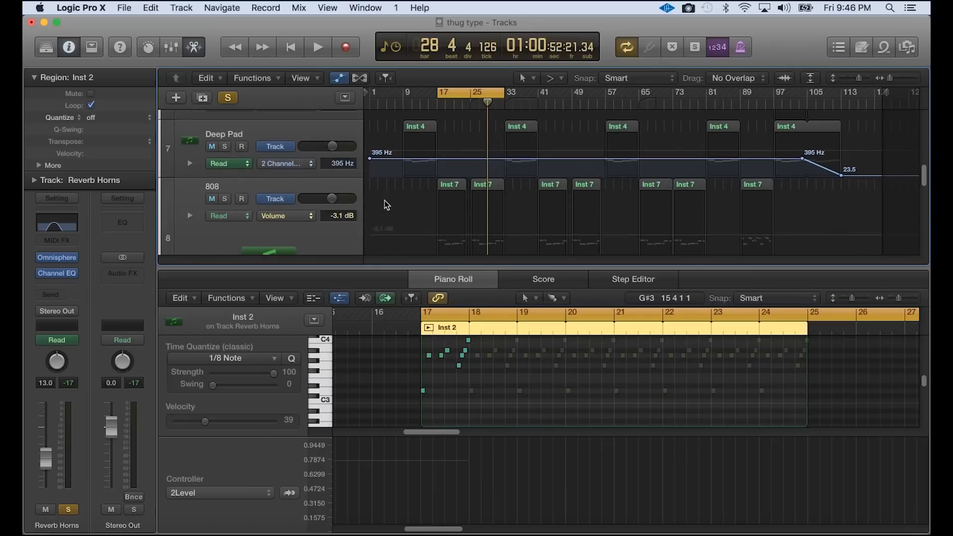
scroll(down, 3)
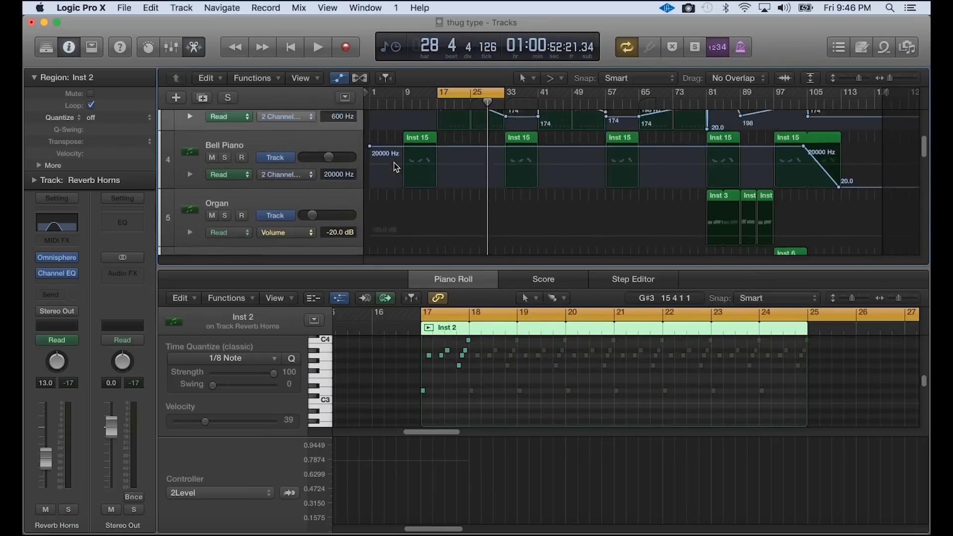
- Scroll down to the Hihats track and select its two Hi Hat 1 regions
scroll(down, 3)
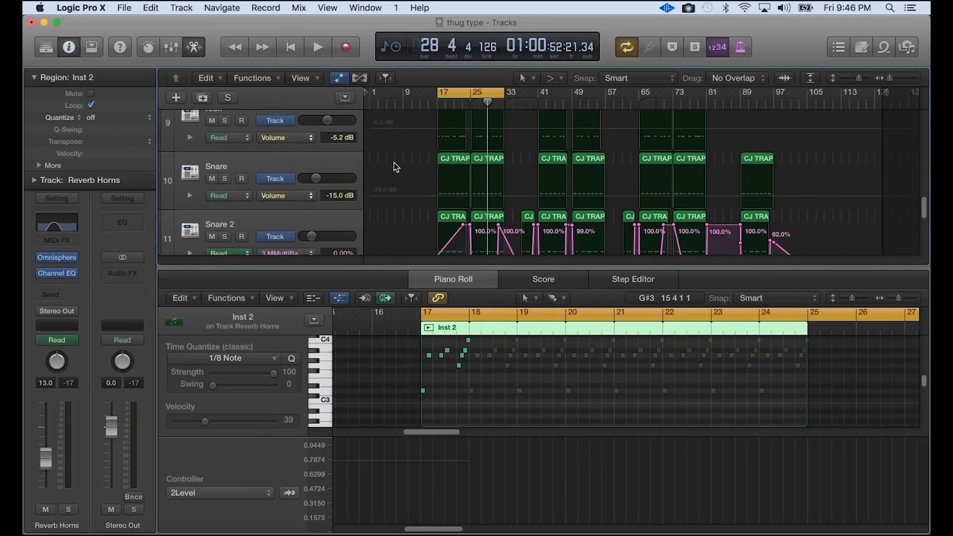
scroll(down, 3)
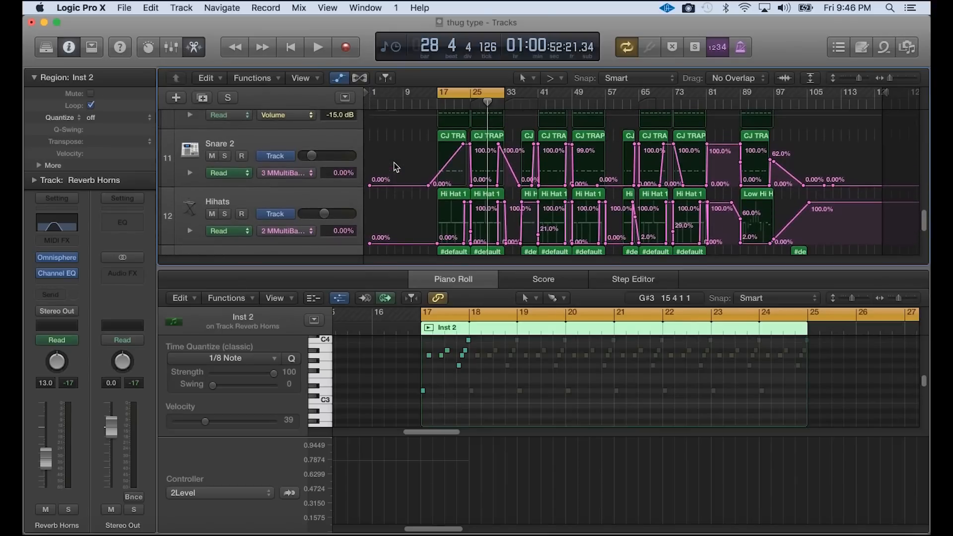
mouse_move(308, 146)
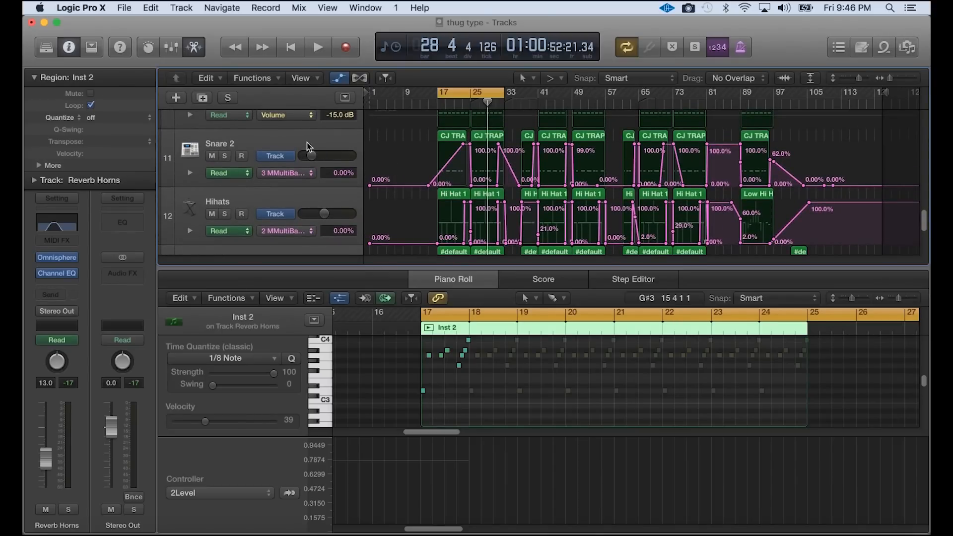
click(219, 201)
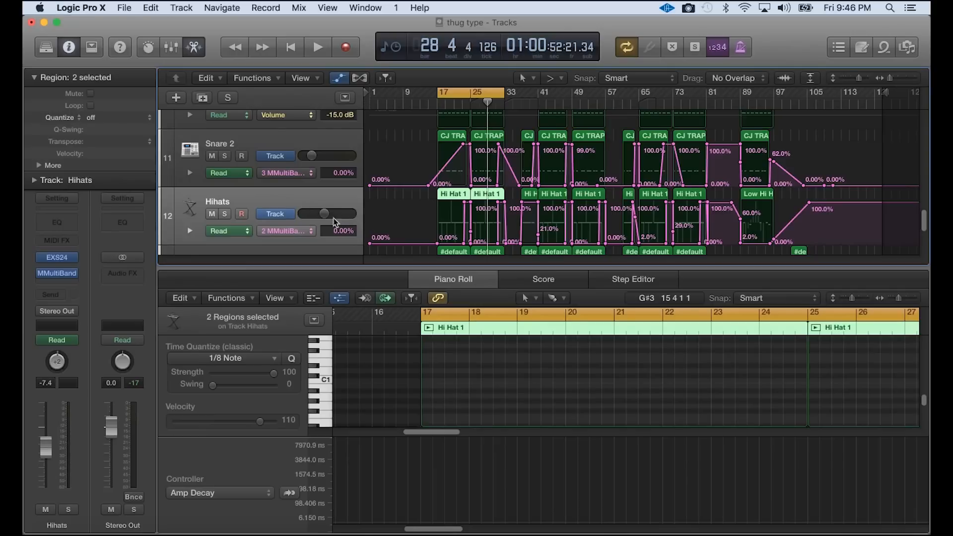
mouse_move(121, 274)
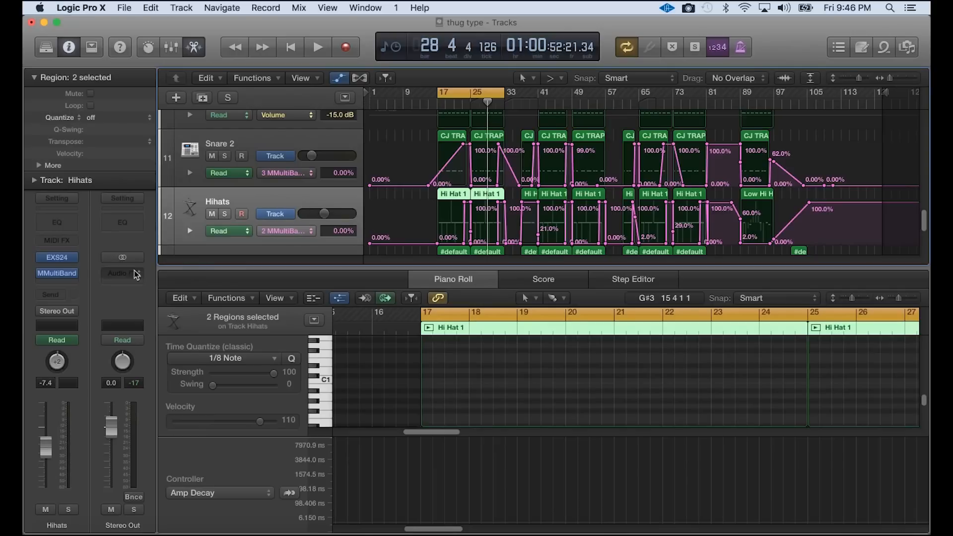
- Open the Hihats MMultiBandRhythmizer plugin from its insert slot and reposition its window
double_click(57, 273)
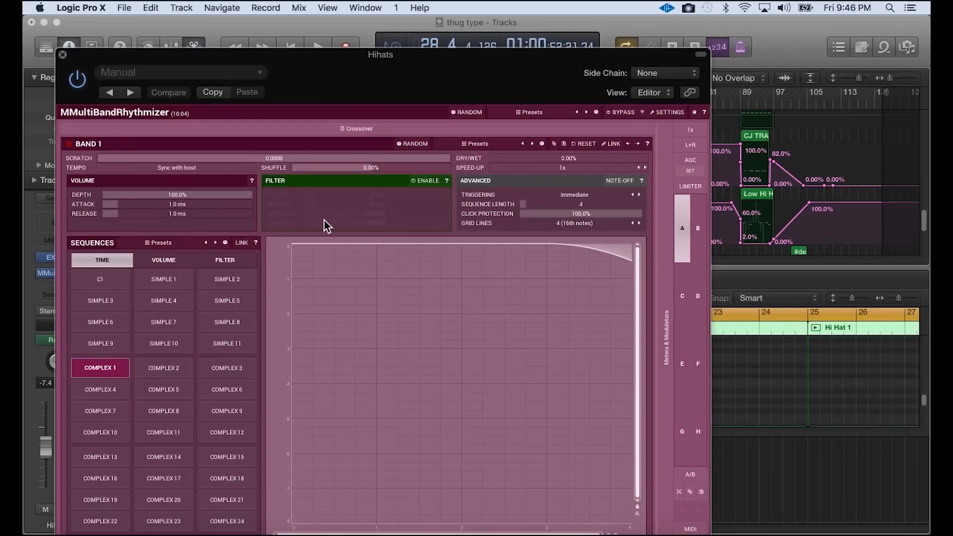
drag(380, 54, 396, 30)
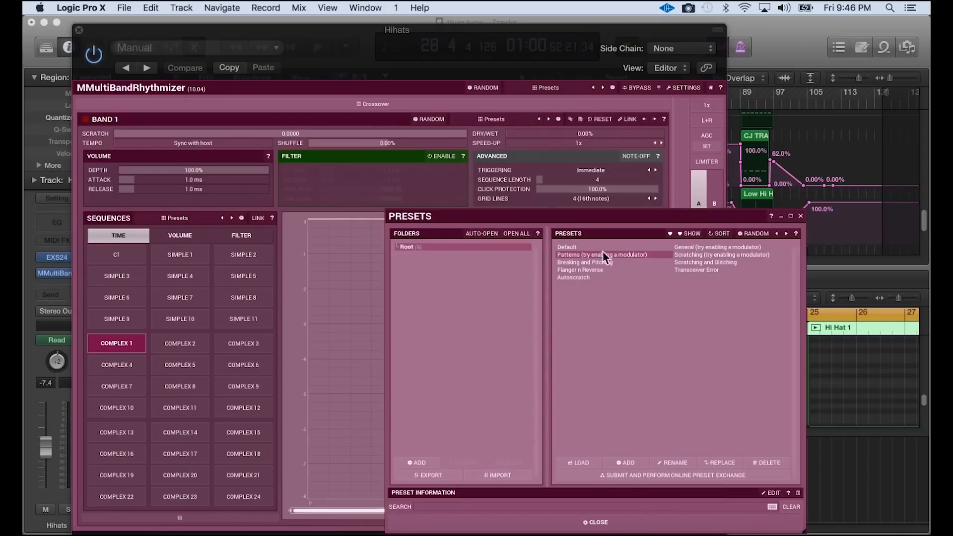
mouse_move(801, 221)
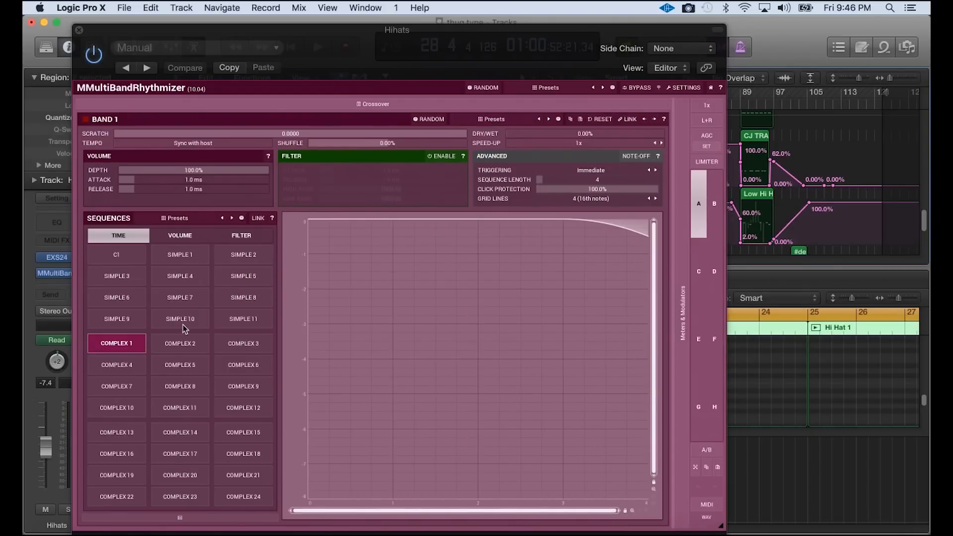
mouse_move(273, 264)
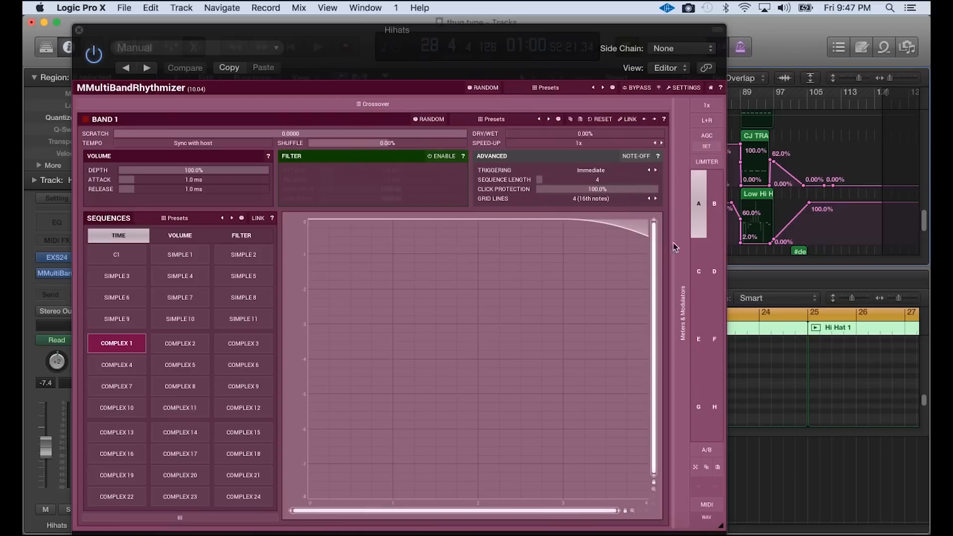
mouse_move(605, 226)
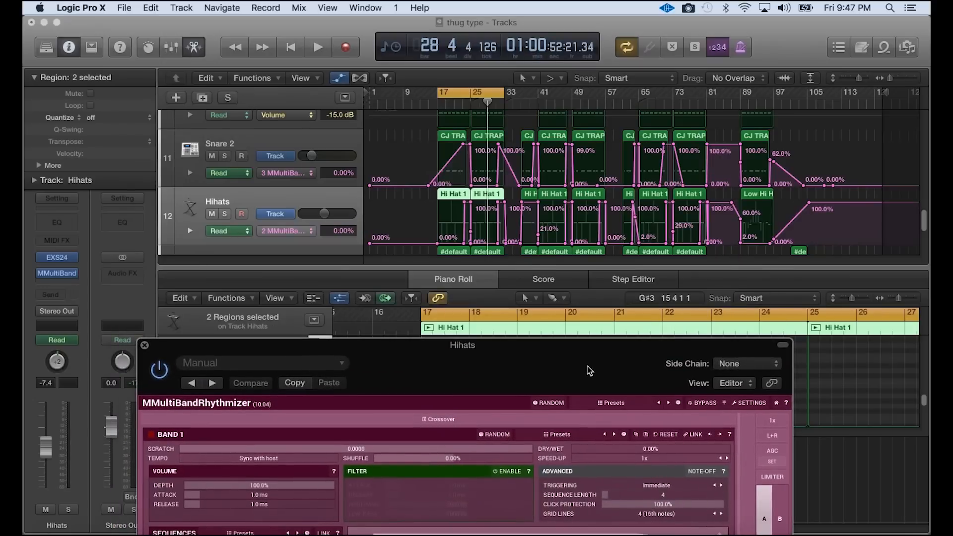
- Solo the Hihats track, start playback and display the rhythmizer's Band 1 Dry/wet automation
click(226, 97)
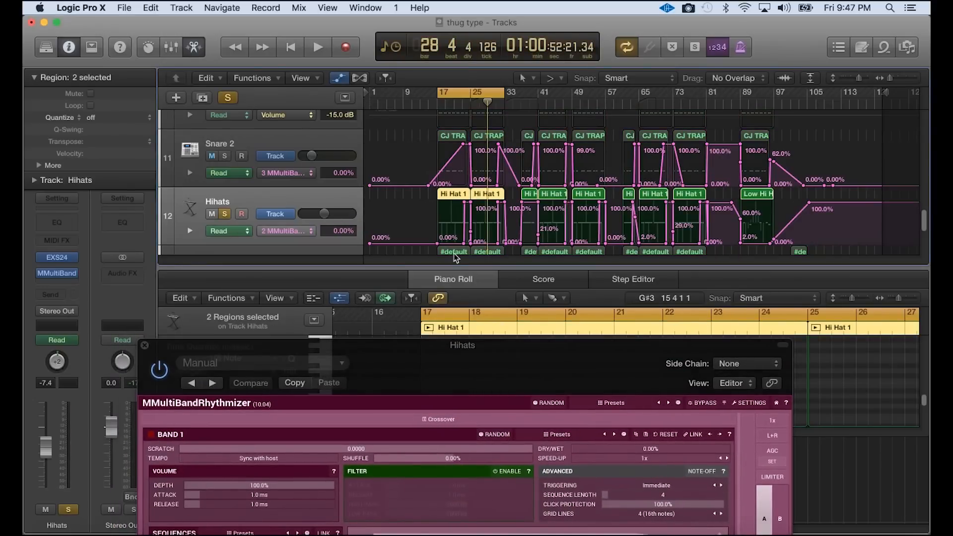
click(317, 46)
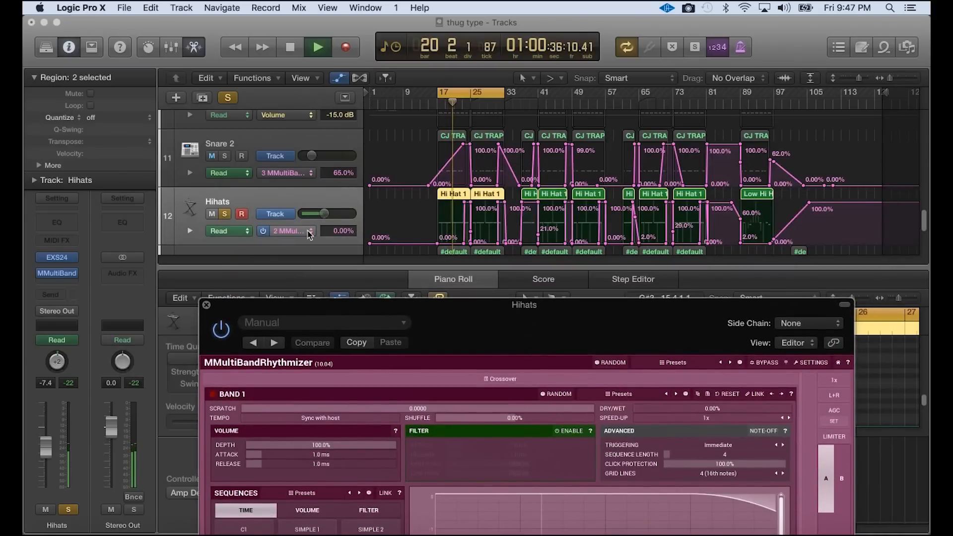
click(288, 230)
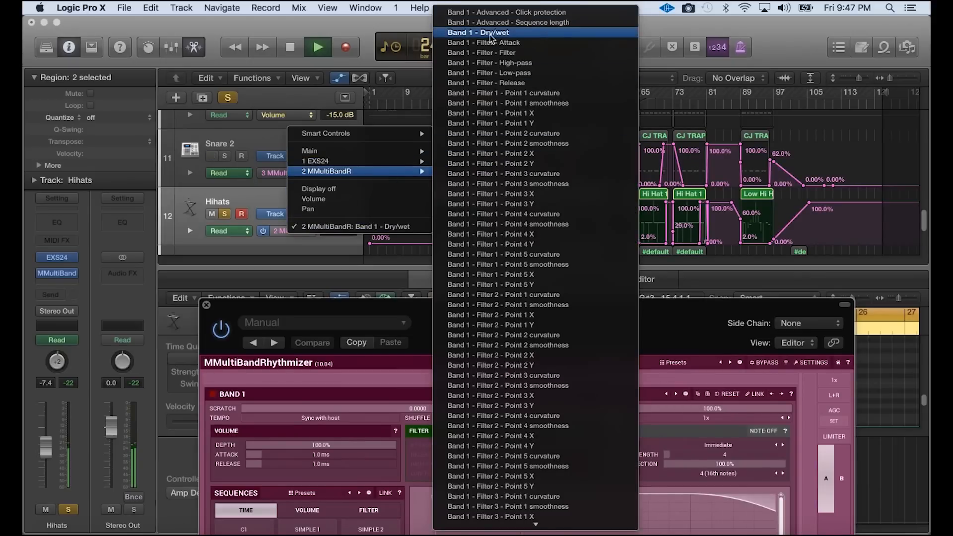
click(478, 32)
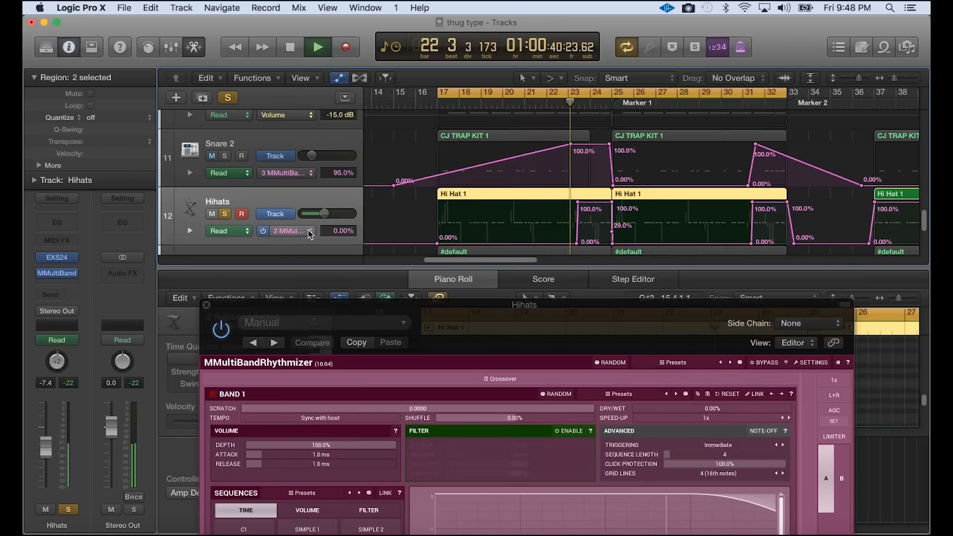
- Reselect the Band 1 Dry/wet automation parameter and stop playback
click(286, 232)
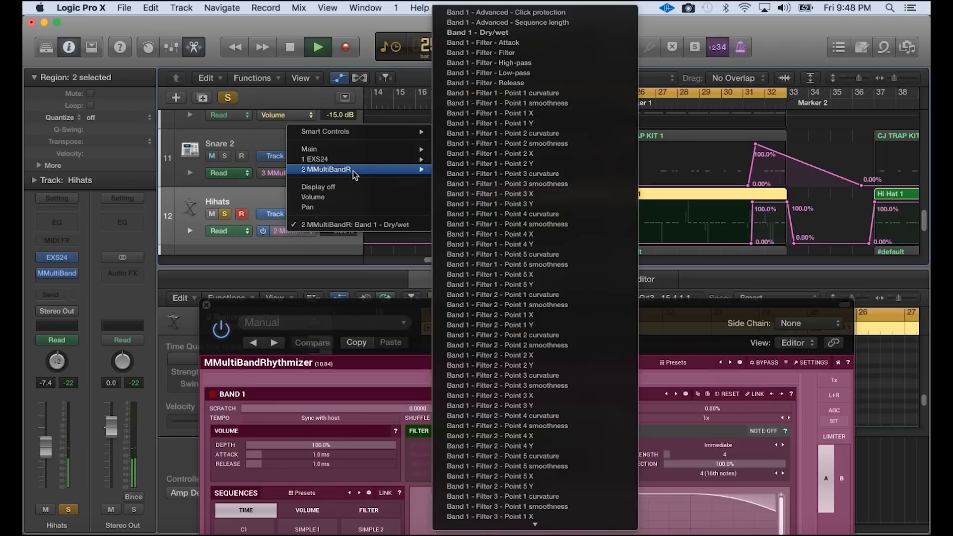
mouse_move(516, 31)
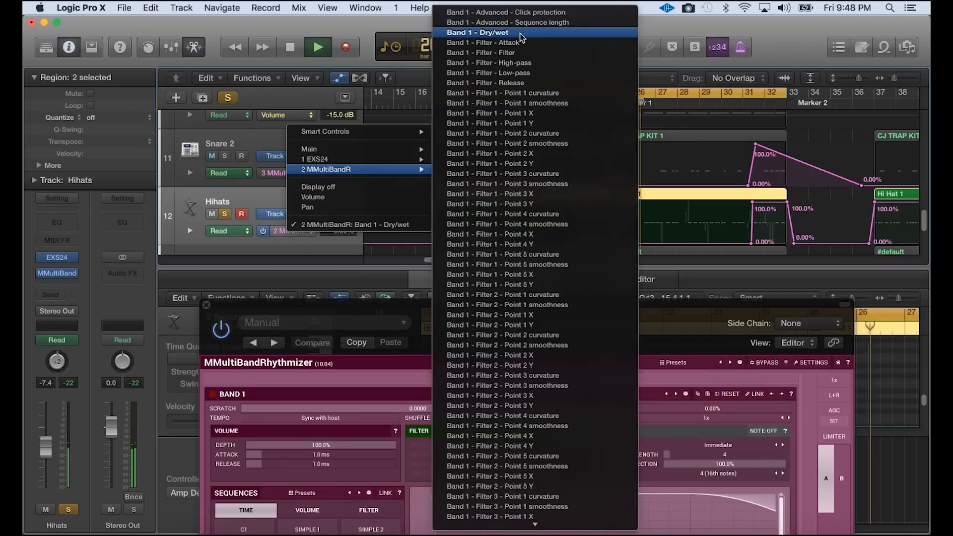
click(475, 32)
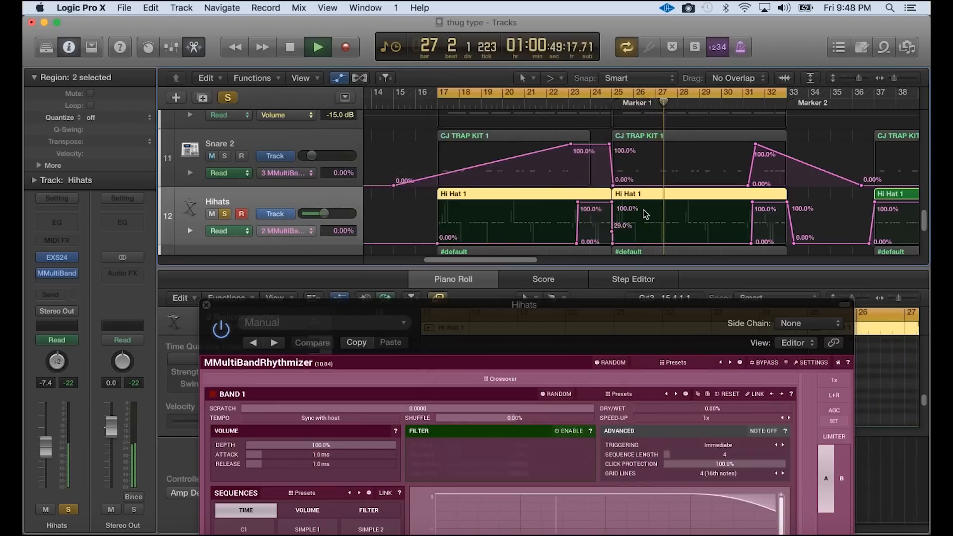
click(290, 47)
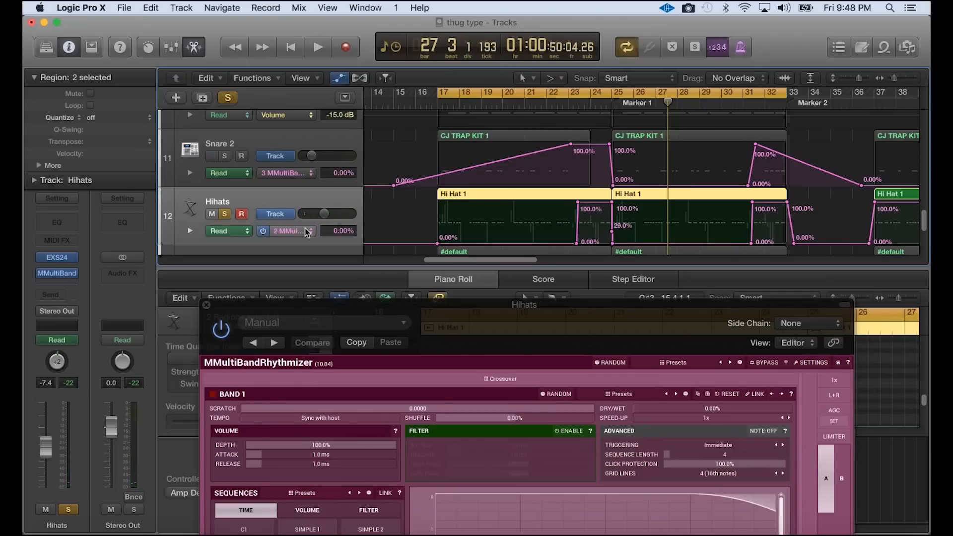
mouse_move(306, 232)
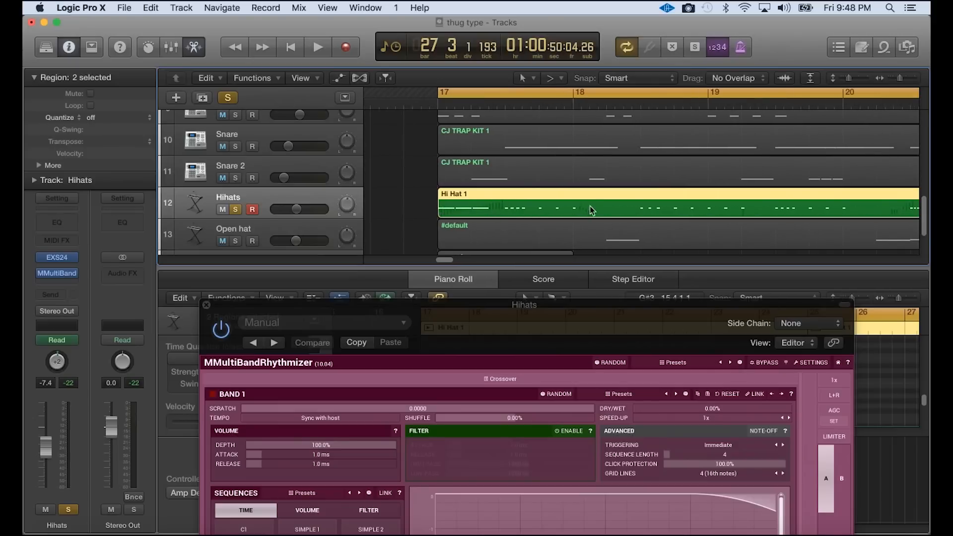
- Close the MultiBandRhythmizer window and play the soloed hi-hats around bar 20
scroll(right, 3)
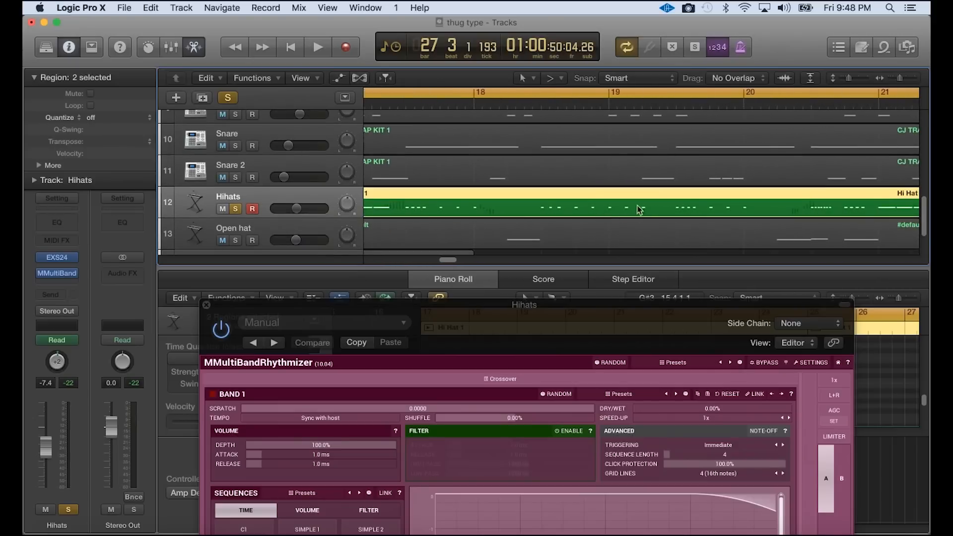
scroll(right, 3)
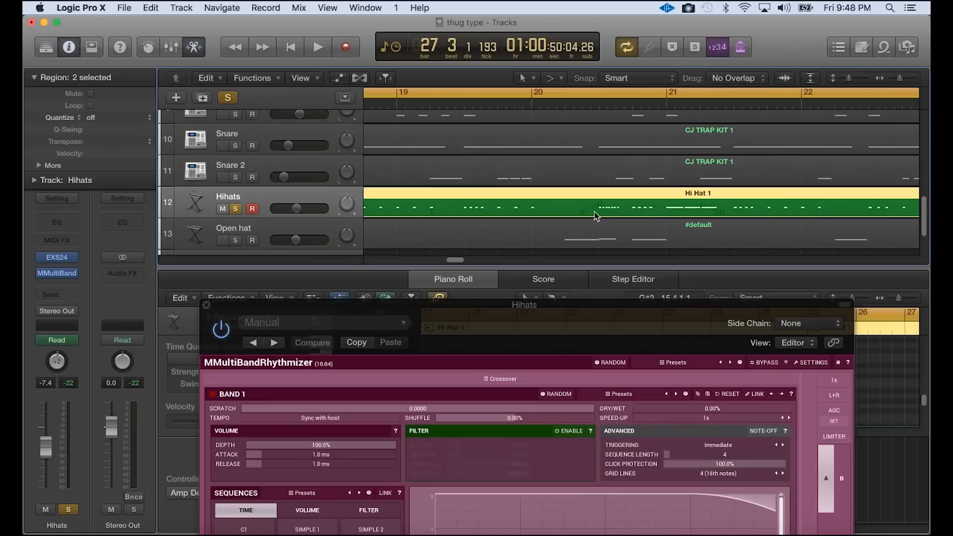
mouse_move(283, 205)
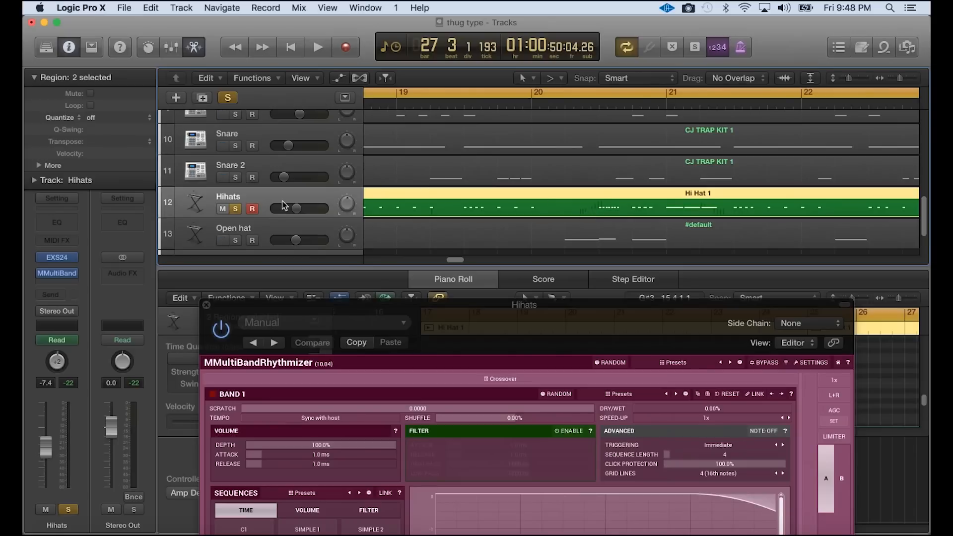
click(318, 47)
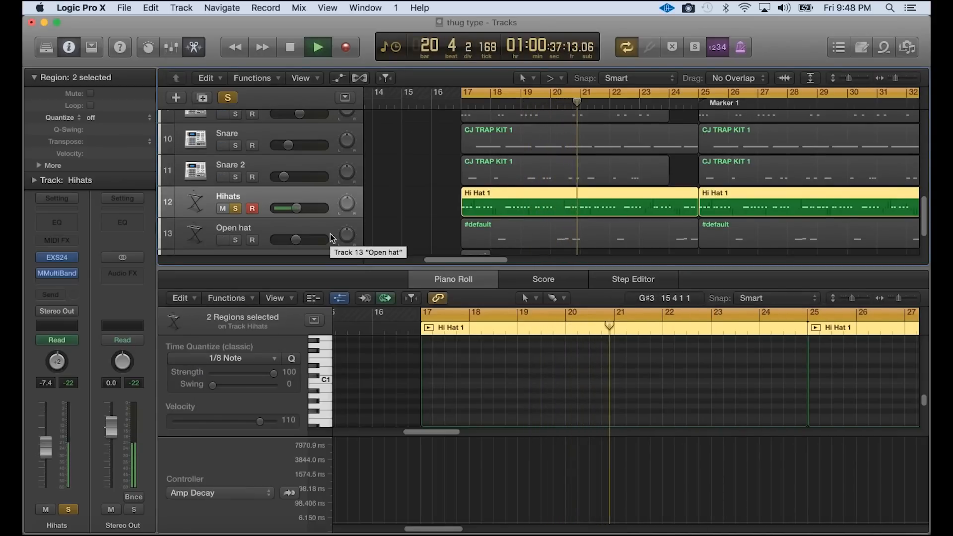
- Show Hi Hat 1's pitch-bend automation in the piano roll, audition it, then solo the Open hat track
click(318, 47)
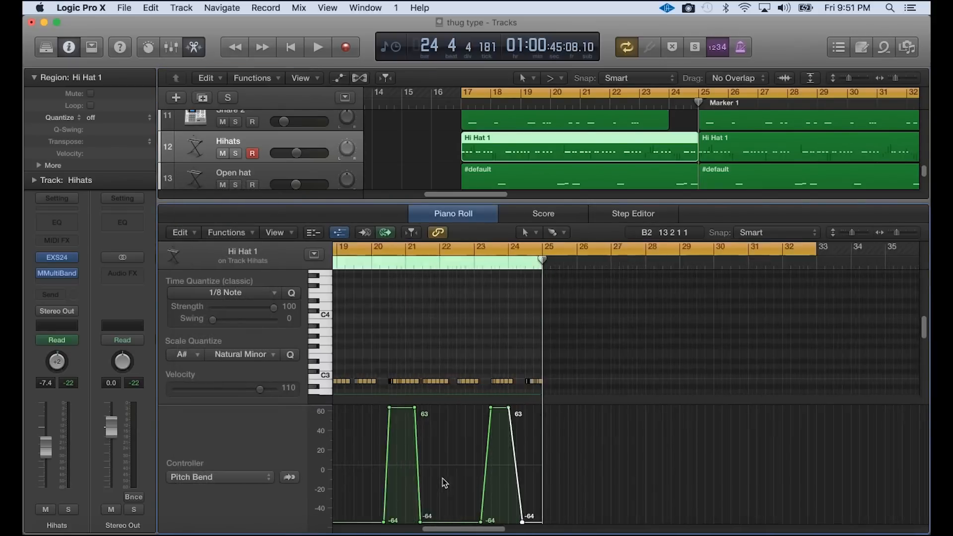
scroll(left, 3)
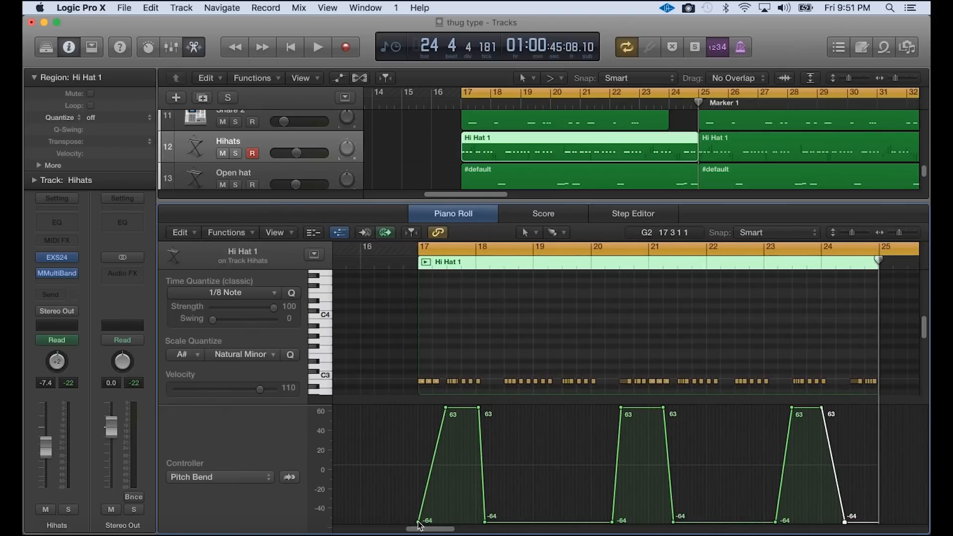
mouse_move(481, 472)
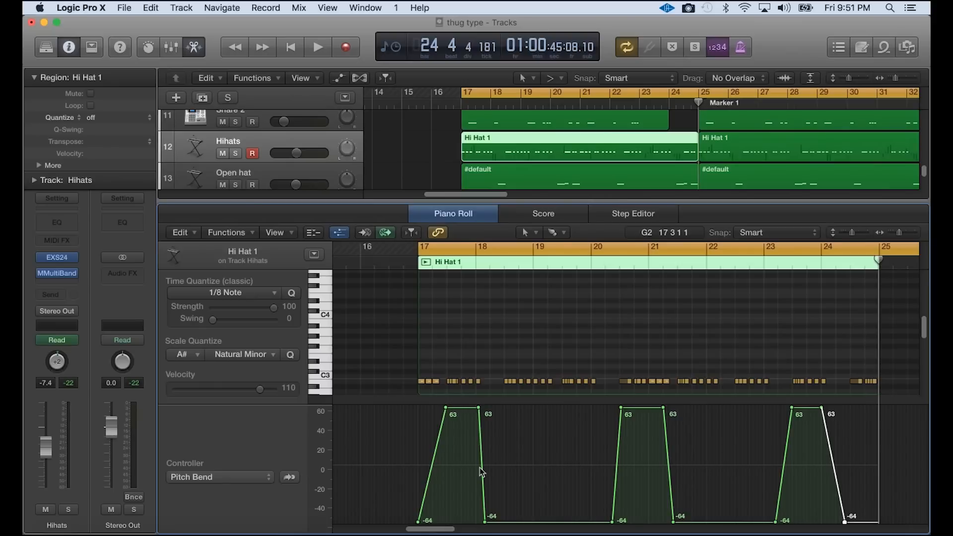
mouse_move(707, 517)
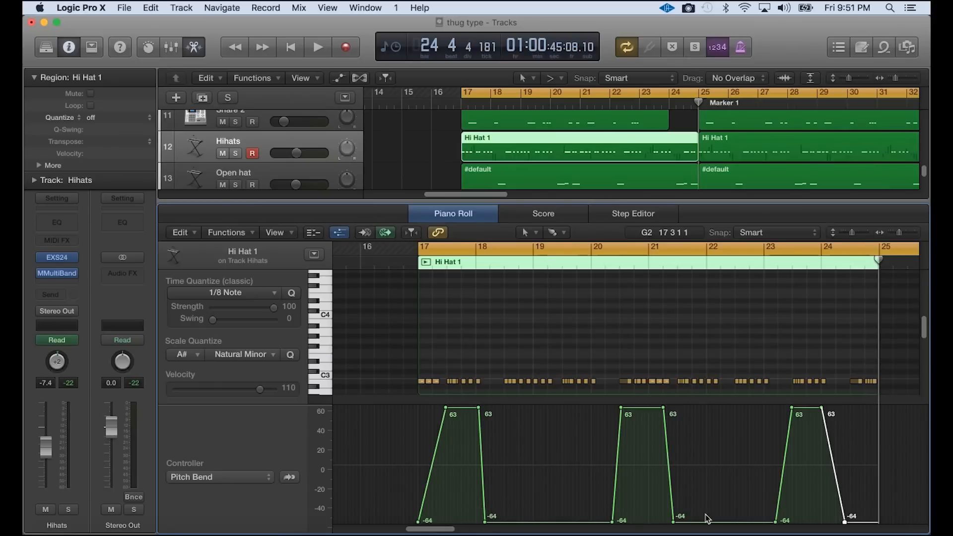
click(317, 46)
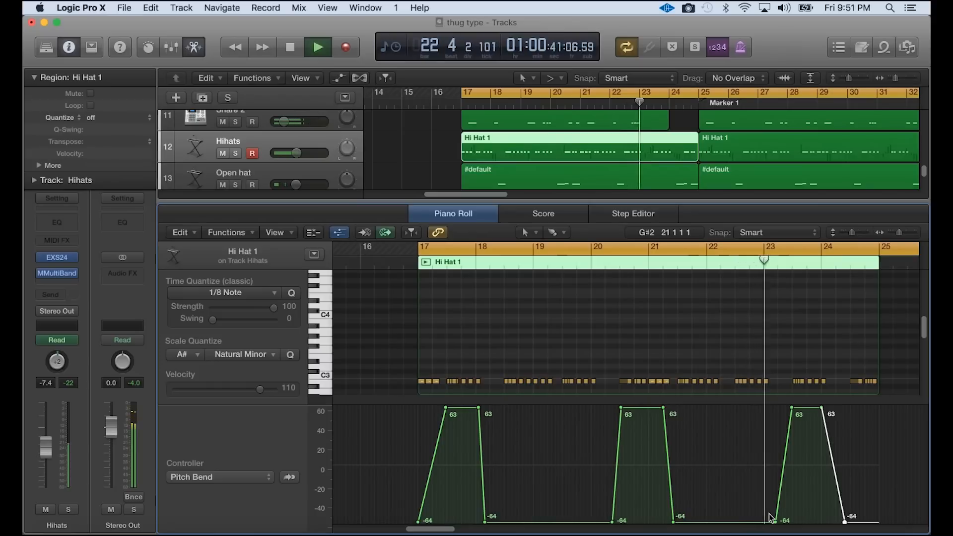
click(290, 47)
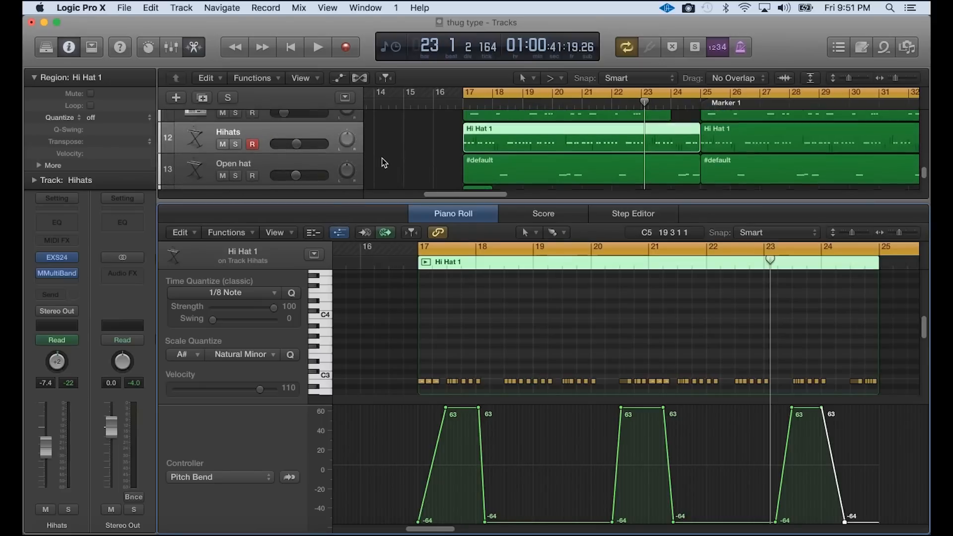
click(317, 46)
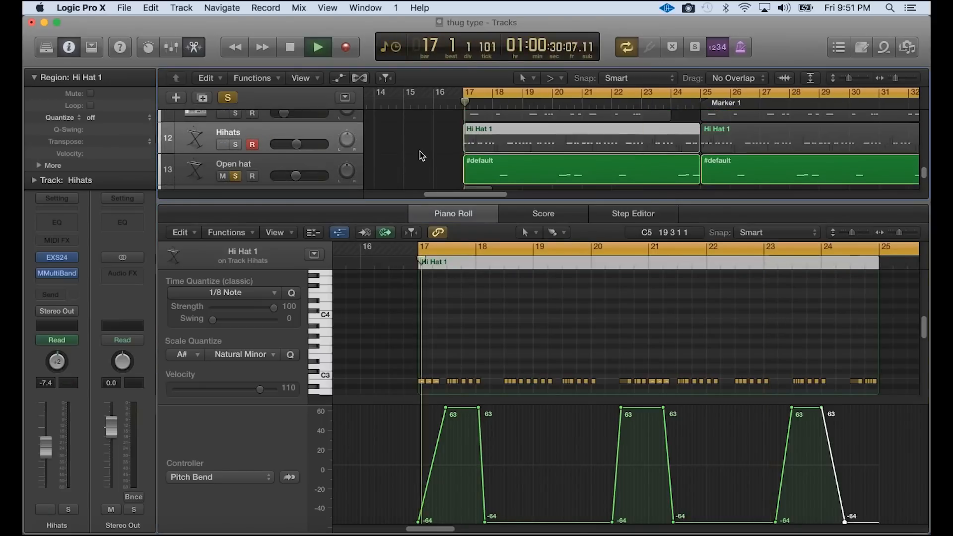
- Unsolo the Open hat track and view its #default region notes with the cycle at bar 81
click(581, 169)
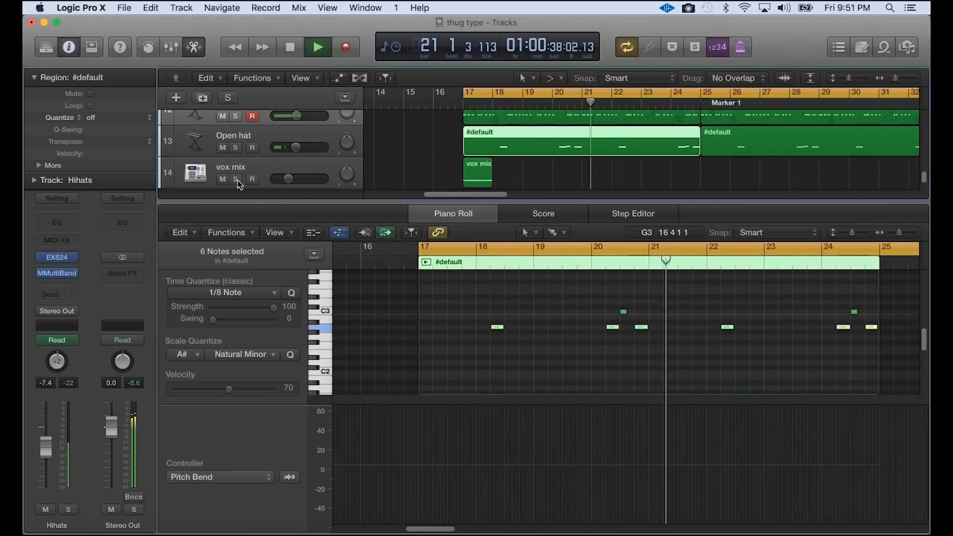
click(237, 179)
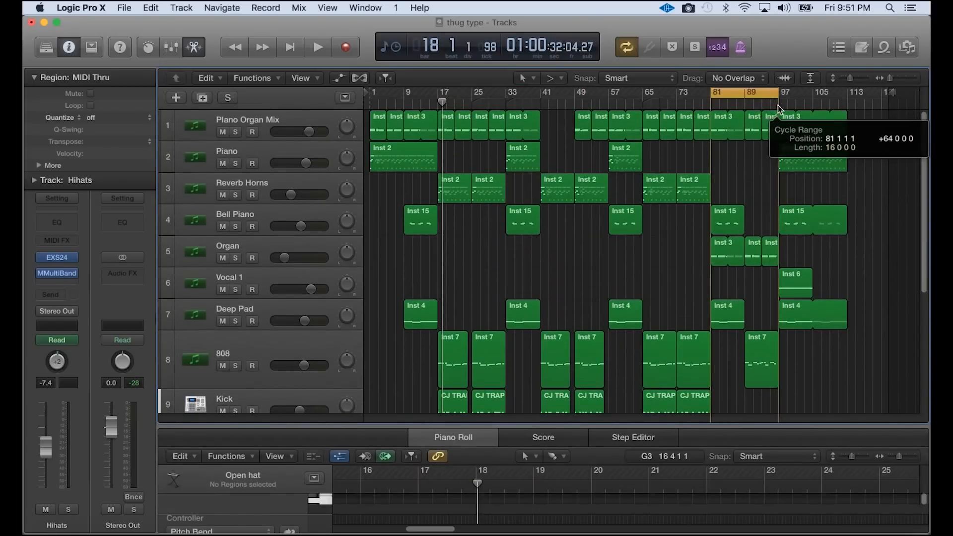
- Play the looped section from bar 81 and open the Organ track's Omnisphere Dusty Wheels 2 patch
click(317, 47)
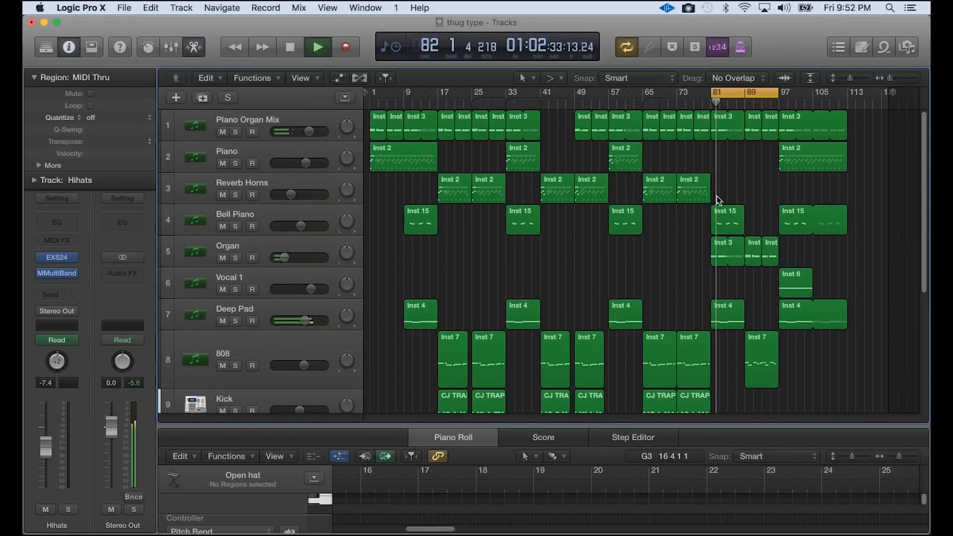
click(726, 249)
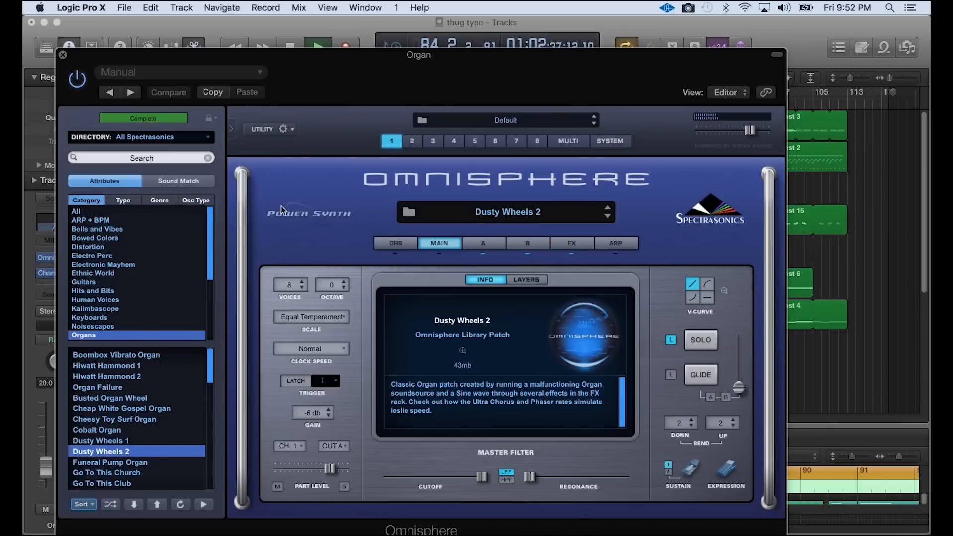
mouse_move(83, 340)
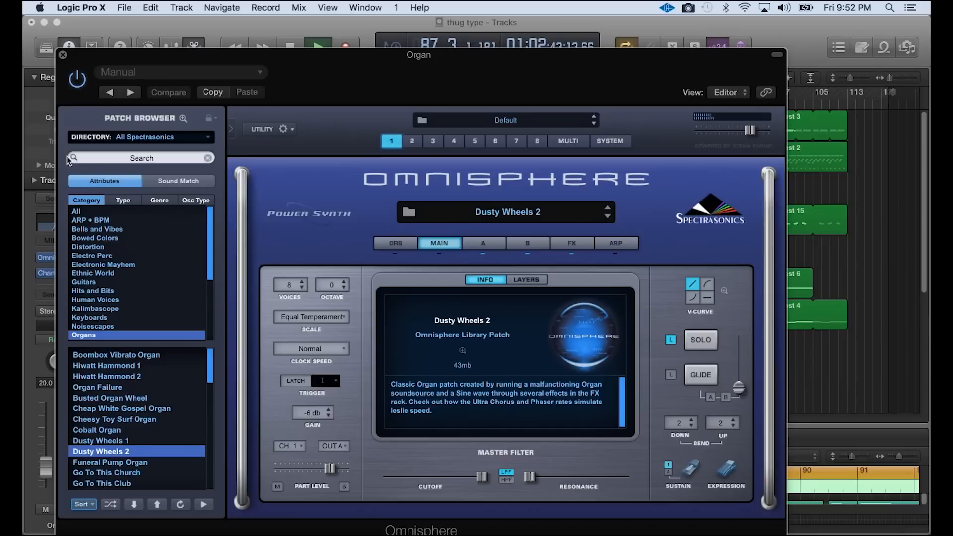
- View the Organ track's narrow-band Channel EQ curve and close it again
click(62, 55)
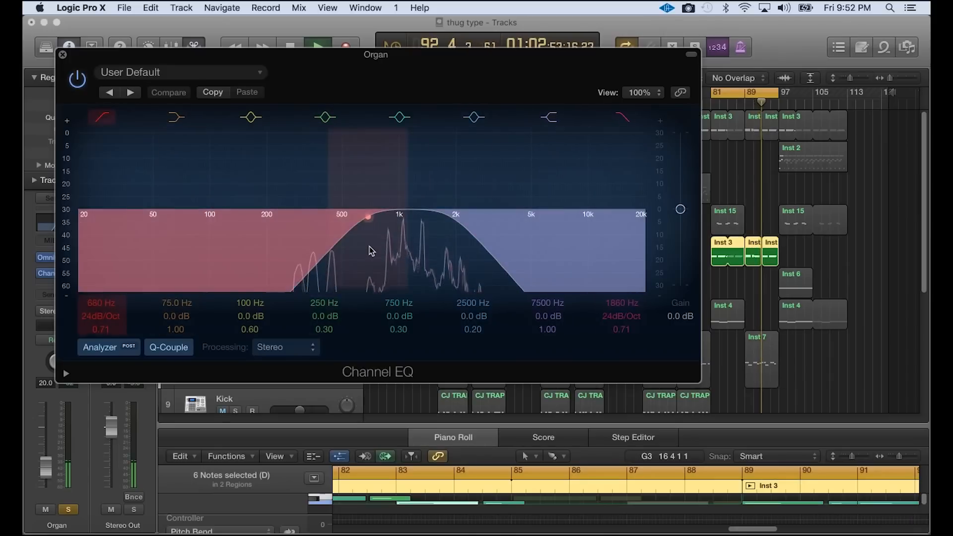
click(62, 55)
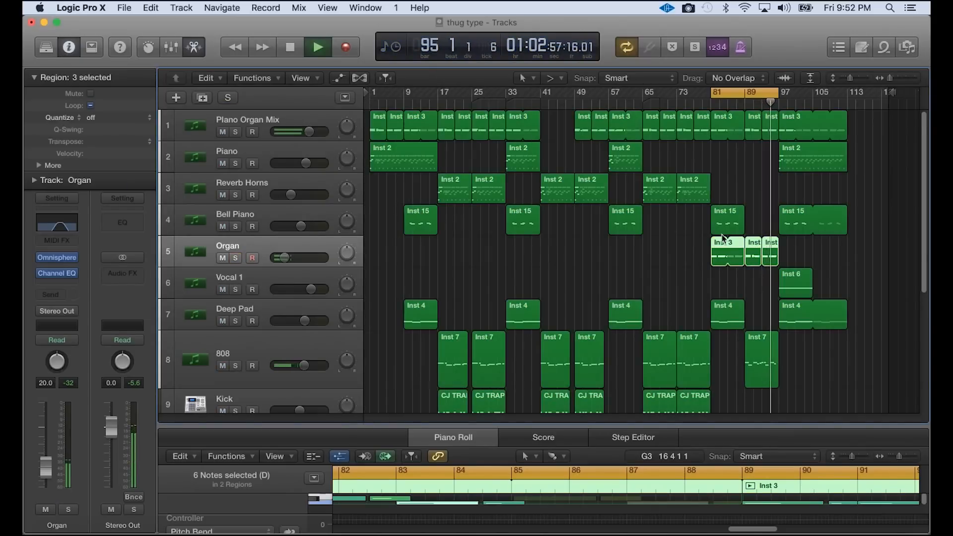
- Shift the 8-bar cycle range to span bars 89 to 97
click(318, 47)
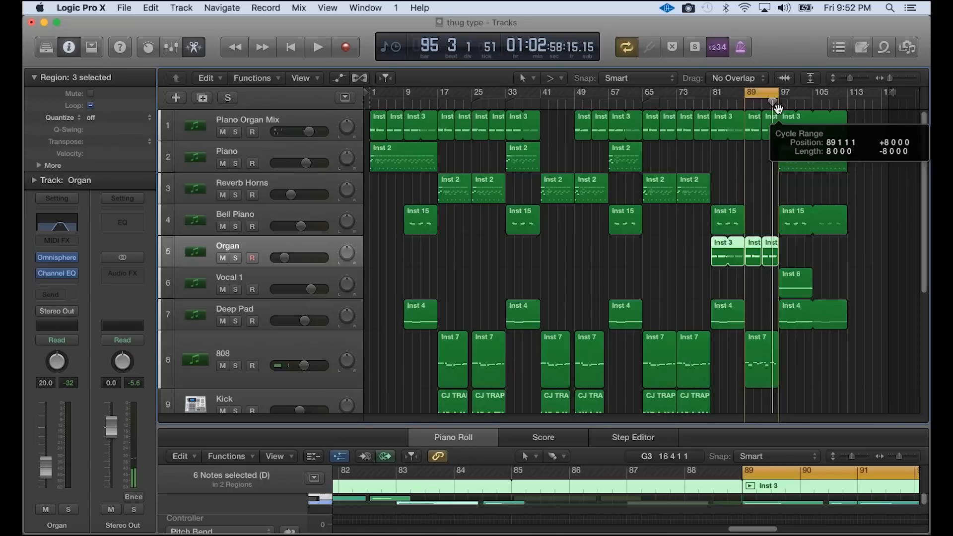
click(317, 46)
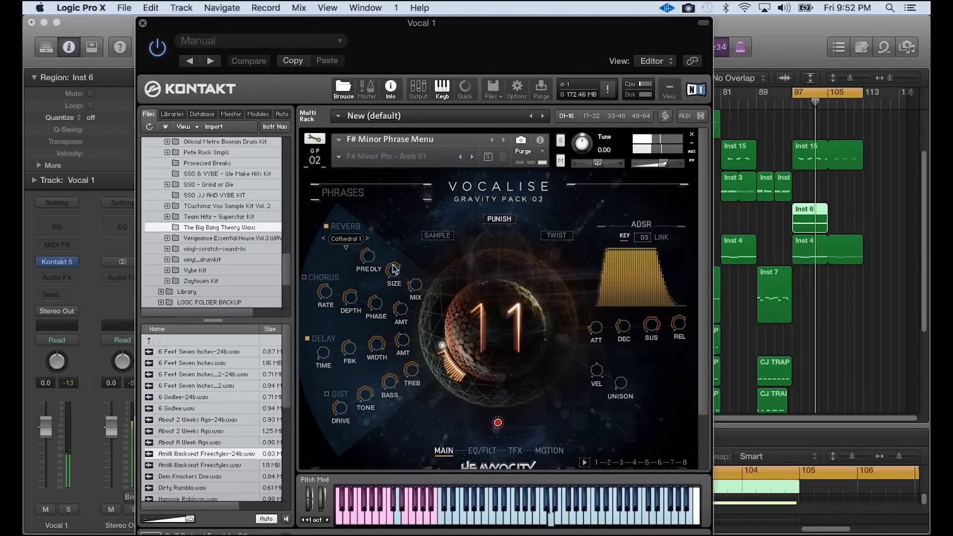
mouse_move(498, 236)
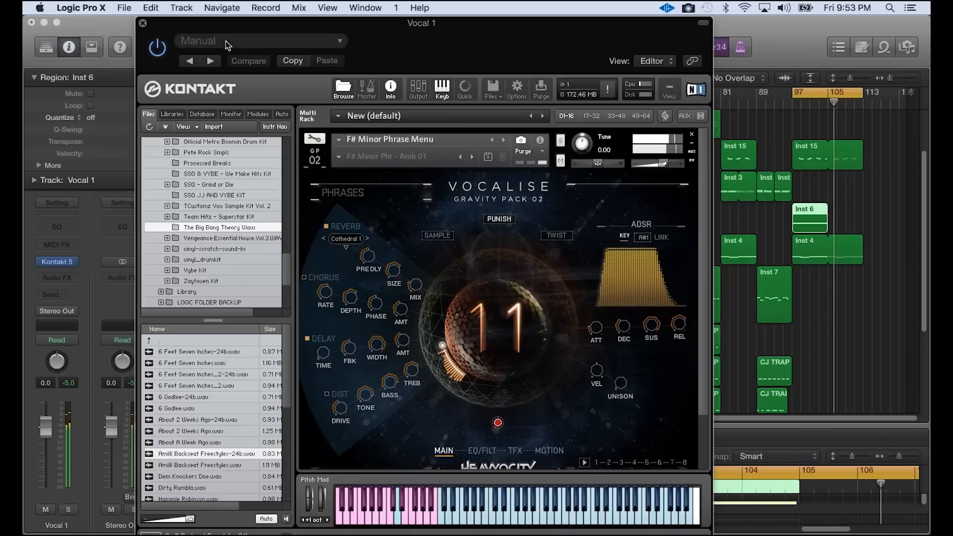
- Close the Vocal 1 Kontakt Vocalise window to return to the arrangement
click(141, 23)
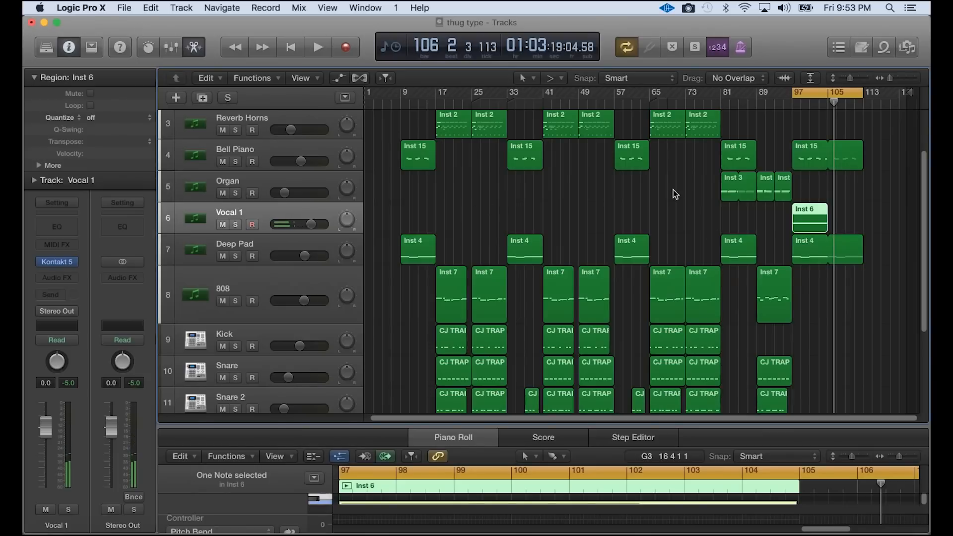
click(317, 46)
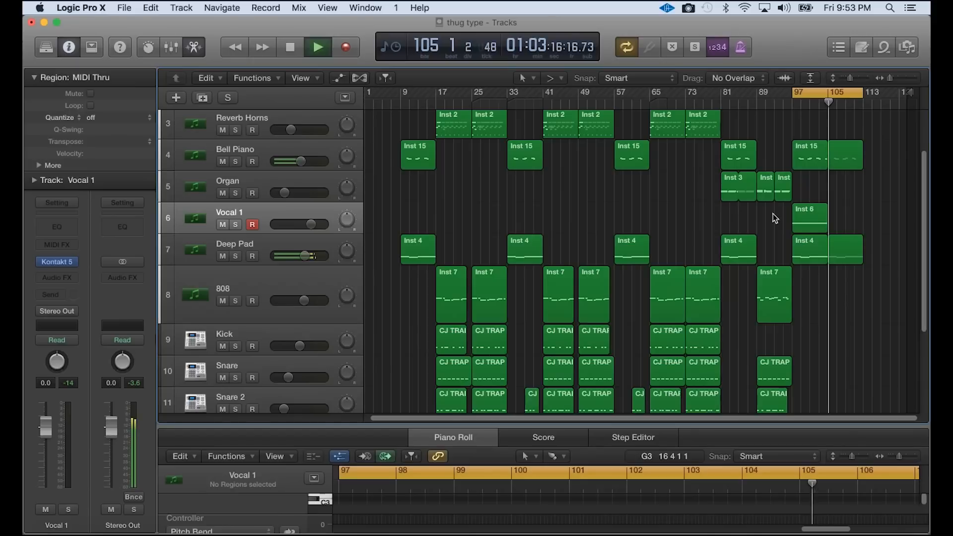
click(290, 47)
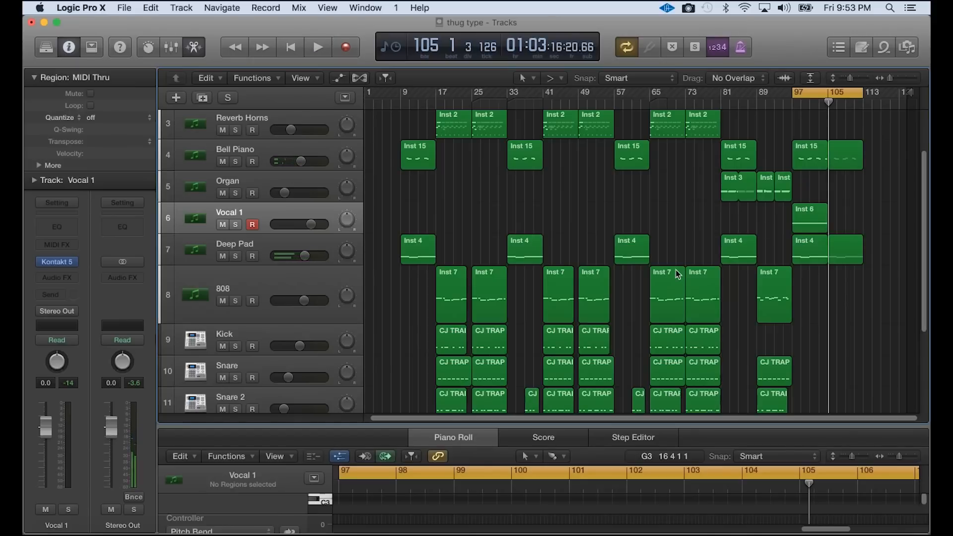